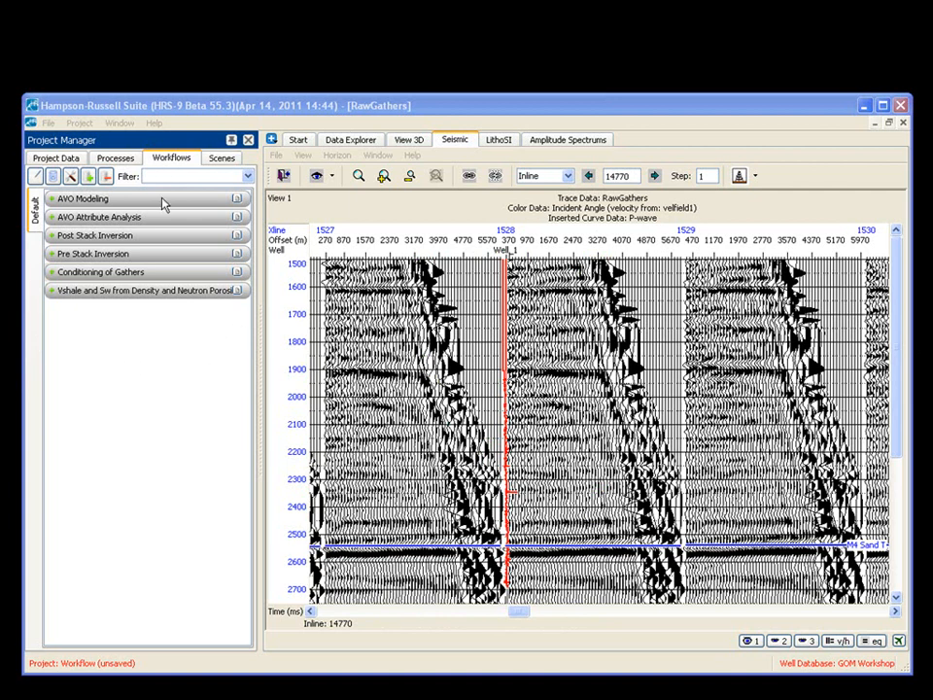
pyautogui.moveTo(132, 316)
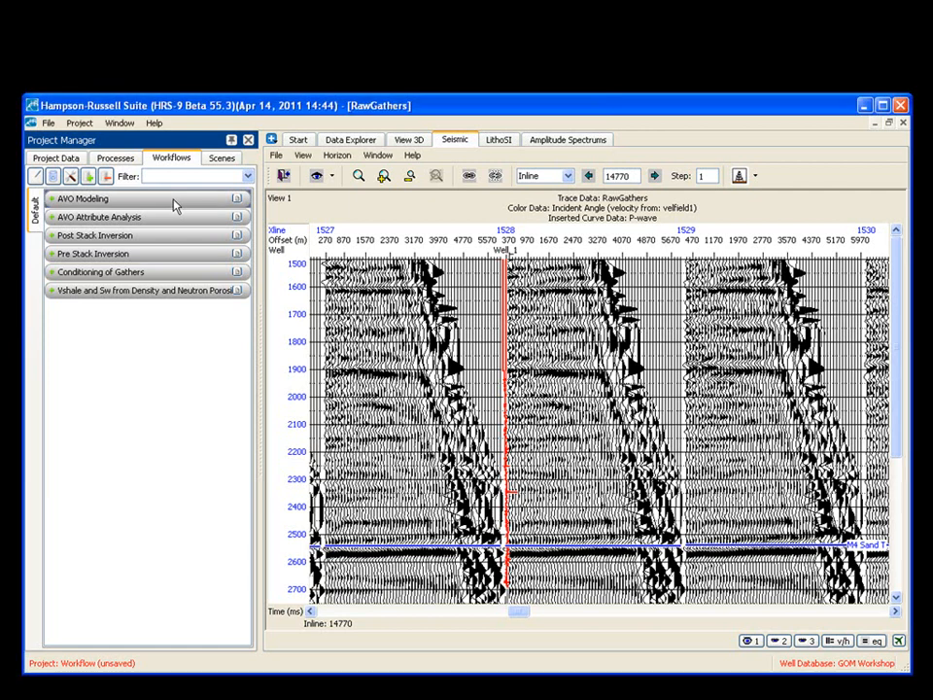
# Browse the AVO Modeling and Pre Stack Inversion workflows, then expand Conditioning of Gathers to list its steps.
pyautogui.click(82, 198)
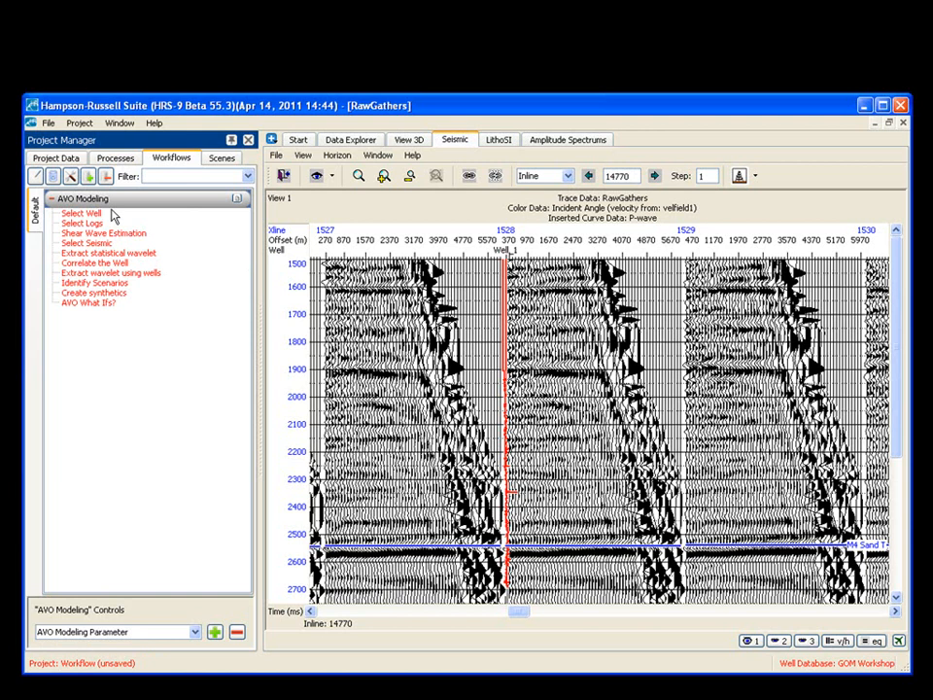
pyautogui.moveTo(67, 311)
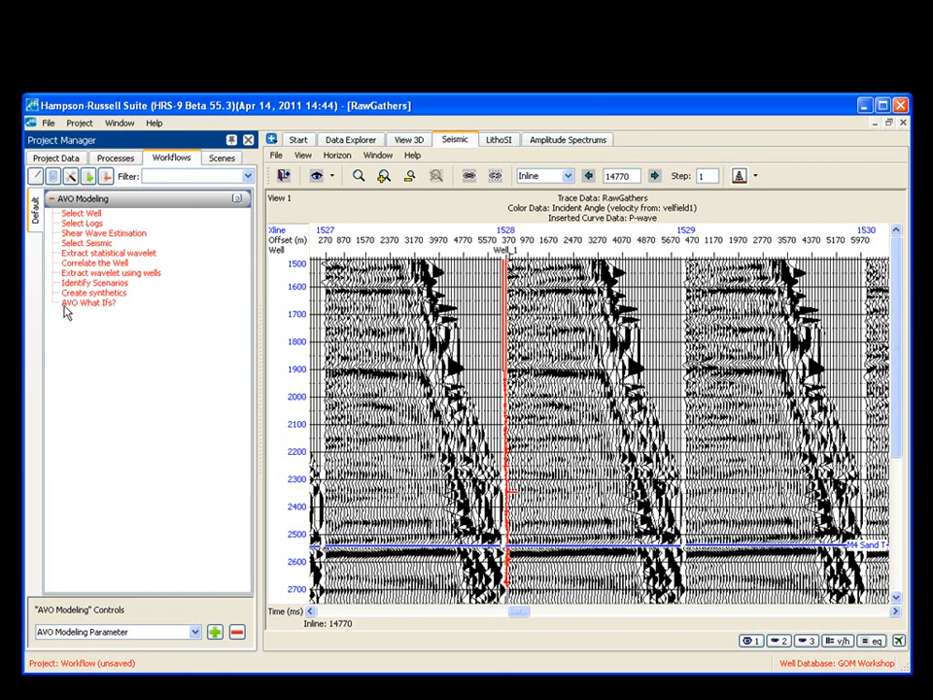
pyautogui.moveTo(124, 315)
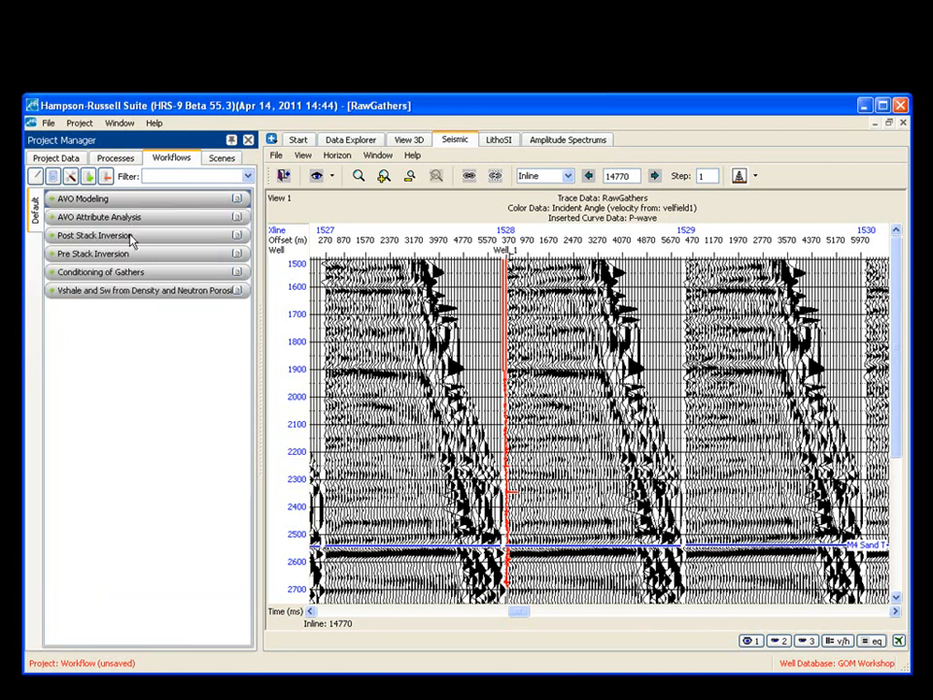
pyautogui.click(94, 252)
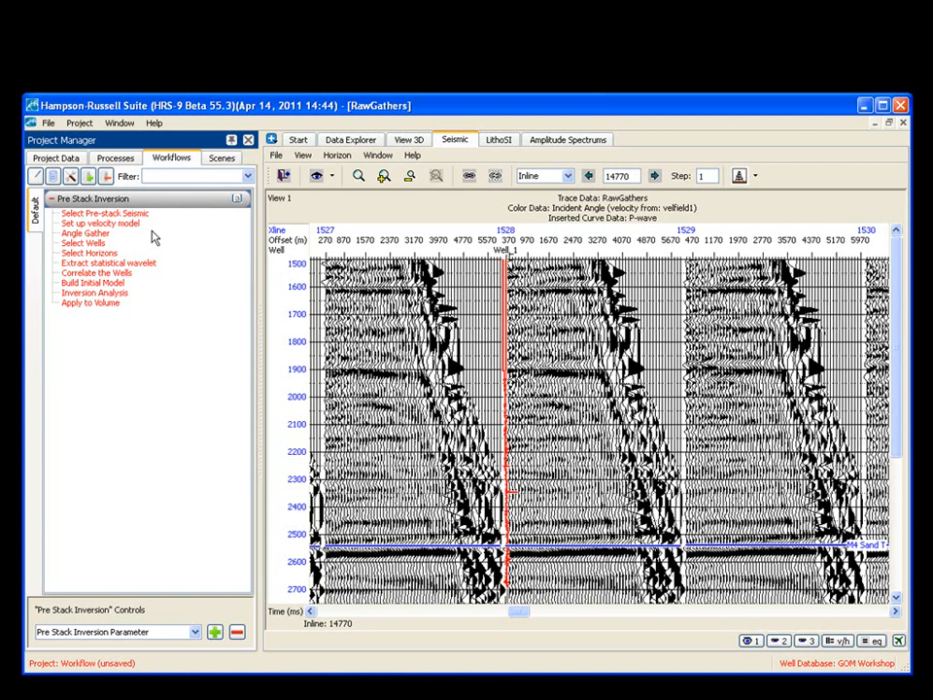
pyautogui.moveTo(159, 313)
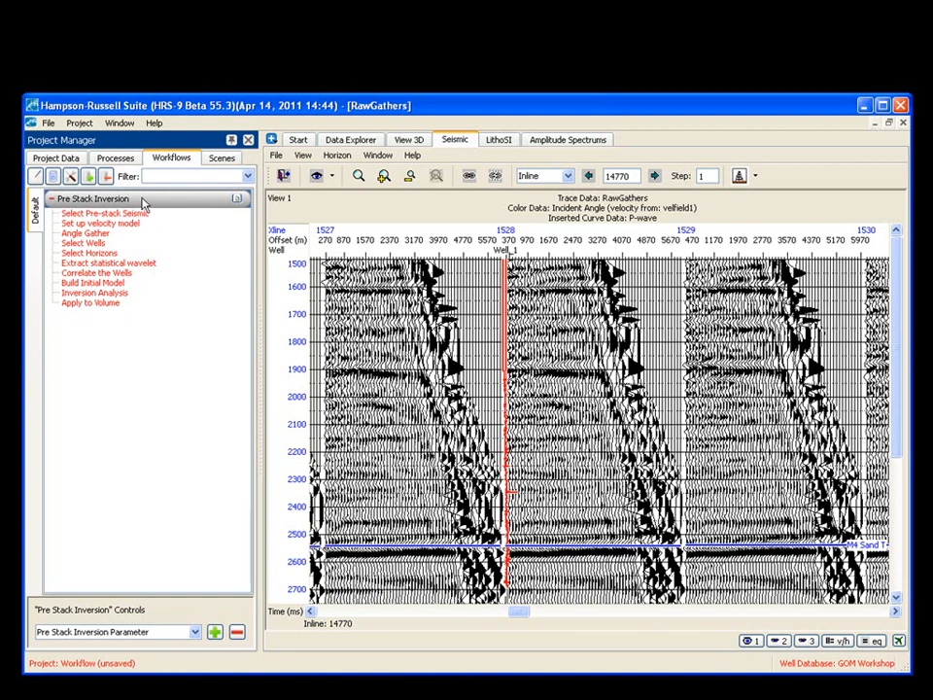
pyautogui.click(93, 198)
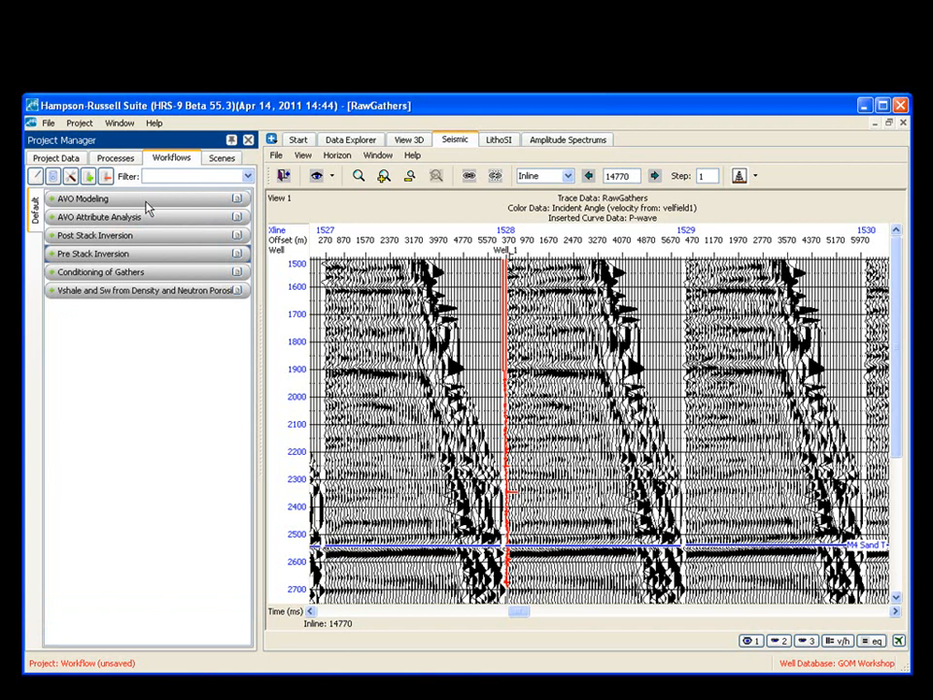
pyautogui.moveTo(124, 272)
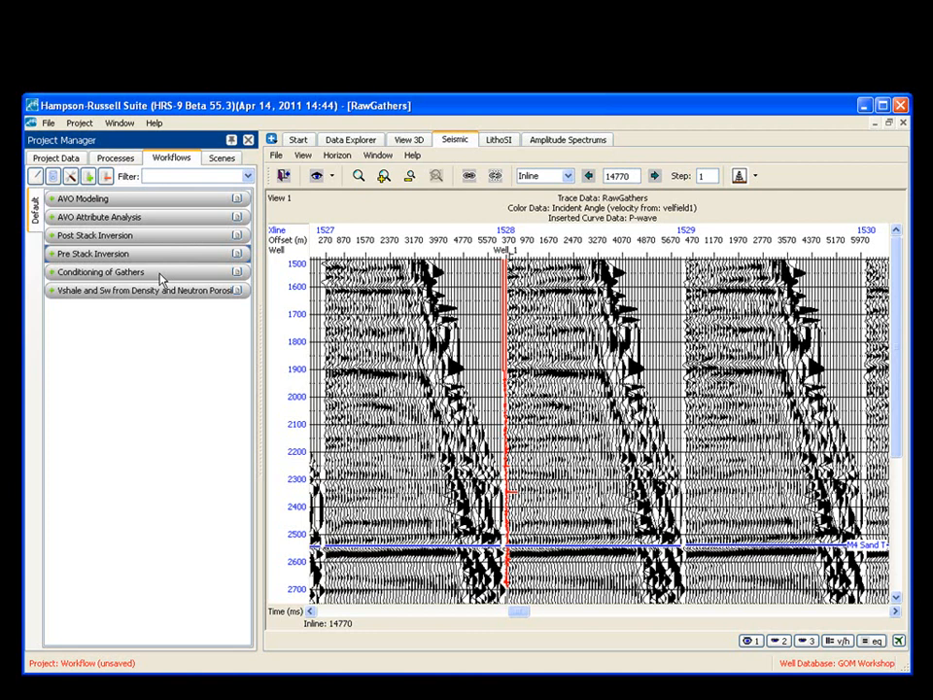
pyautogui.click(101, 272)
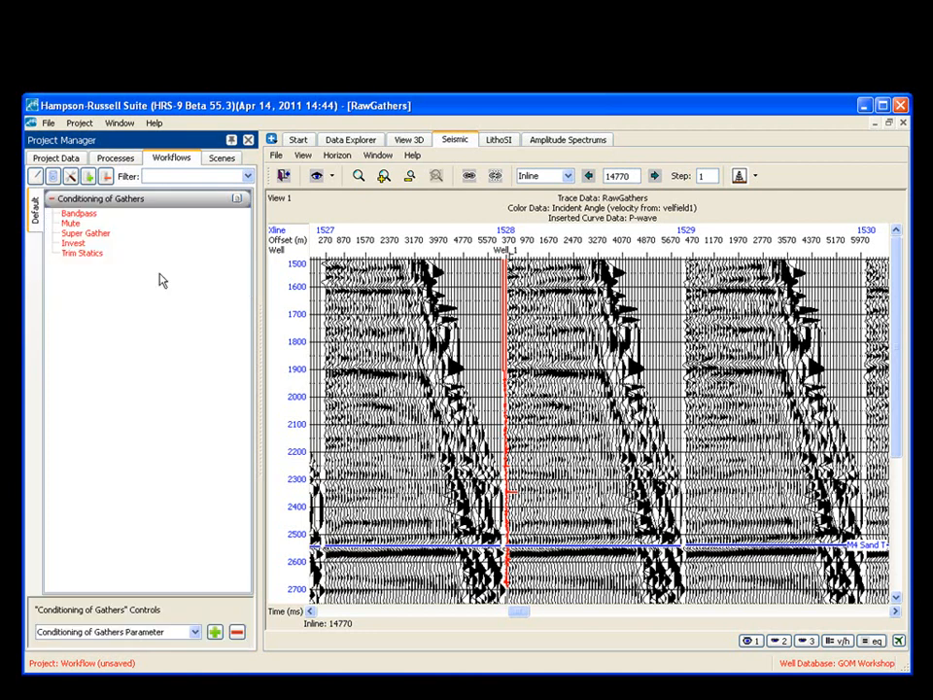
pyautogui.moveTo(146, 303)
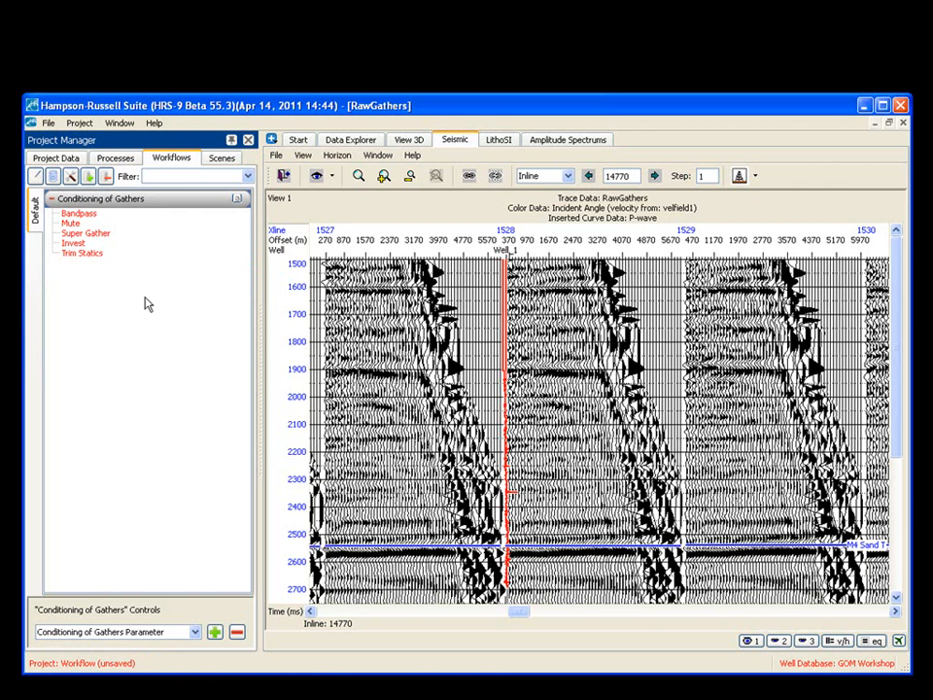
pyautogui.moveTo(132, 299)
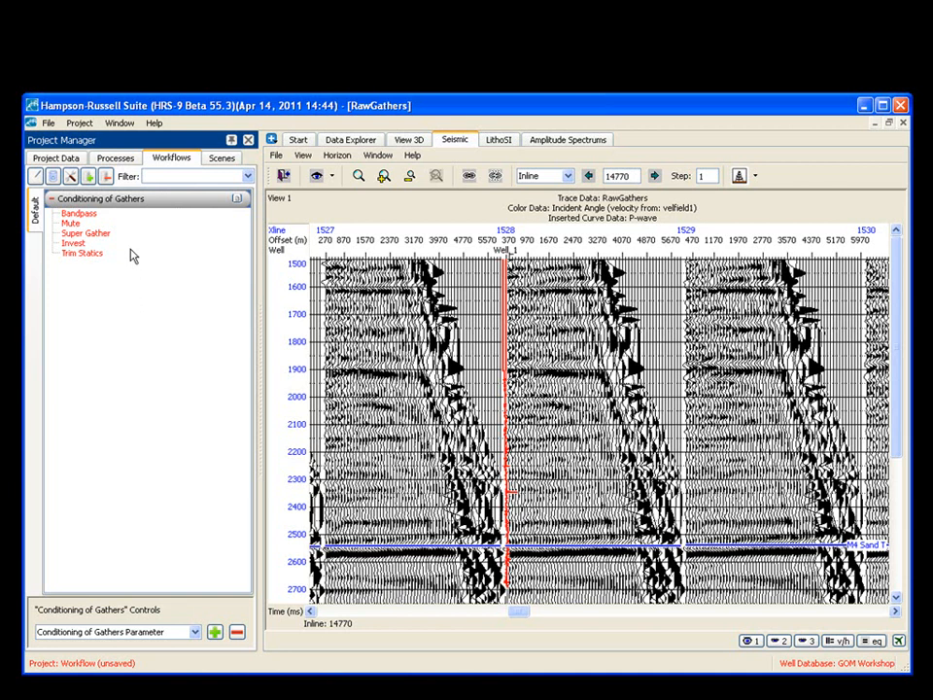
pyautogui.moveTo(159, 219)
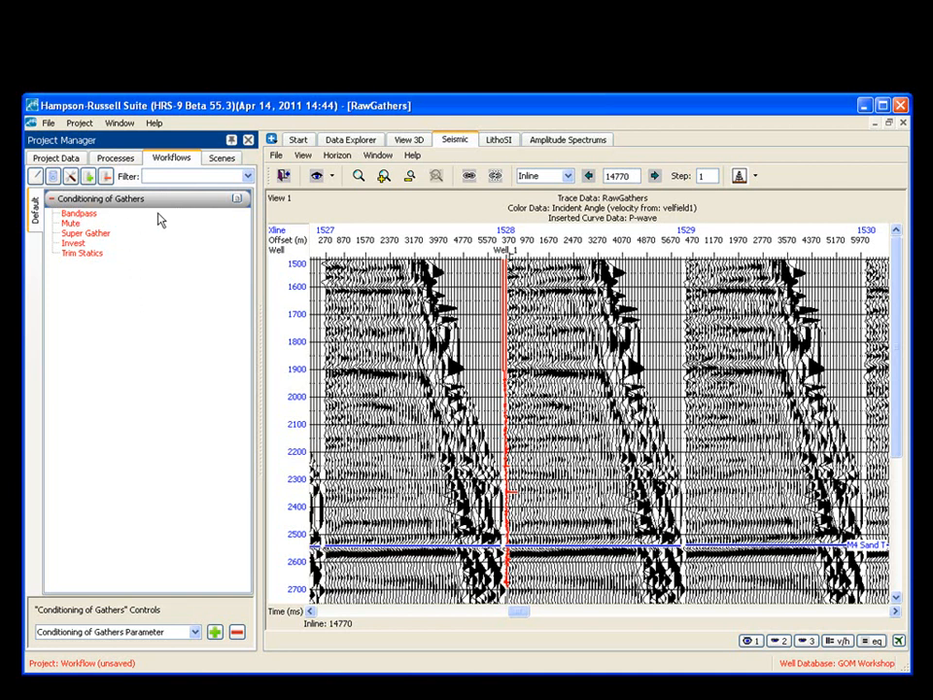
pyautogui.click(711, 396)
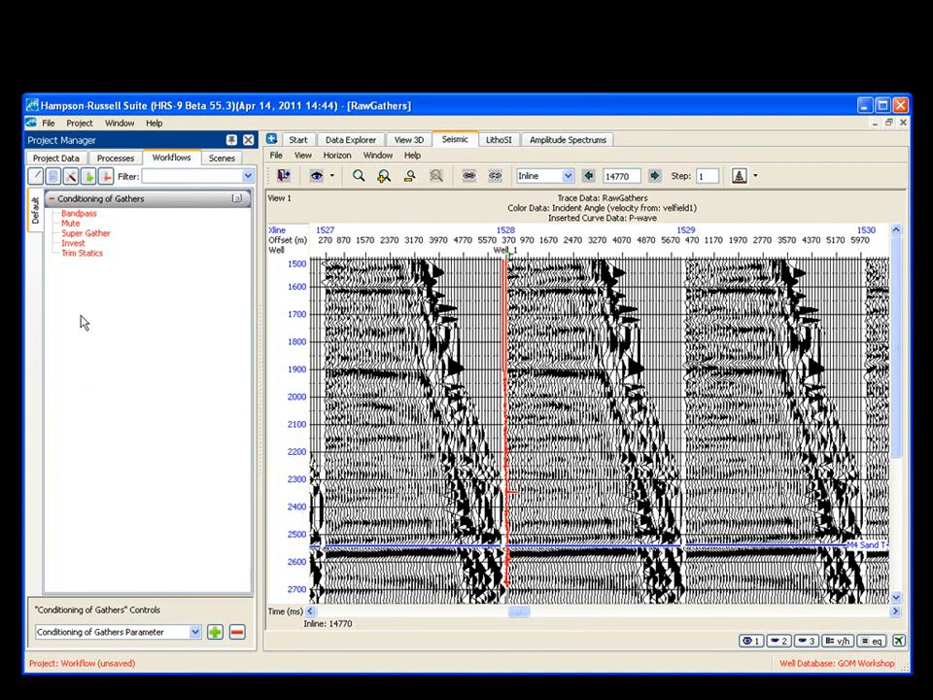
pyautogui.moveTo(95, 270)
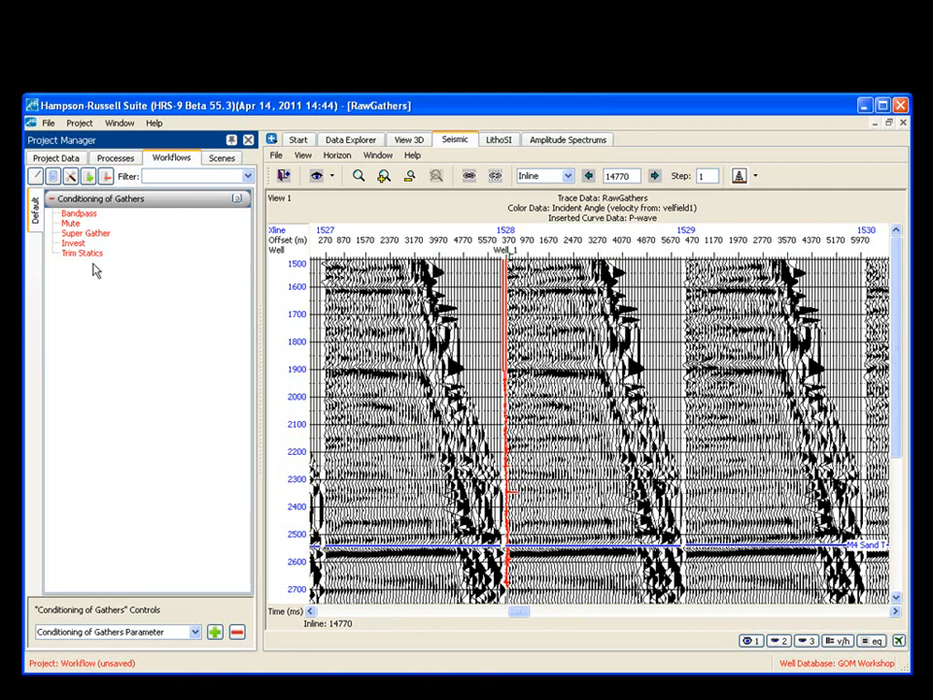
pyautogui.moveTo(101, 223)
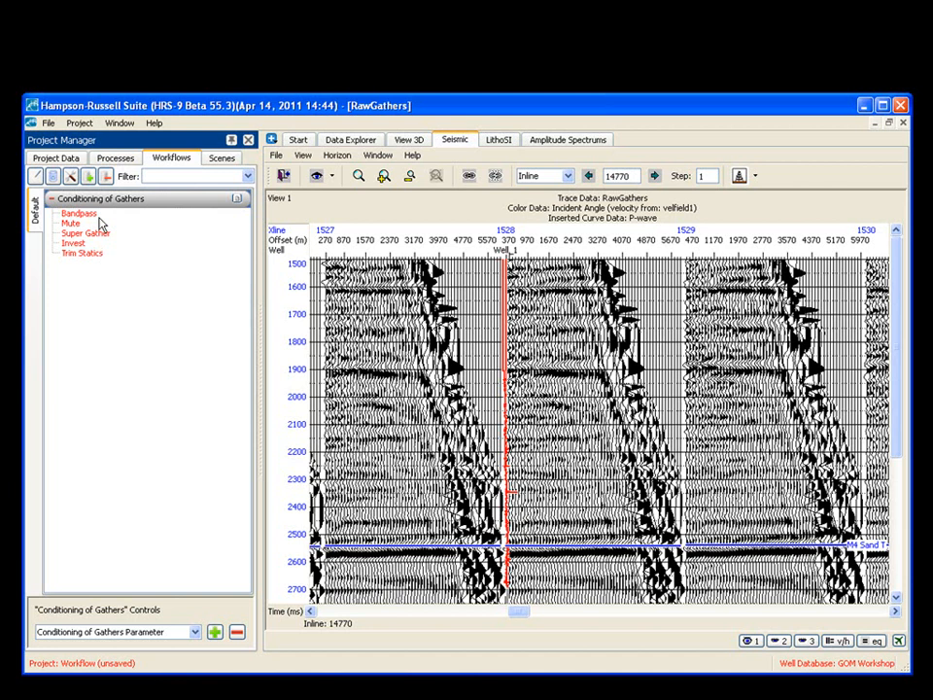
# Insert a Mute process above Bandpass, accepting that the workflow becomes a user copy.
pyautogui.click(79, 212)
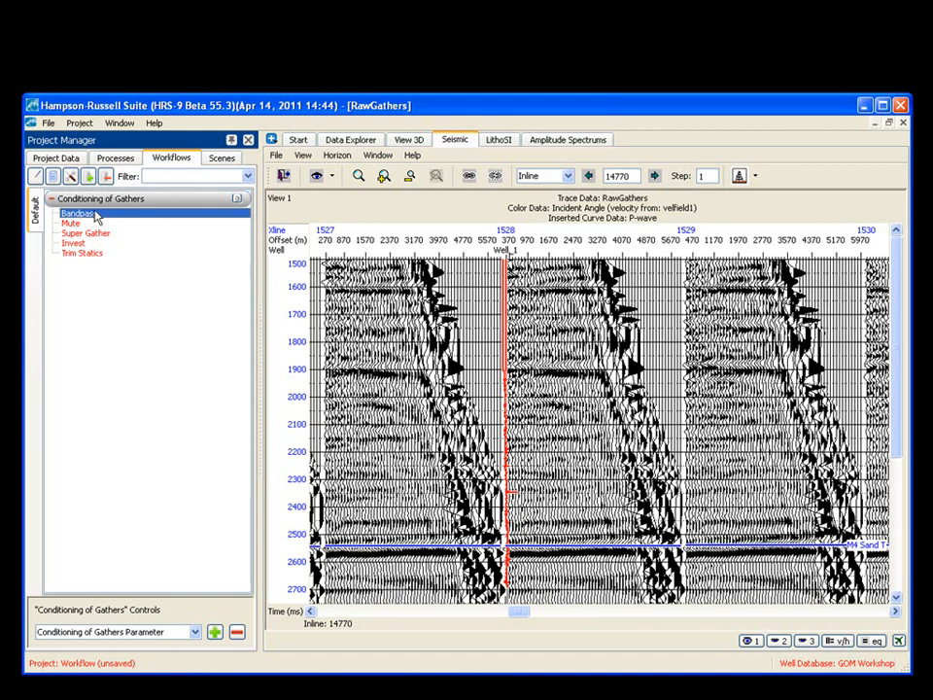
pyautogui.rightClick(78, 212)
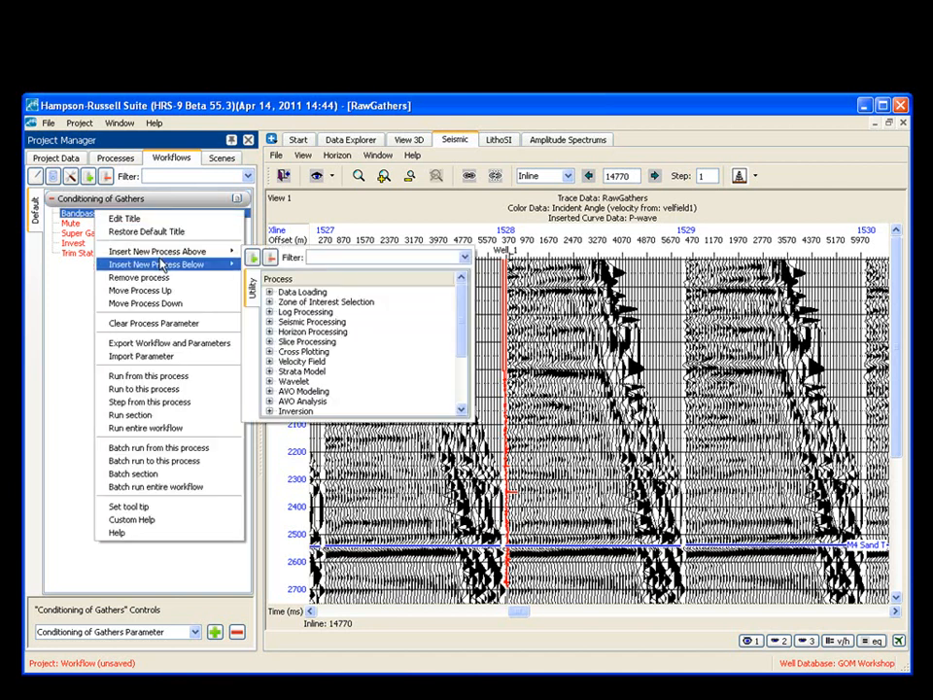
pyautogui.moveTo(156, 250)
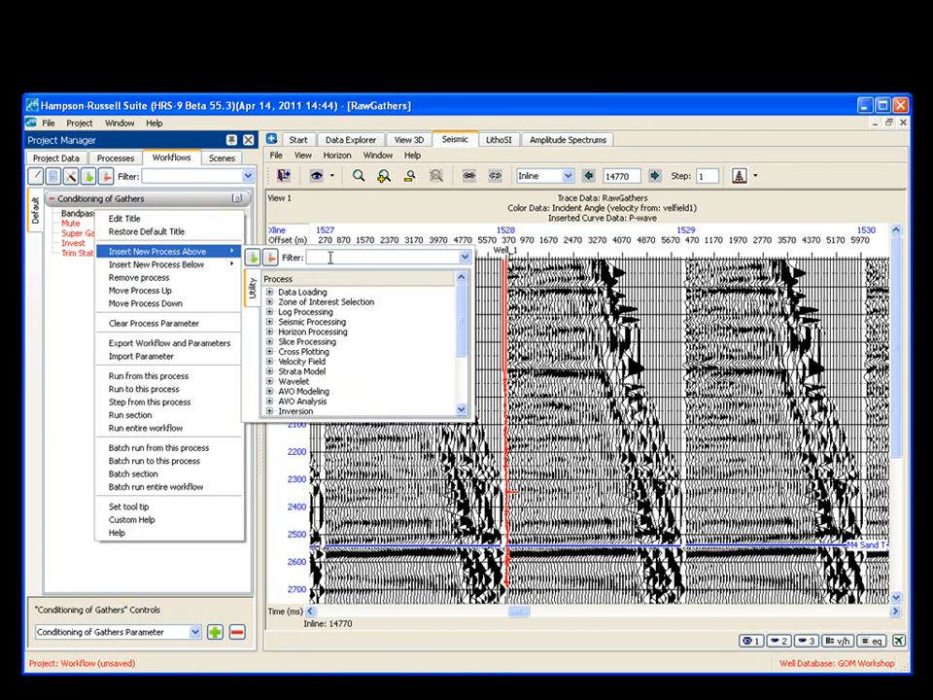
pyautogui.write('mute')
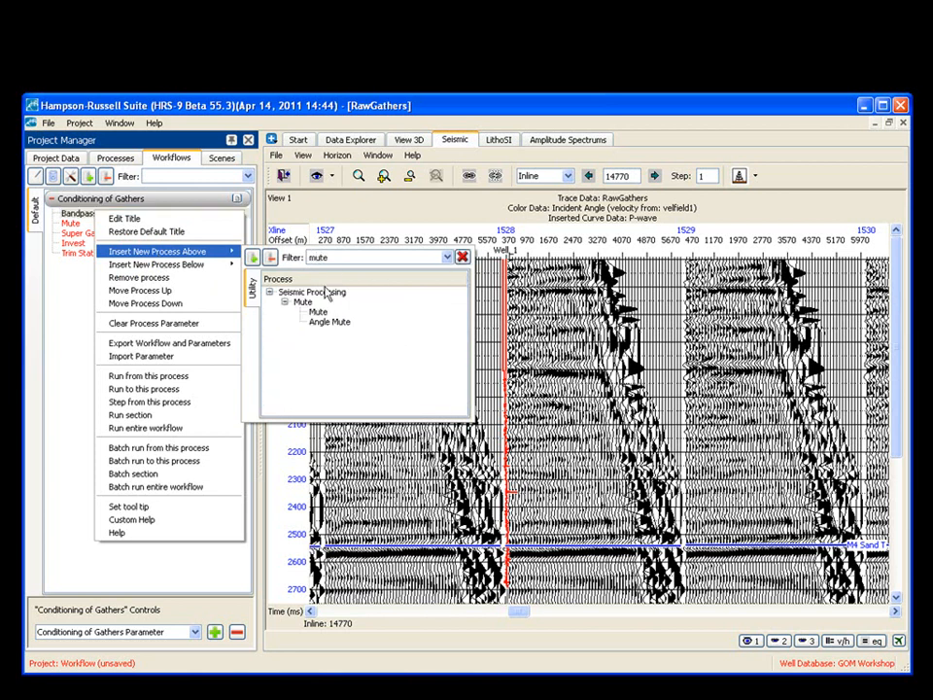
pyautogui.click(156, 250)
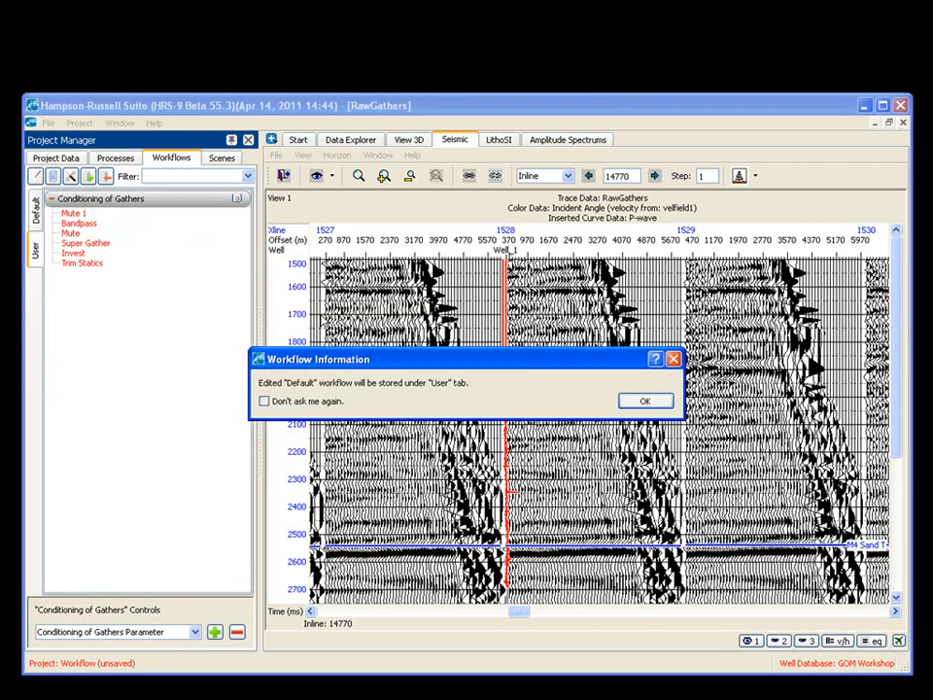
pyautogui.click(645, 401)
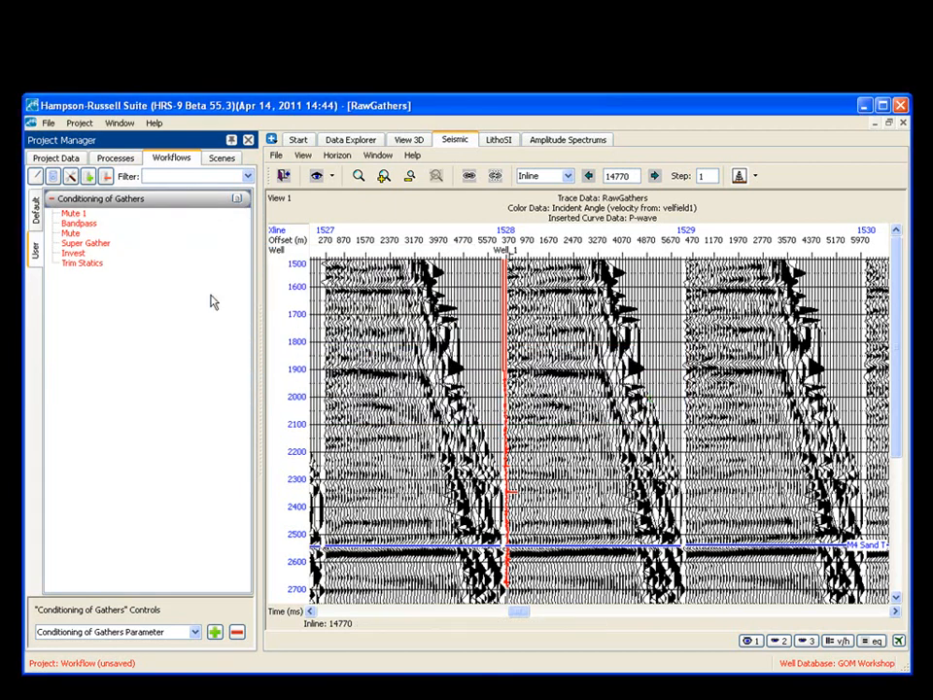
# Remove the original Mute after Bandpass and retitle the new Mute 1 step to its default name.
pyautogui.click(70, 233)
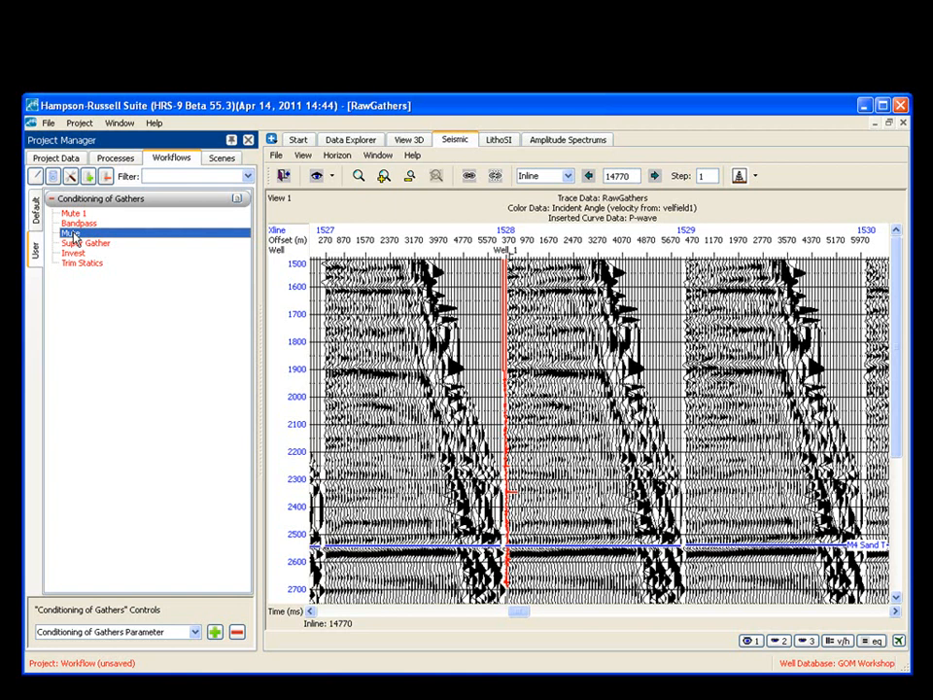
pyautogui.rightClick(78, 233)
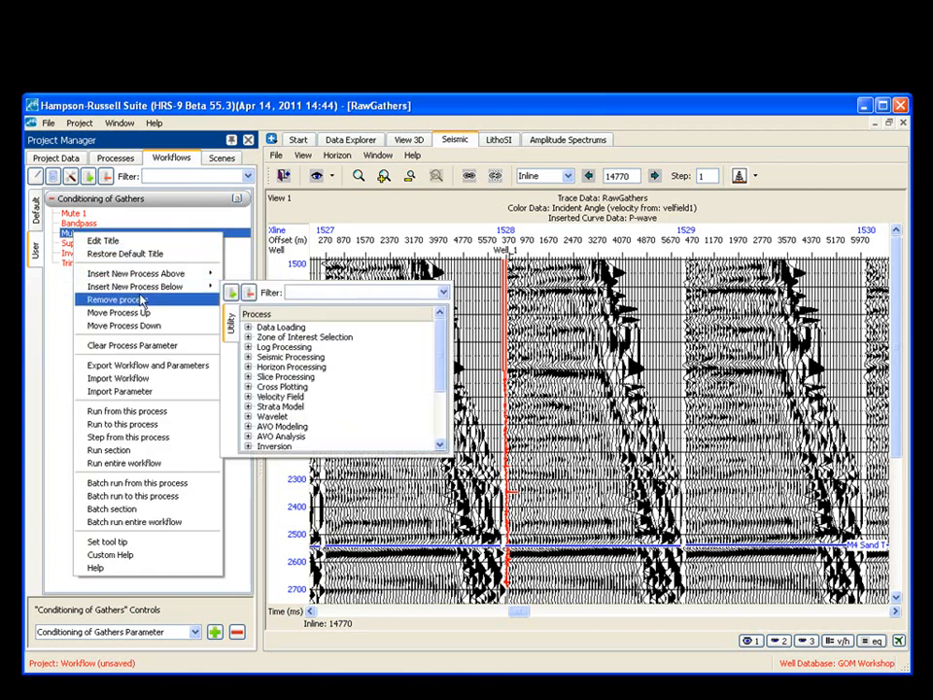
pyautogui.click(116, 299)
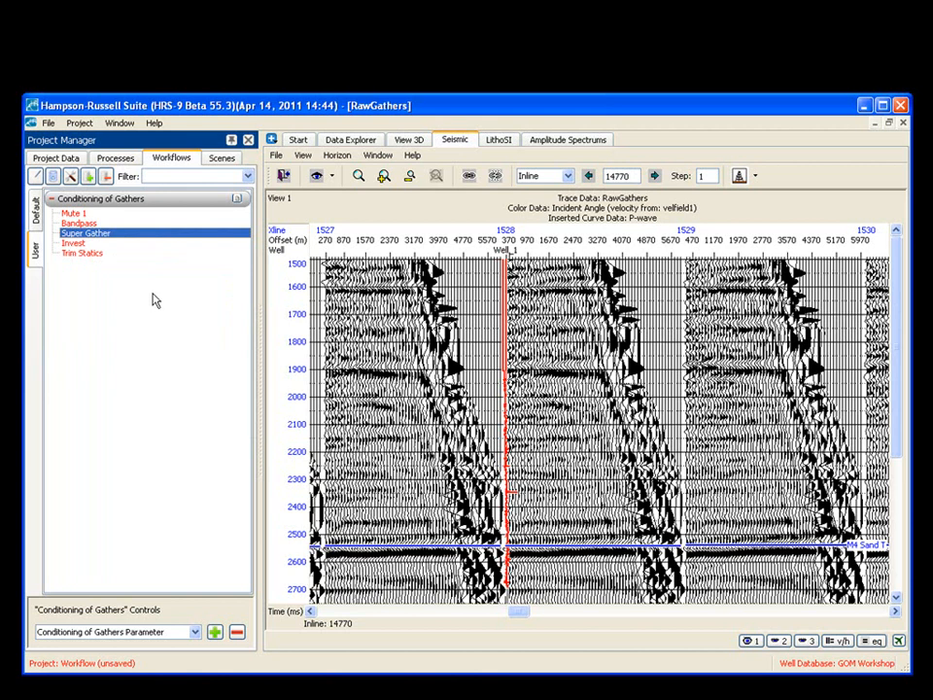
pyautogui.rightClick(74, 212)
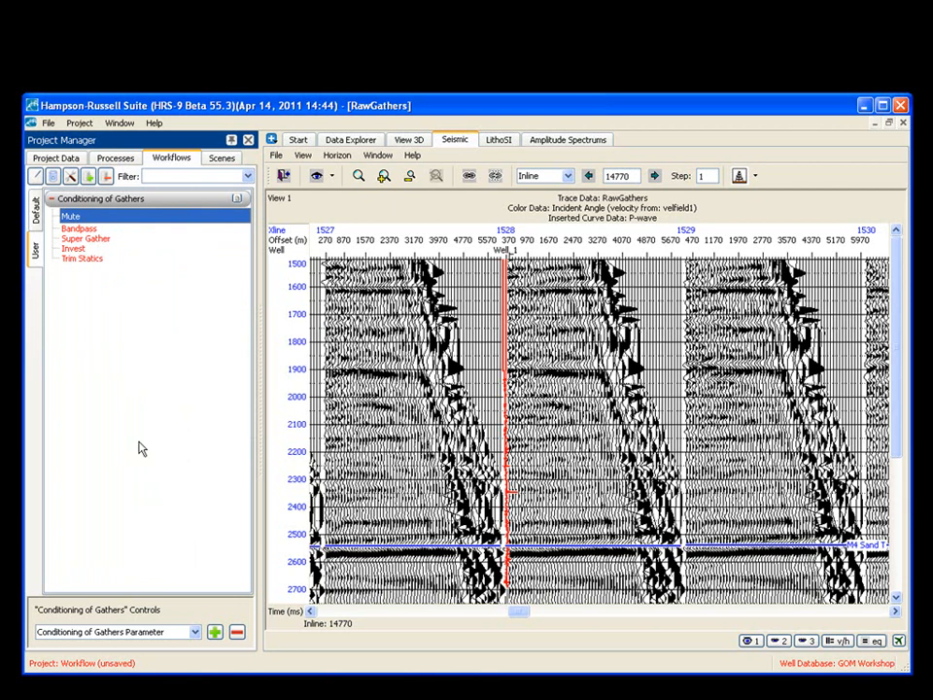
pyautogui.moveTo(109, 264)
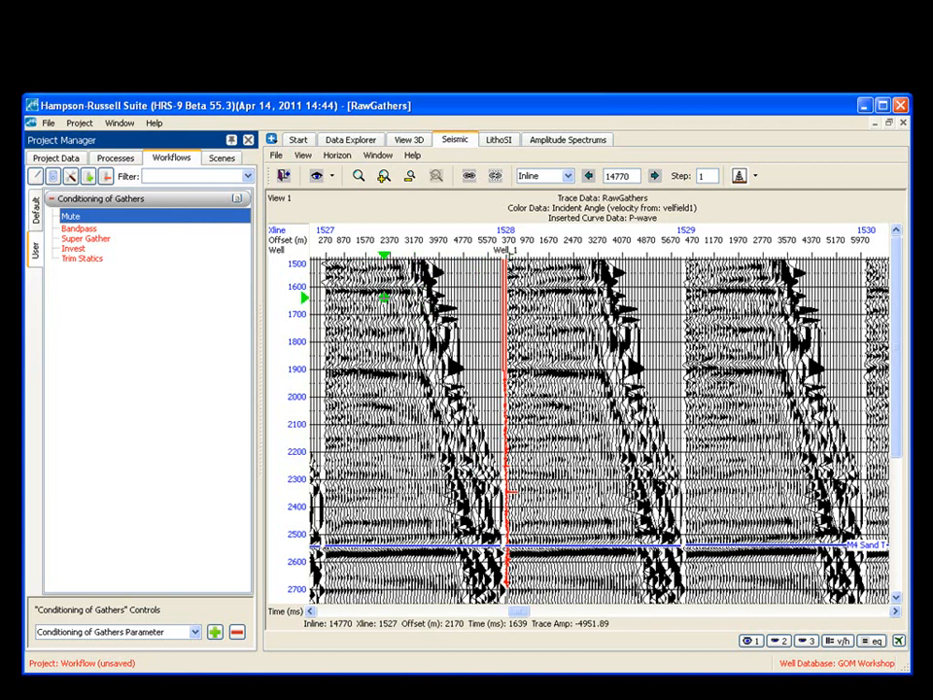
# Set the gather colour data to Incident Angle using velocity field velfield1 in the General view attributes.
pyautogui.rightClick(389, 301)
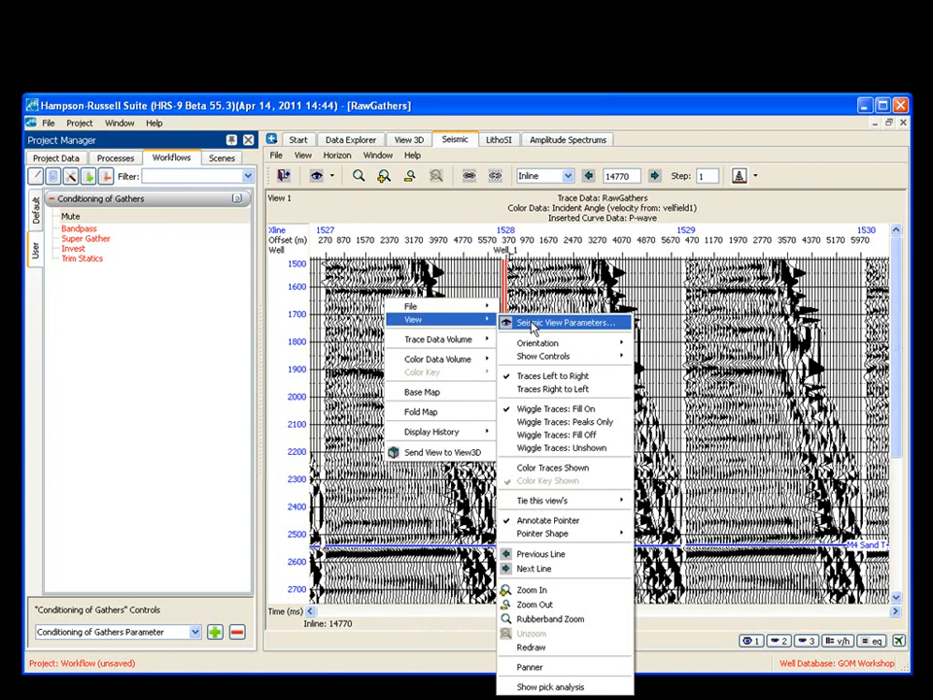
pyautogui.click(564, 323)
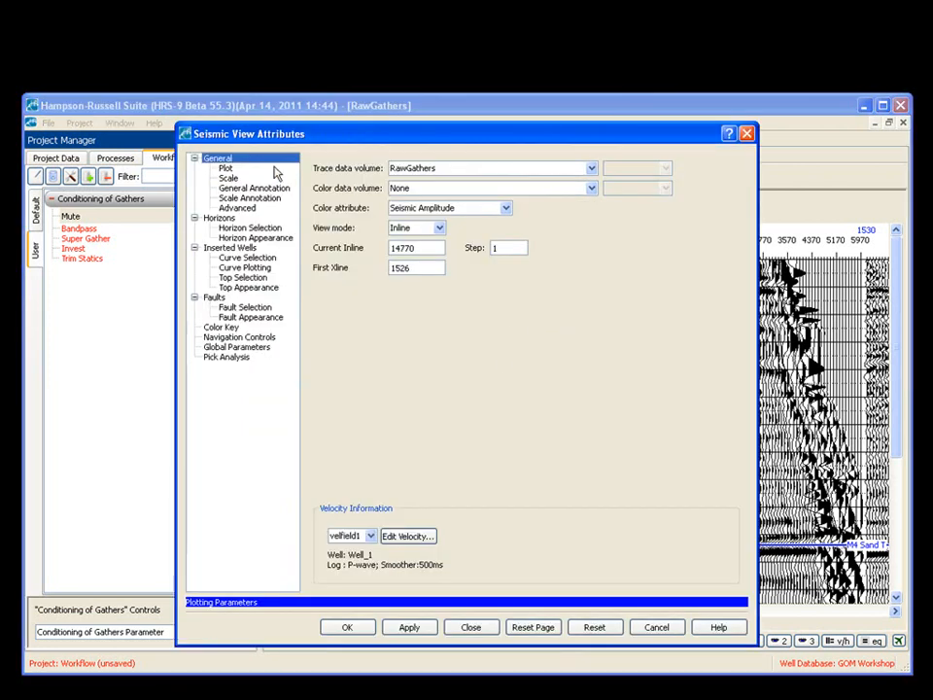
pyautogui.moveTo(420, 173)
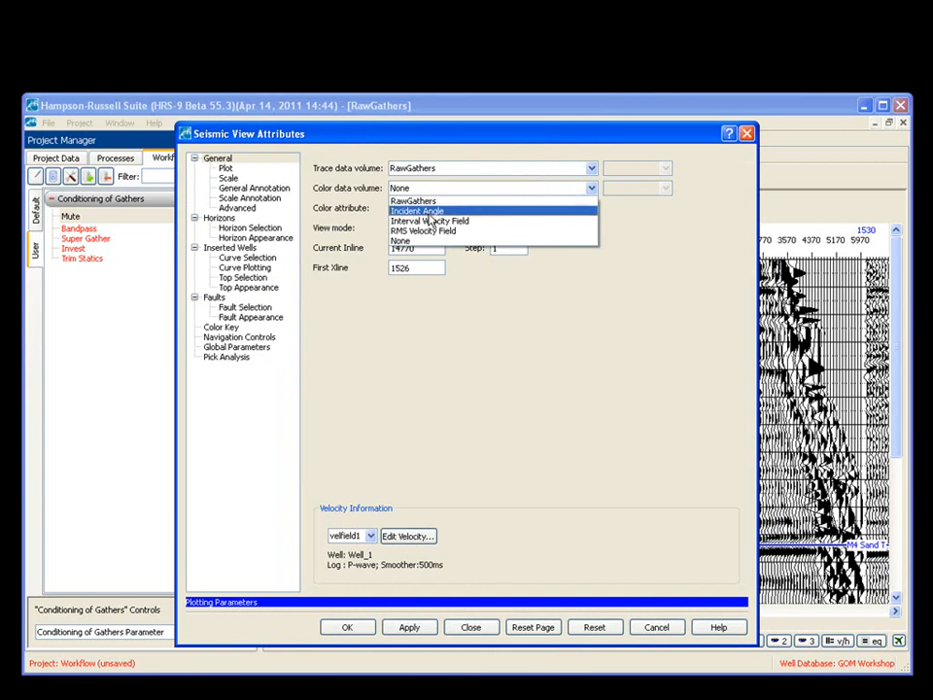
pyautogui.click(418, 210)
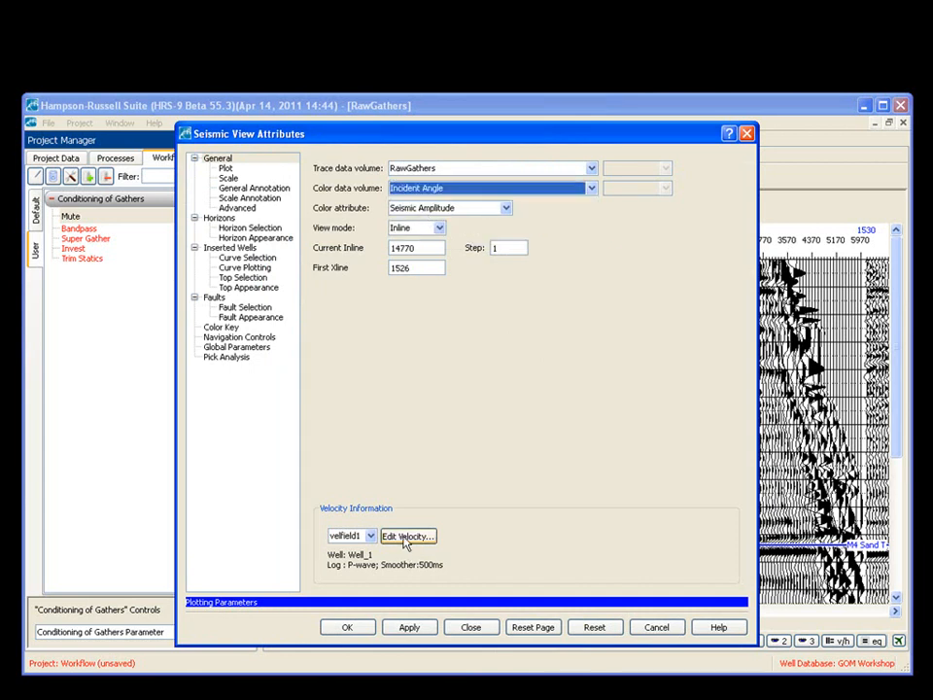
pyautogui.click(408, 536)
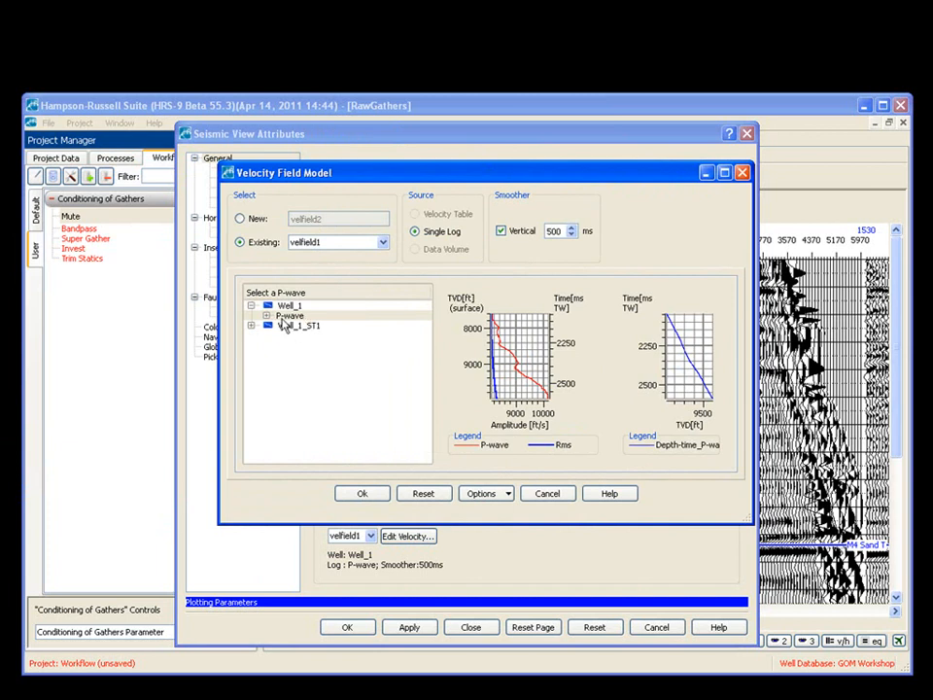
pyautogui.moveTo(354, 326)
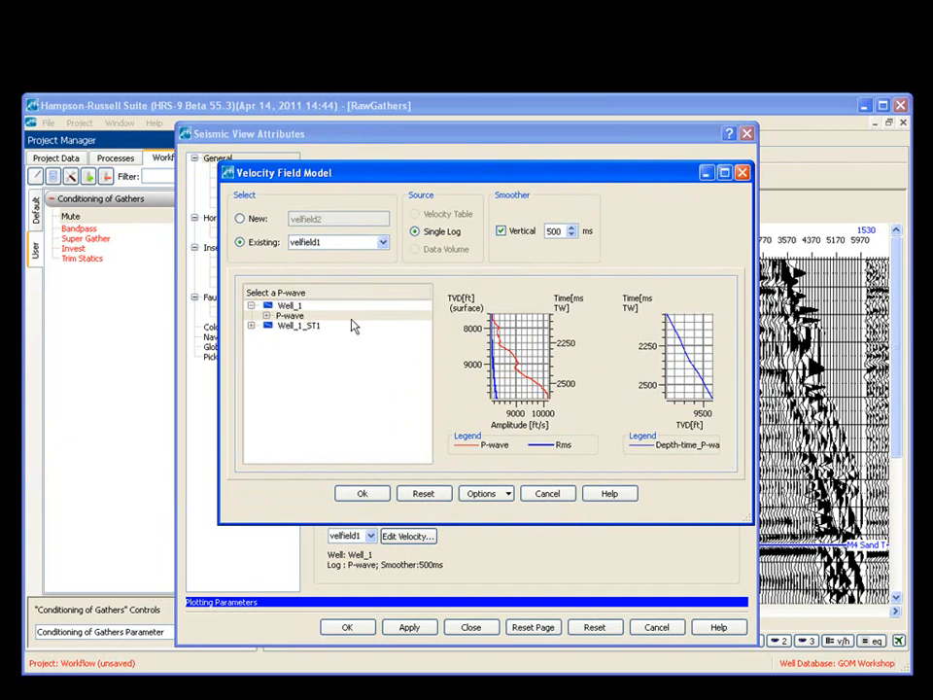
pyautogui.click(362, 493)
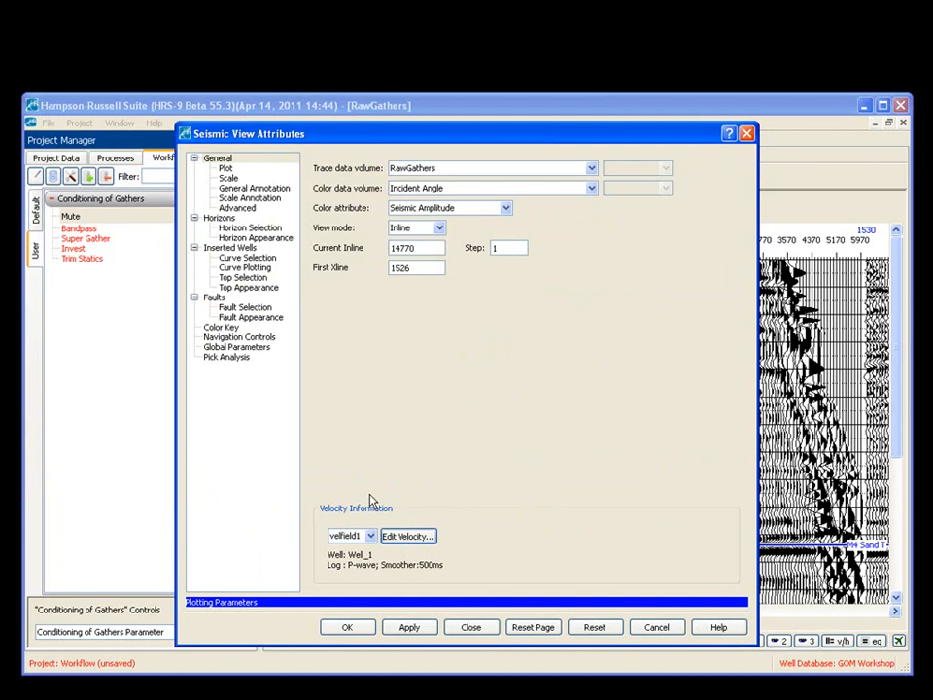
pyautogui.click(346, 626)
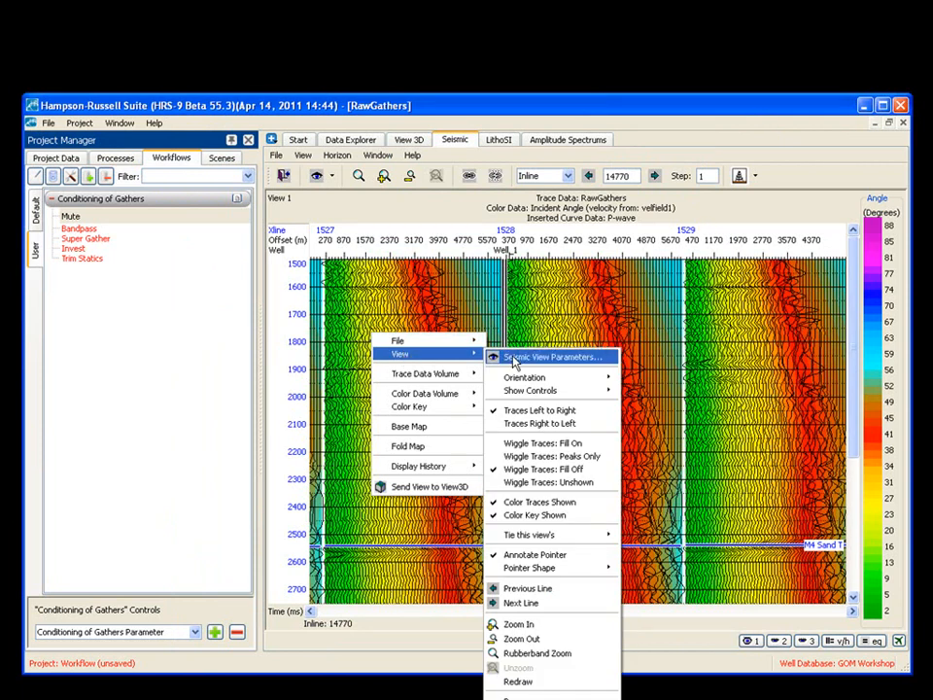
# Turn trace Fill on in the Seismic View Parameters scaling settings.
pyautogui.click(551, 358)
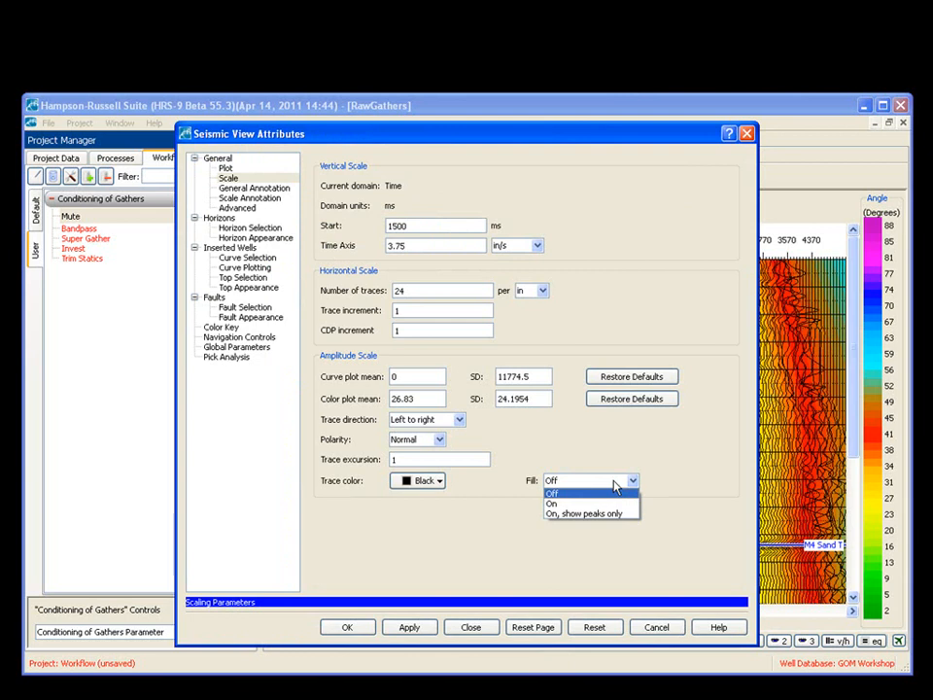
pyautogui.click(552, 501)
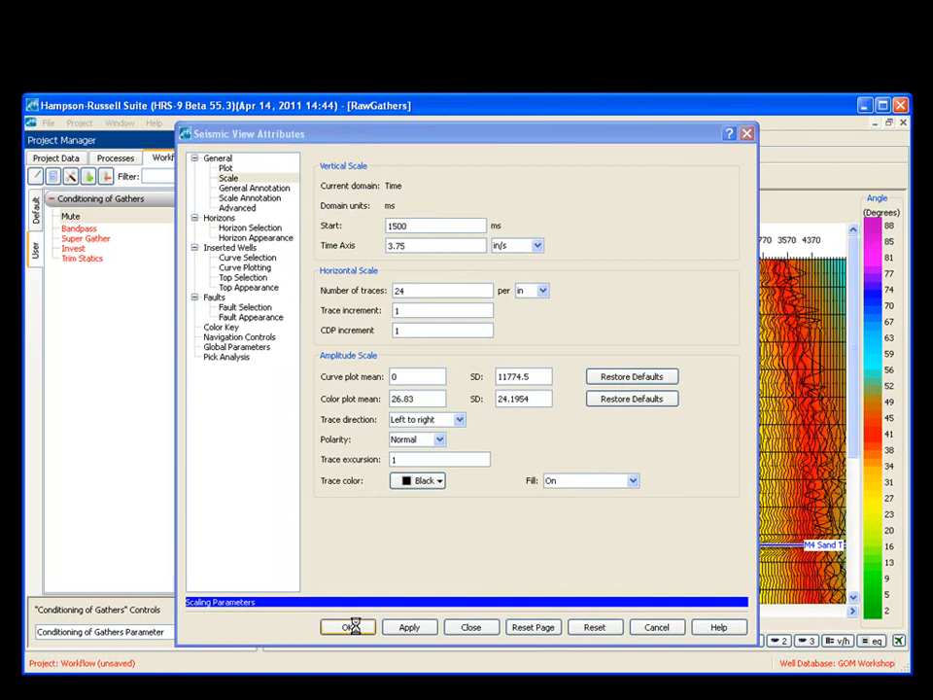
pyautogui.click(347, 625)
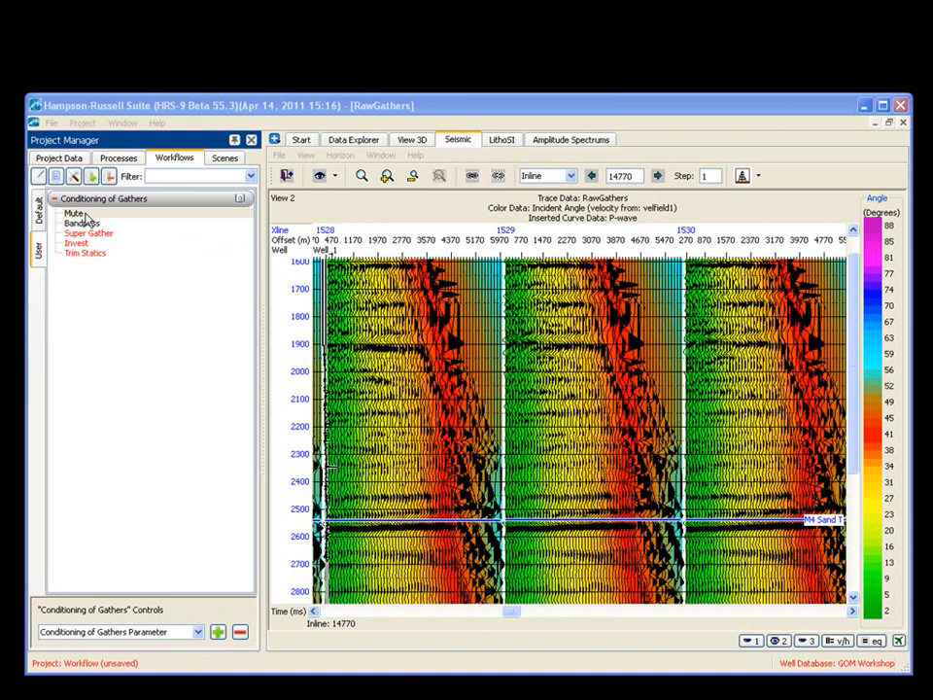
# Show the Mute step's process parameters and review its Trace Range settings.
pyautogui.click(74, 212)
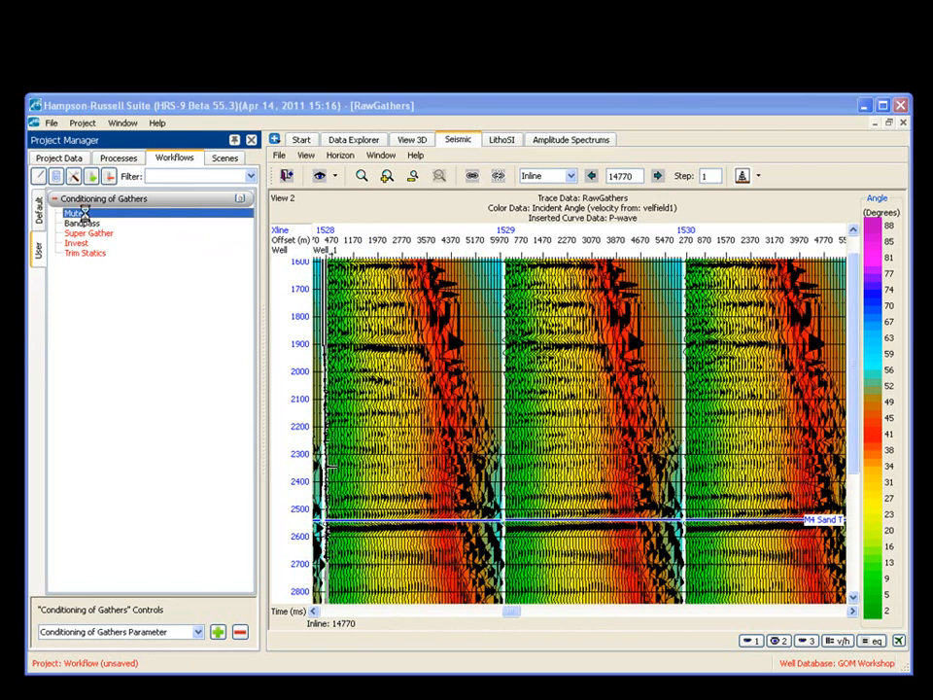
pyautogui.click(76, 212)
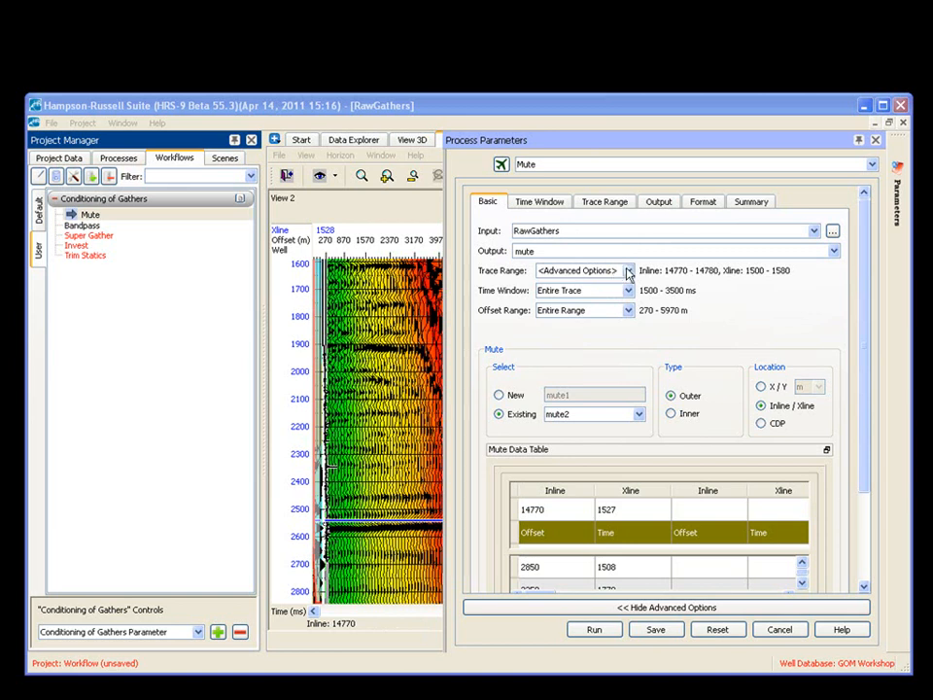
pyautogui.click(603, 200)
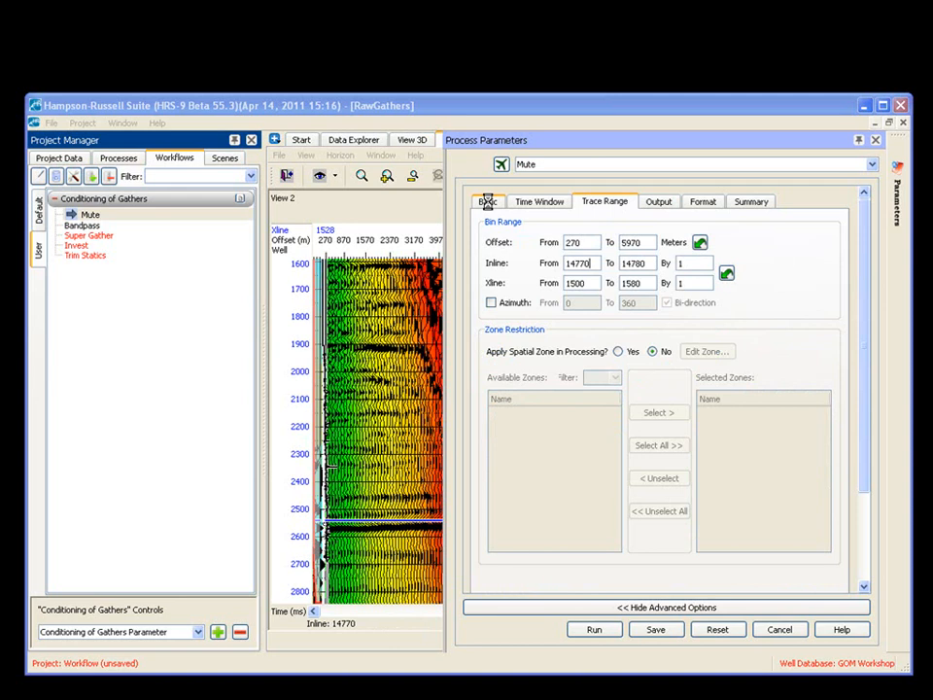
pyautogui.click(488, 201)
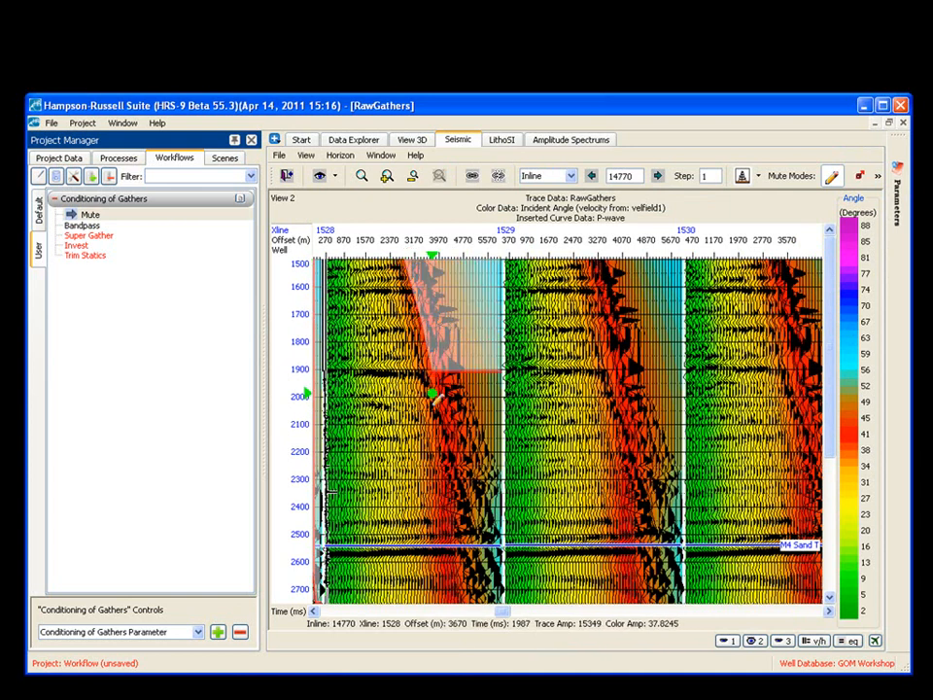
# Draw a diagonal outer mute line on the gathers and scroll to the deeper times.
pyautogui.moveTo(432, 392); pyautogui.dragTo(451, 476)
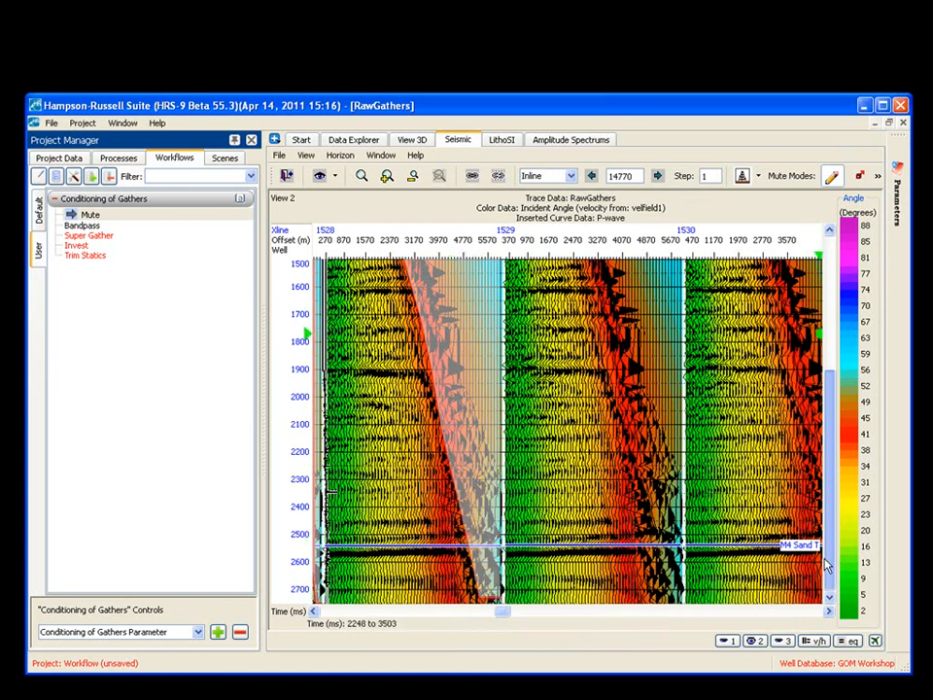
pyautogui.scroll(-3)
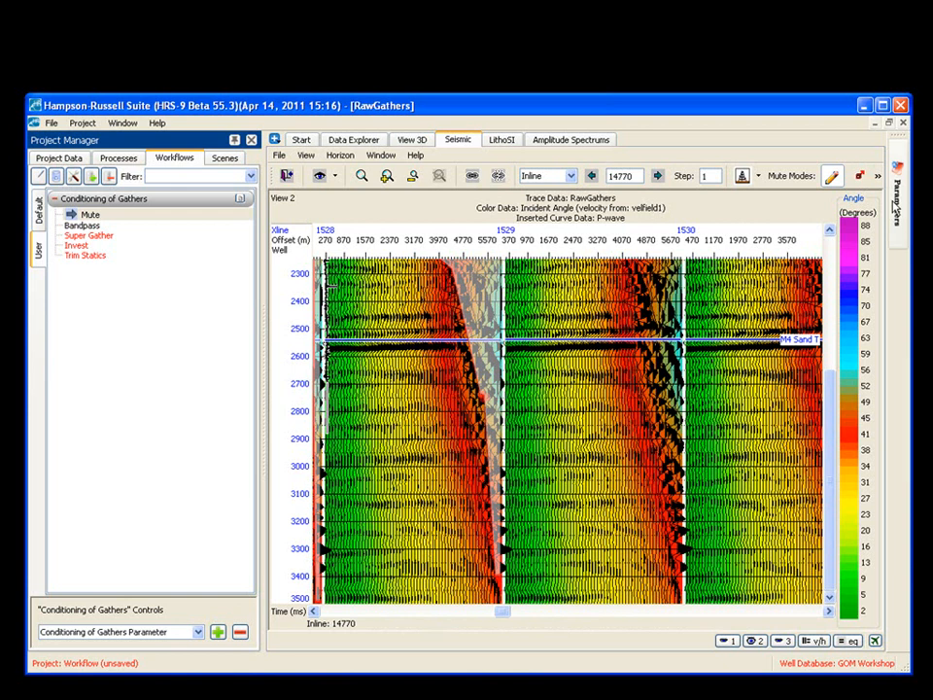
# Review the Mute Data Table control points and run the mute on the gathers.
pyautogui.doubleClick(90, 214)
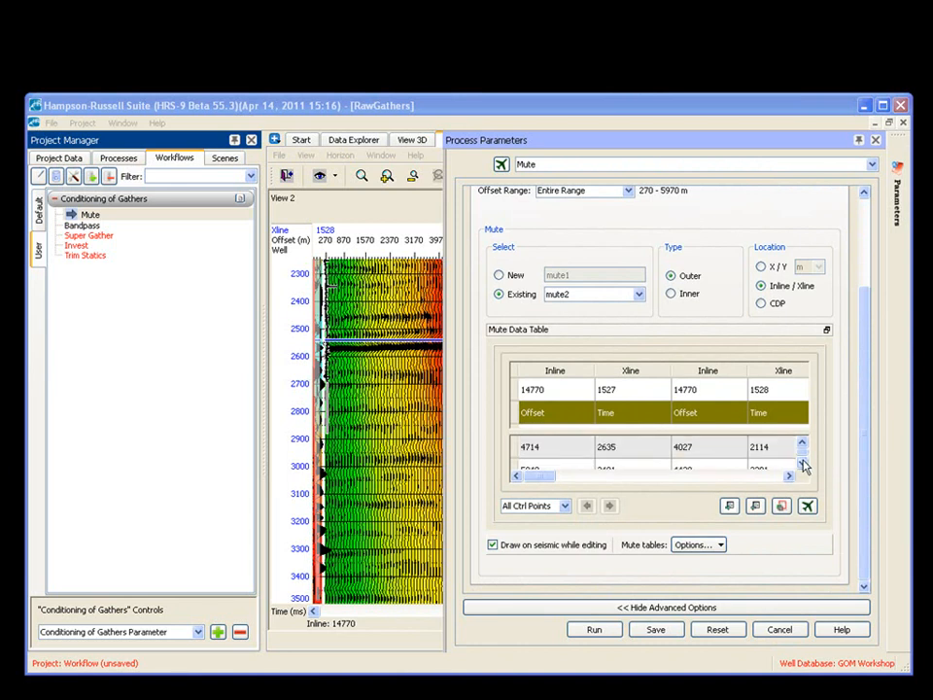
pyautogui.click(595, 630)
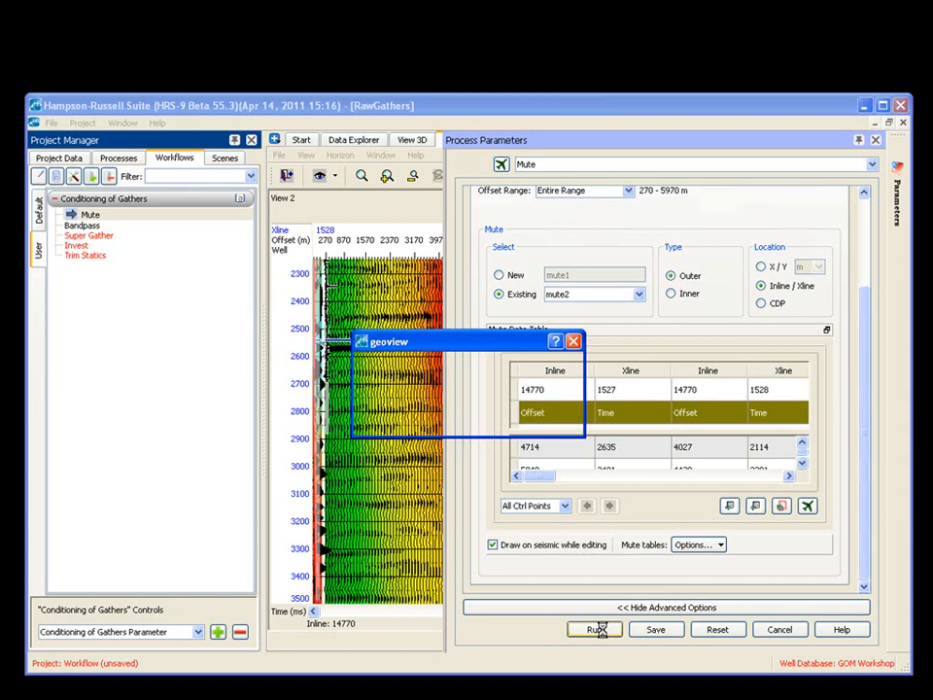
pyautogui.click(594, 629)
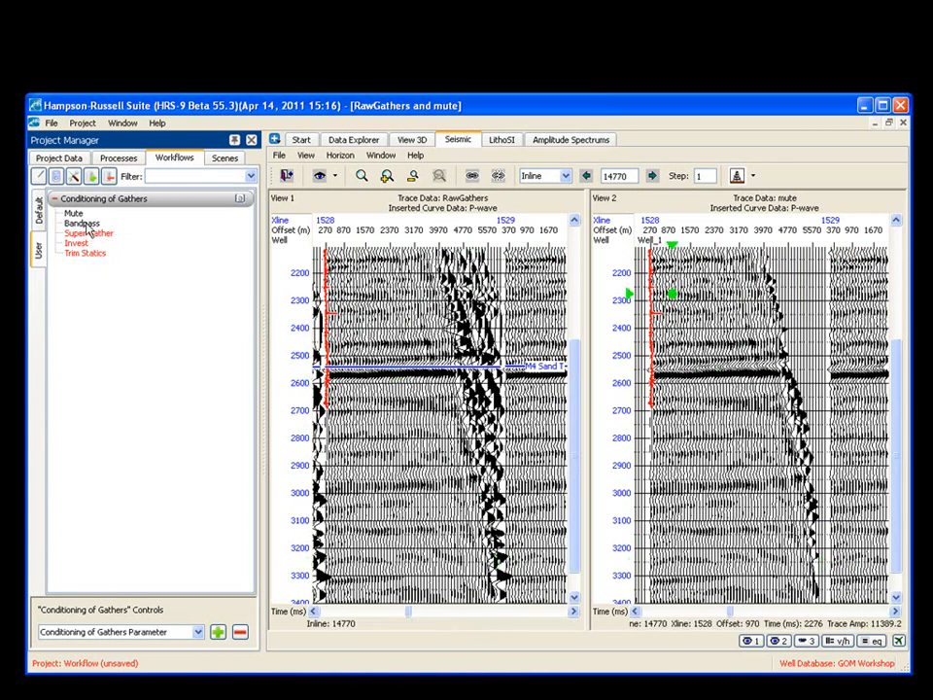
# Insert a new process above Bandpass, filtering for 'am' to find Amplitude Spectrum.
pyautogui.rightClick(82, 223)
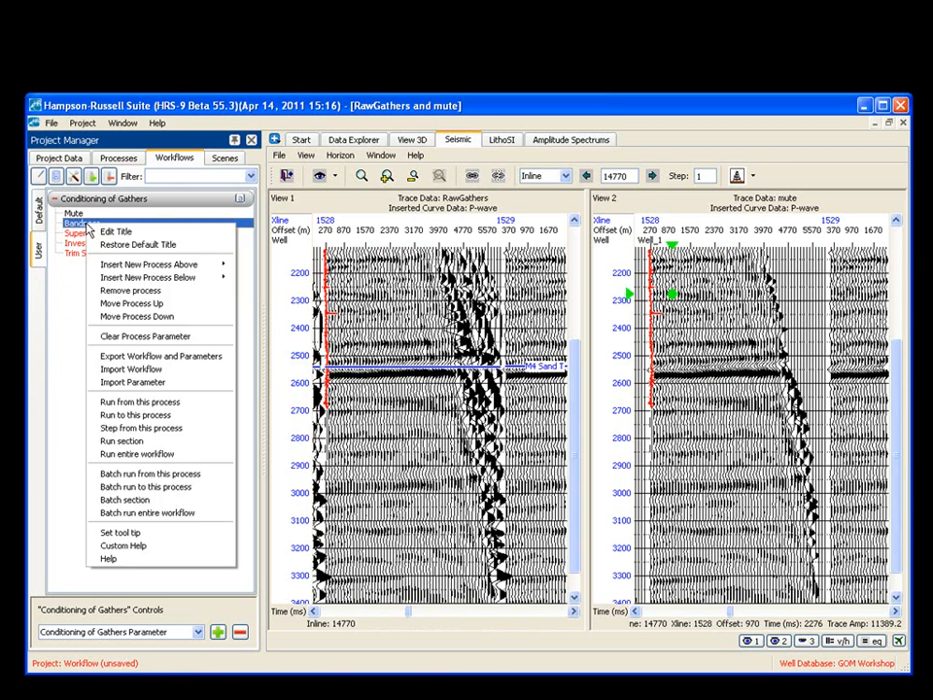
pyautogui.click(148, 265)
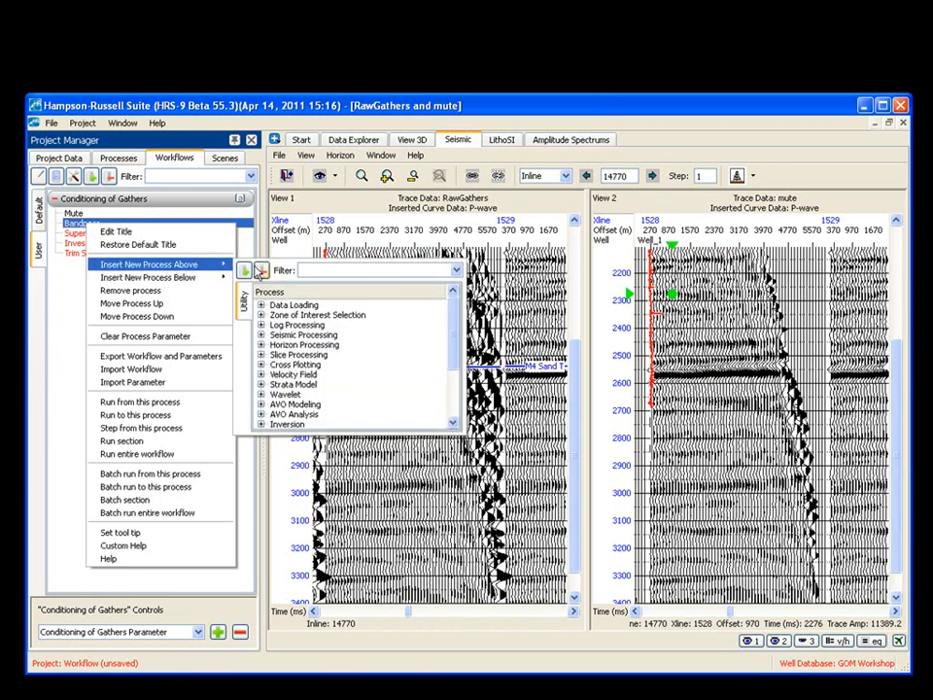
pyautogui.write('am')
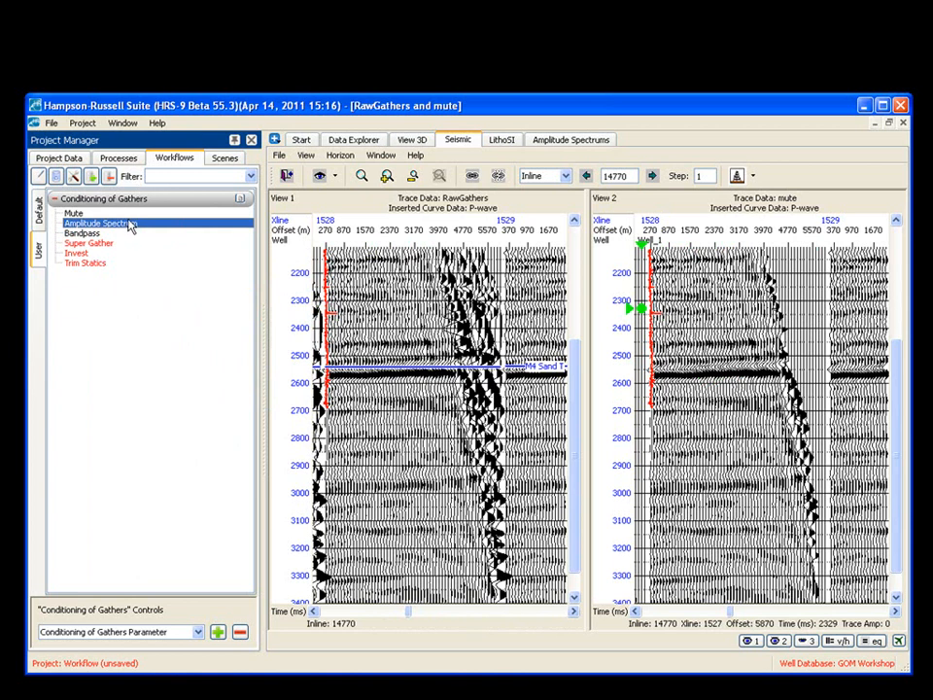
# Run the Amplitude Spectrum step on the 'mute' input data.
pyautogui.doubleClick(101, 221)
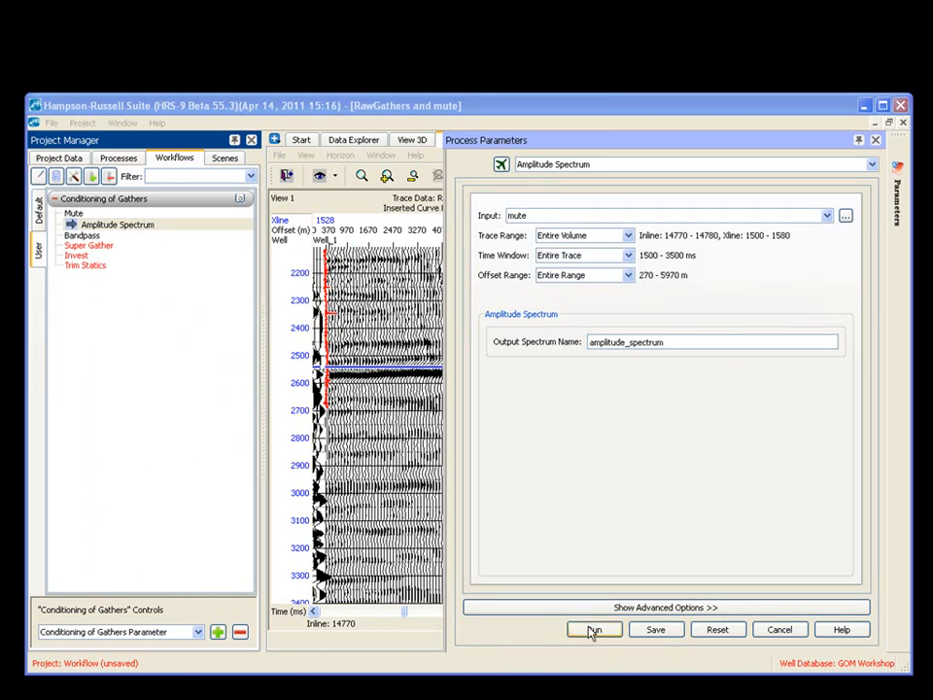
pyautogui.click(594, 630)
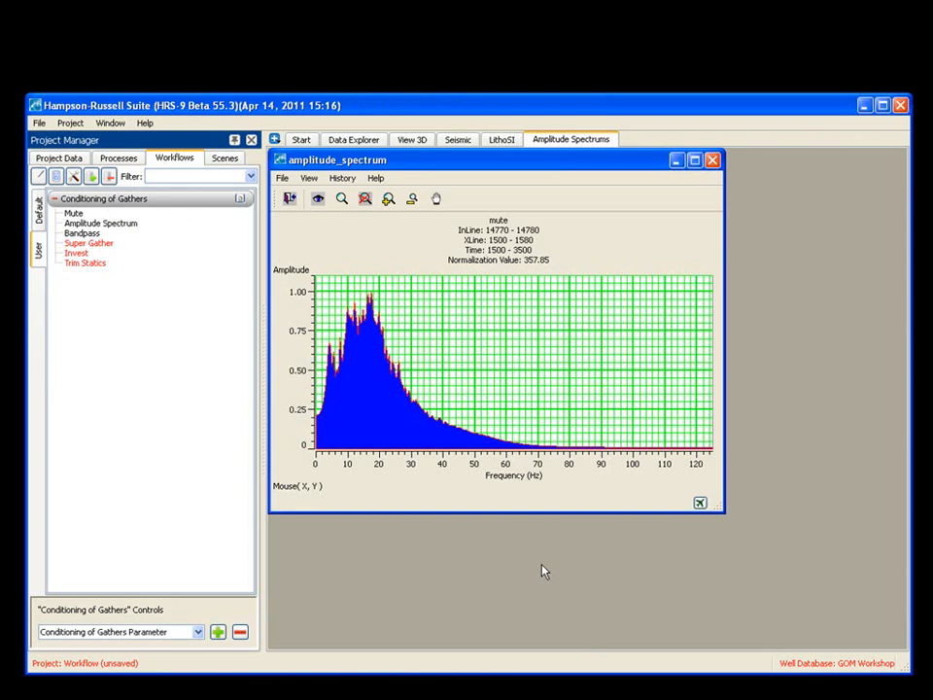
pyautogui.moveTo(653, 607)
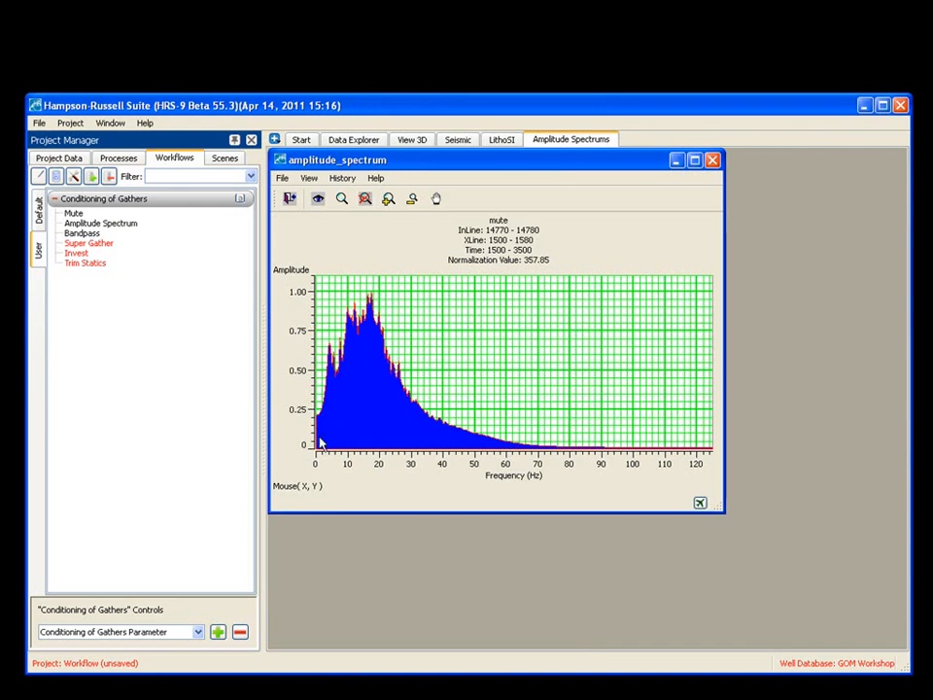
pyautogui.moveTo(378, 420)
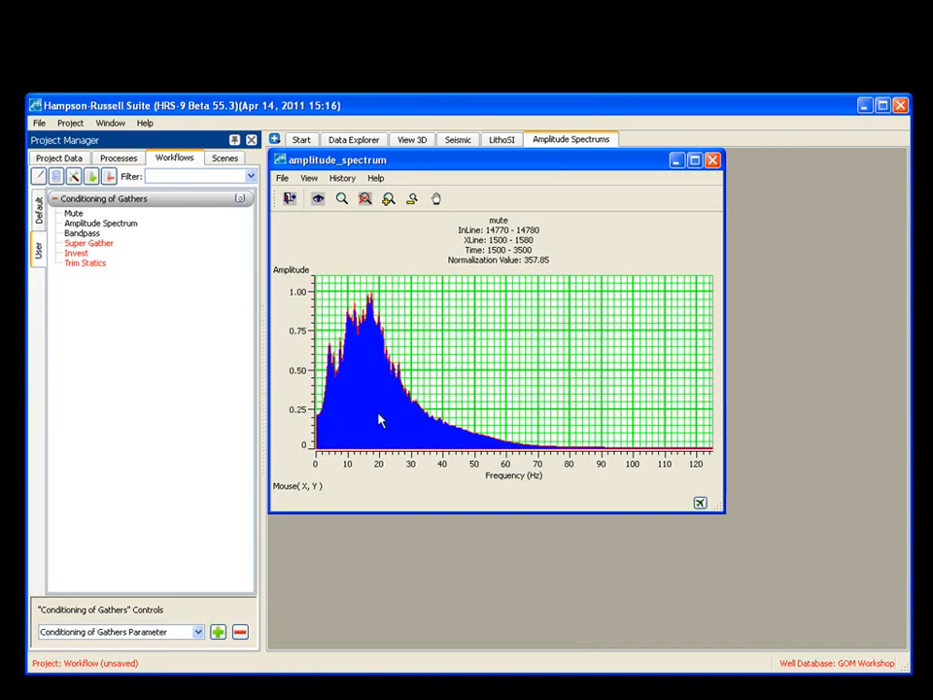
pyautogui.moveTo(451, 132)
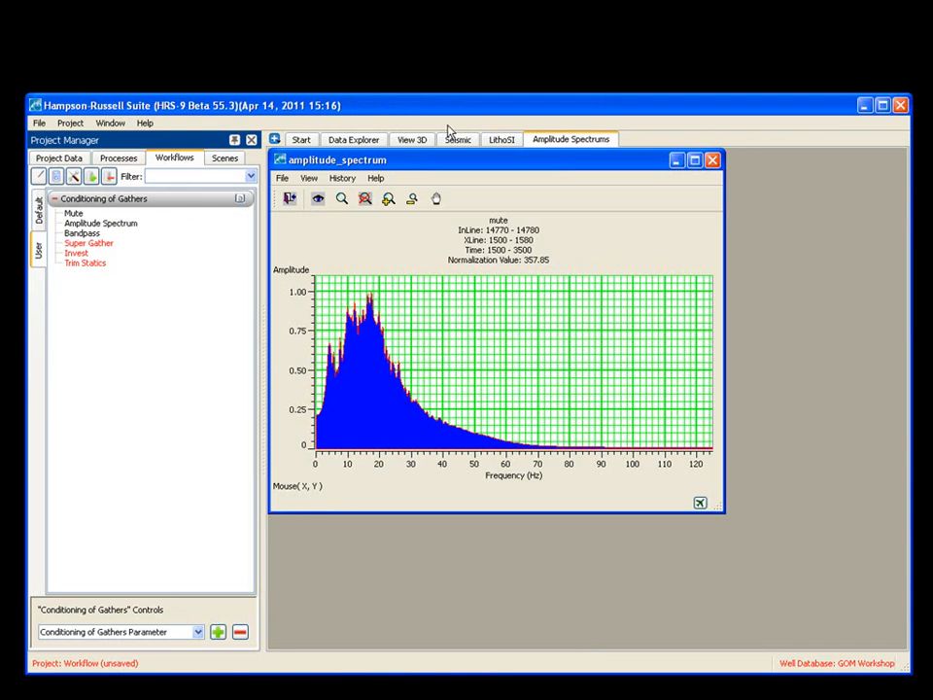
# Run the 5-10-30-60 Hz bandpass on the muted gathers and inspect a trace in the seismic display.
pyautogui.click(457, 140)
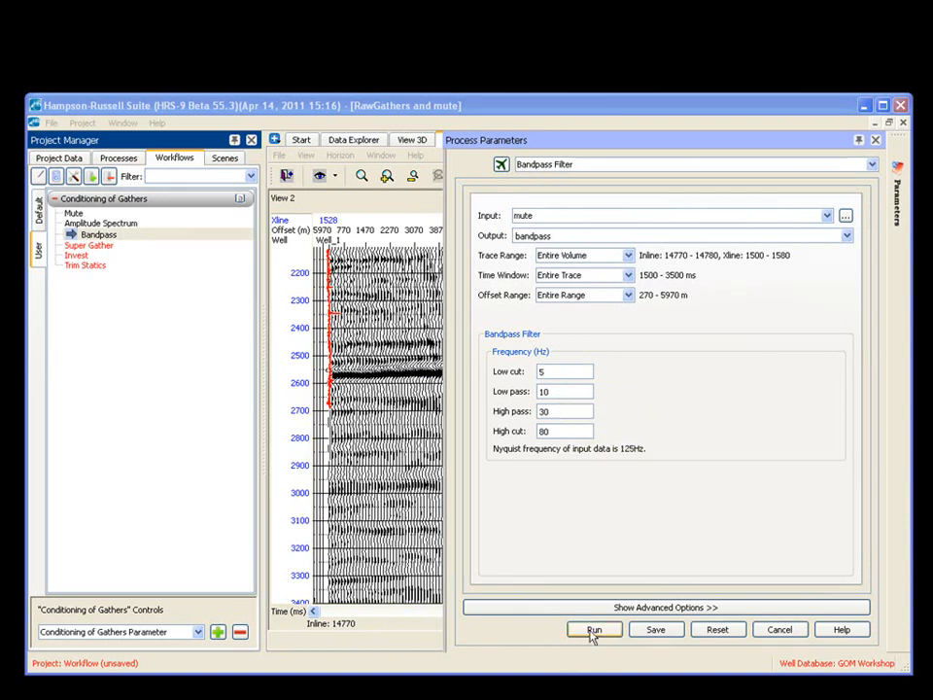
pyautogui.click(594, 629)
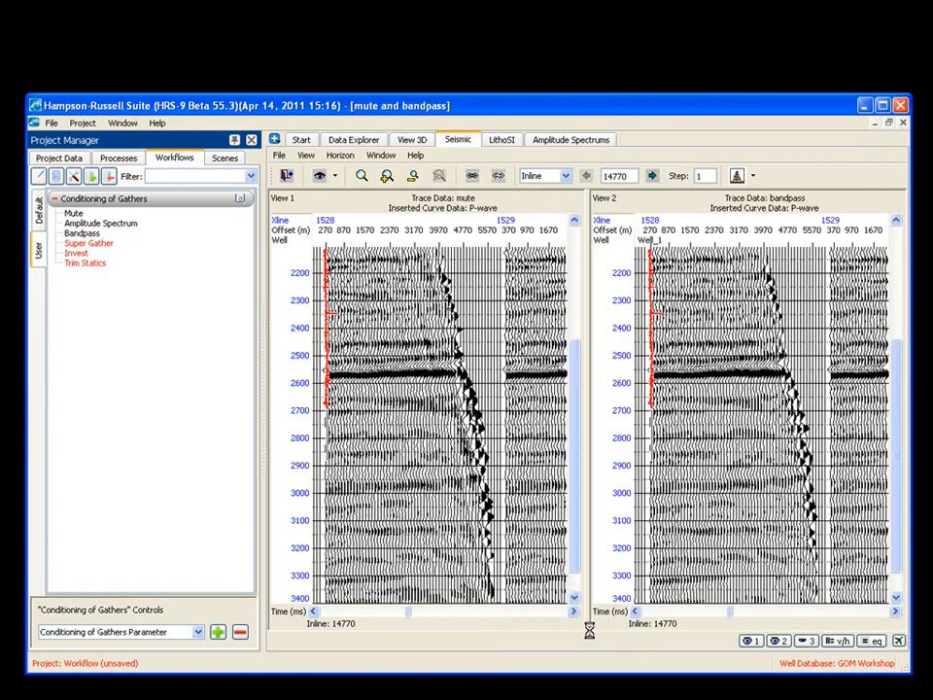
pyautogui.click(412, 381)
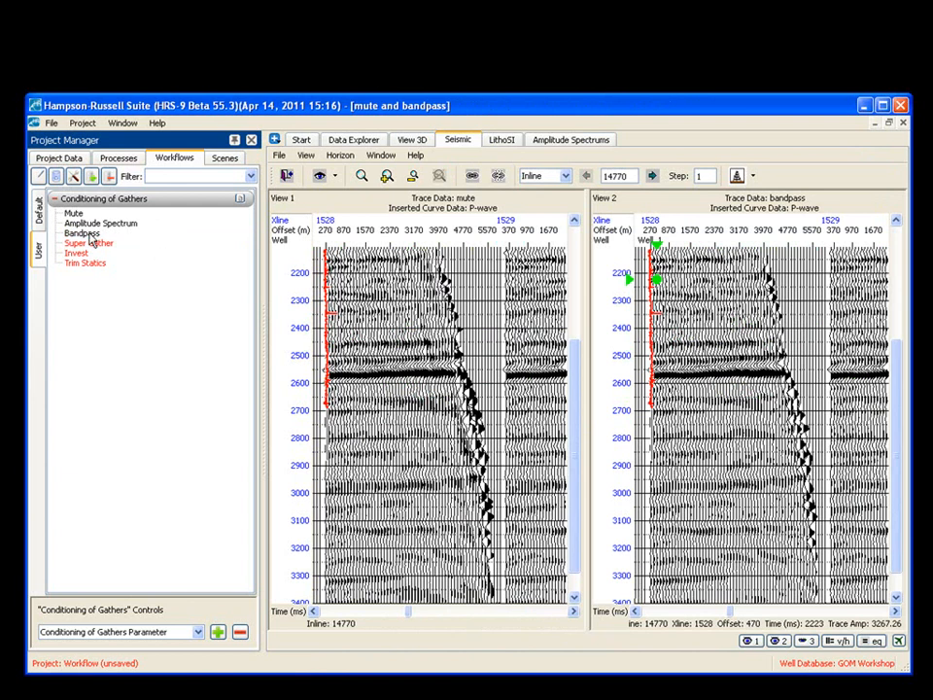
# Insert an Amplitude Spectrum step after Bandpass, set its input to bandpass and run it.
pyautogui.rightClick(88, 241)
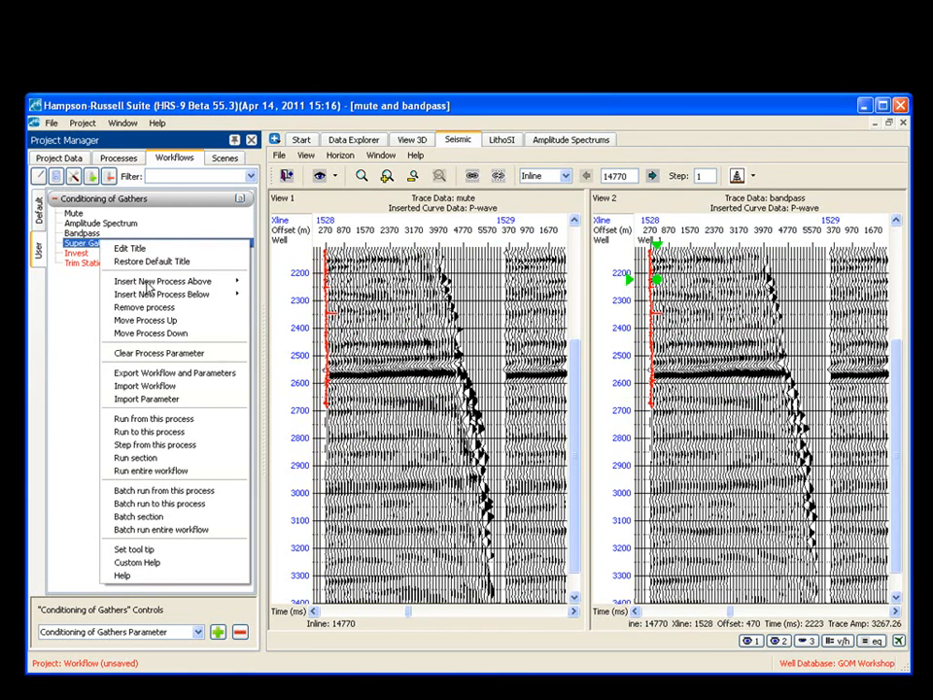
pyautogui.click(161, 280)
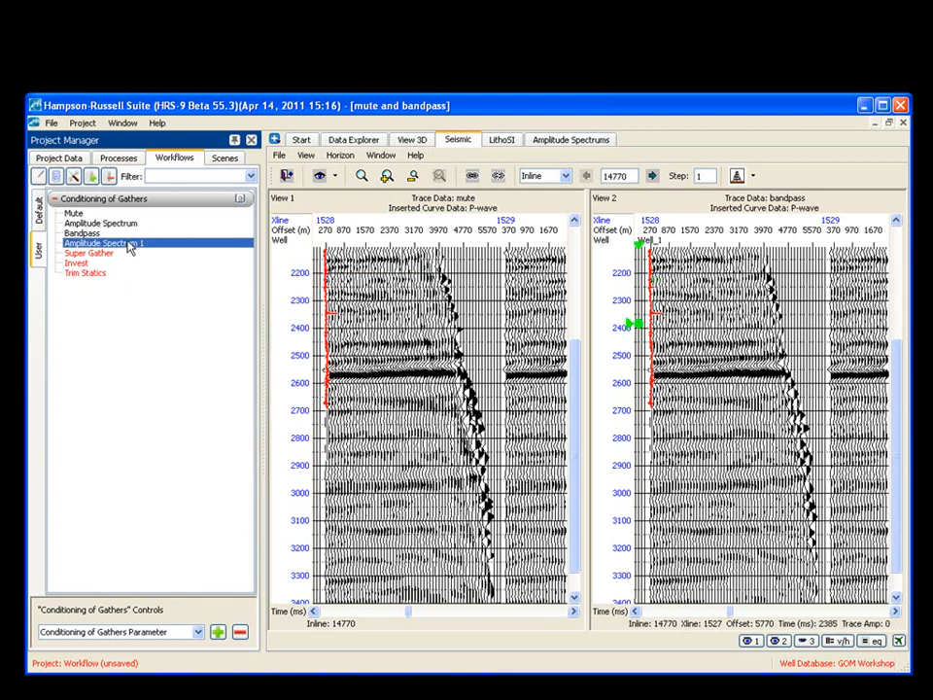
pyautogui.doubleClick(105, 243)
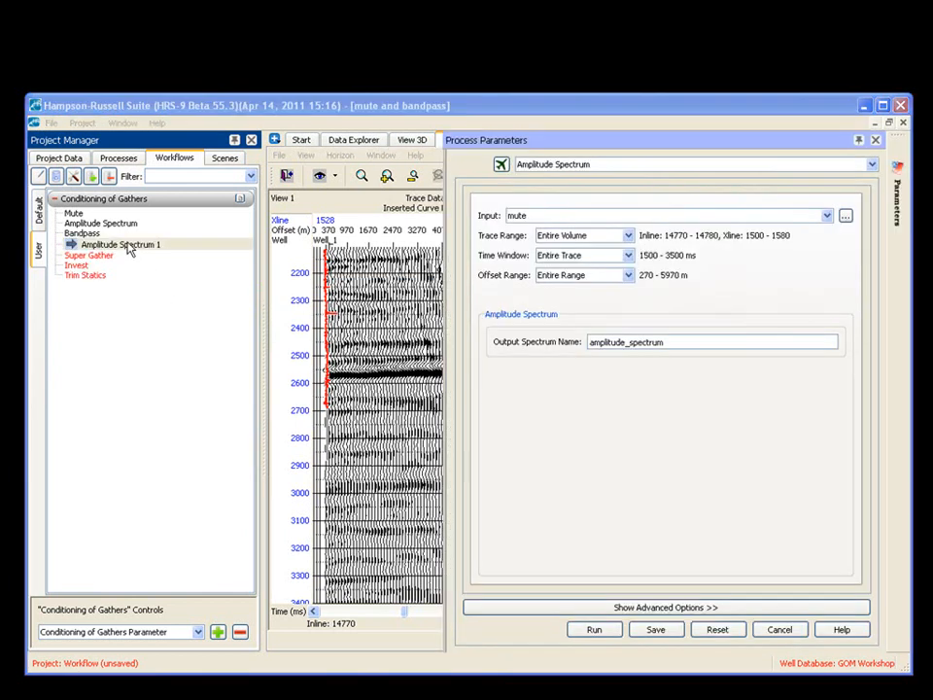
pyautogui.moveTo(567, 216)
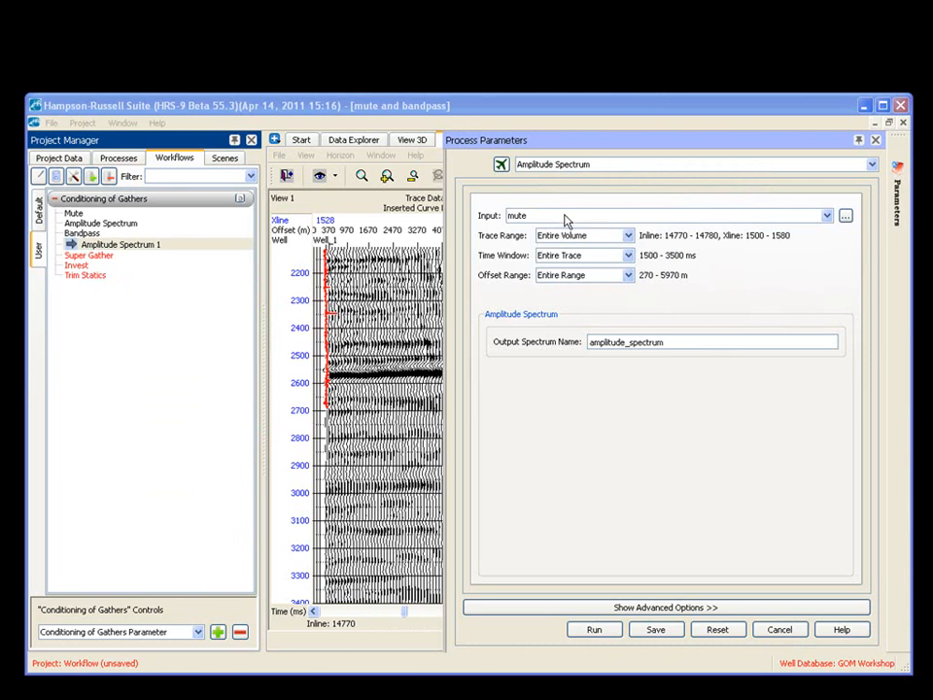
pyautogui.click(661, 214)
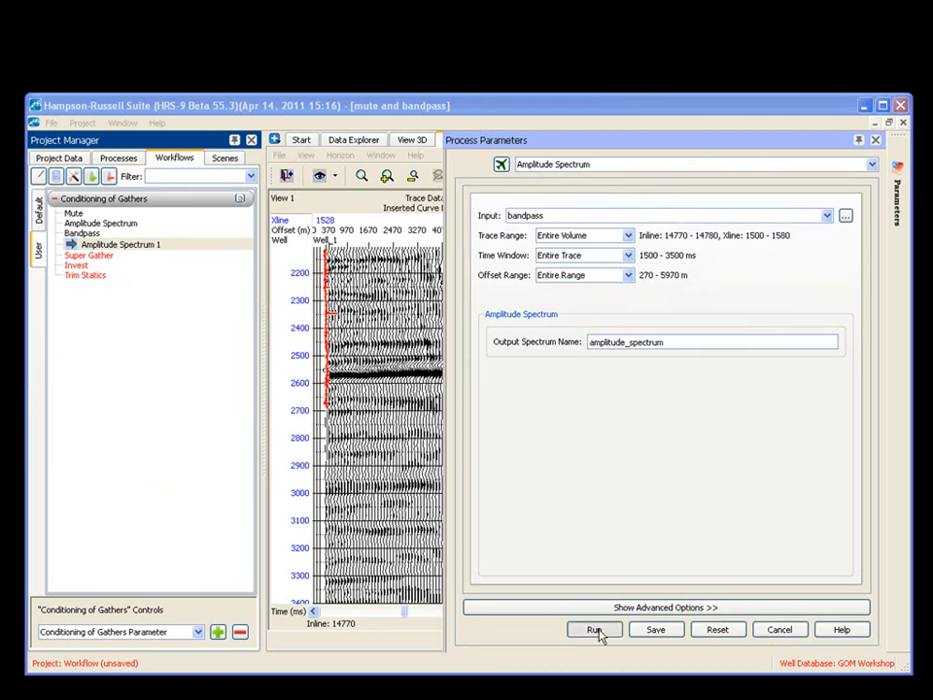
pyautogui.click(595, 630)
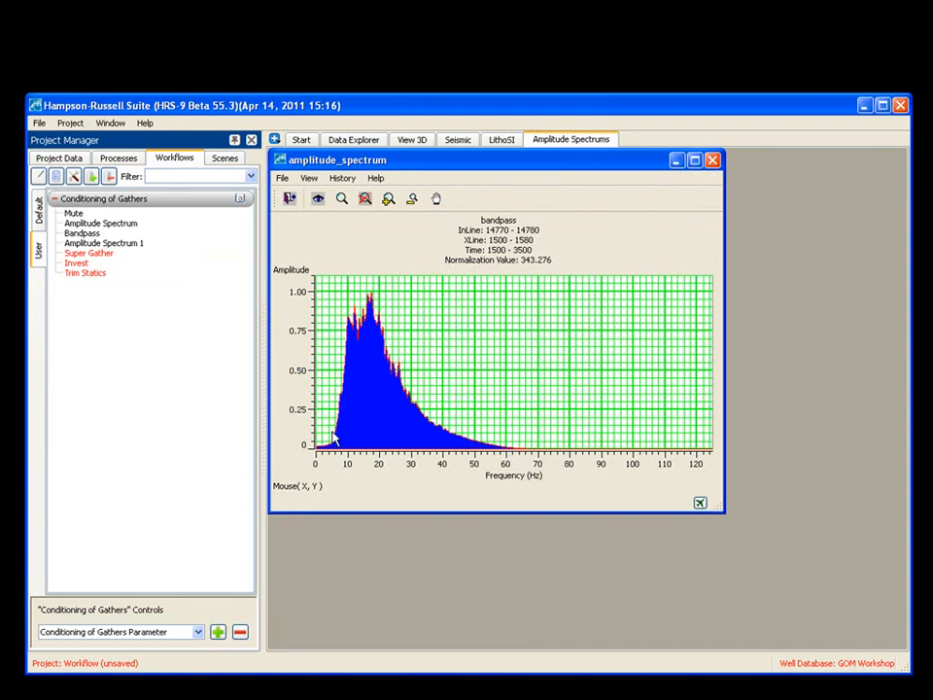
pyautogui.moveTo(340, 424)
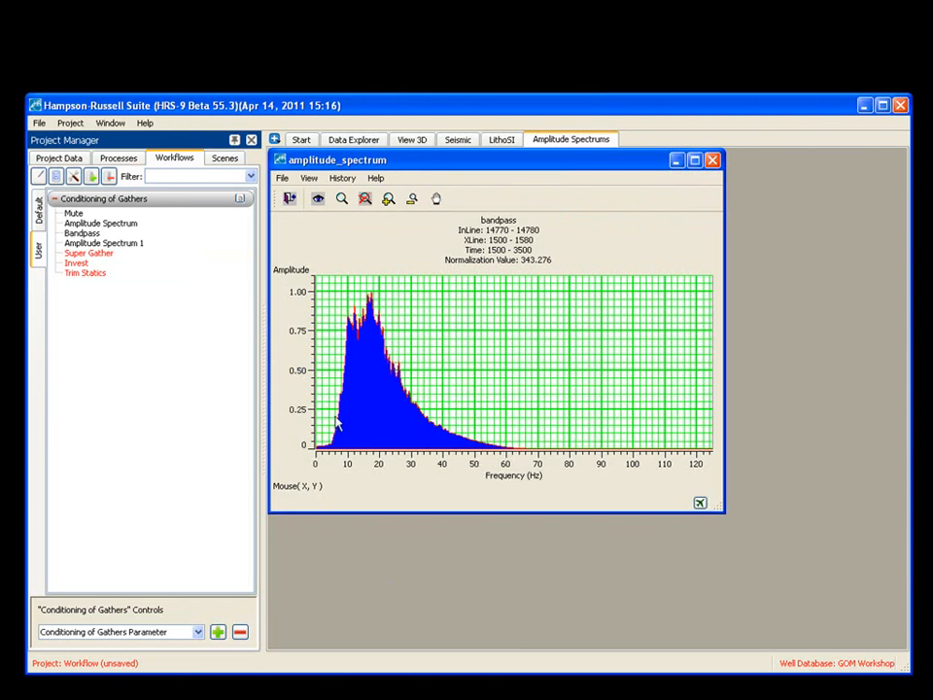
pyautogui.moveTo(457, 140)
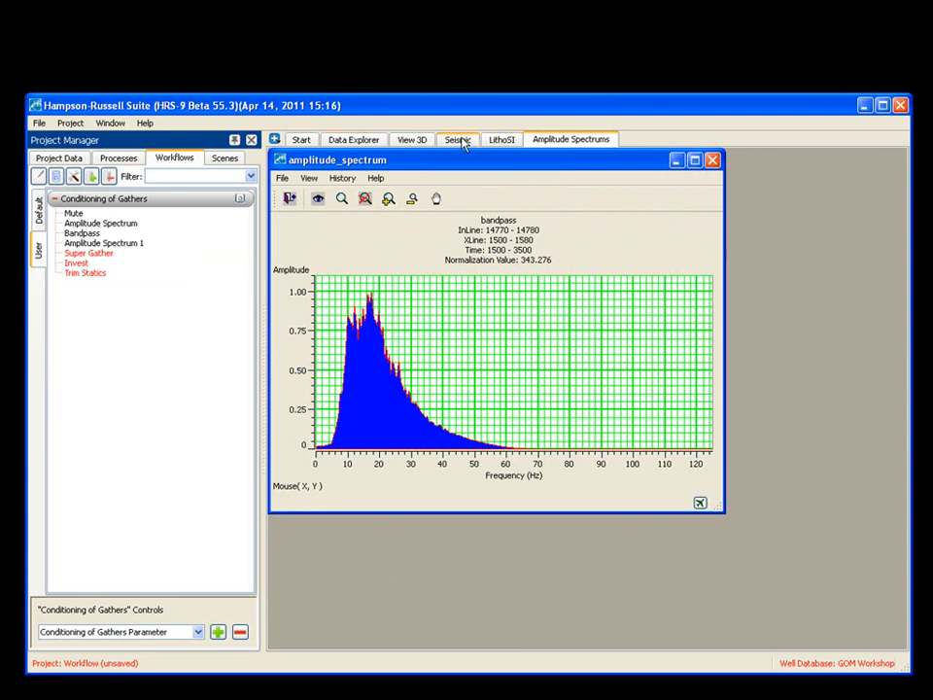
# Return to the Seismic display and hide the muted view, leaving only the bandpass gathers.
pyautogui.click(457, 140)
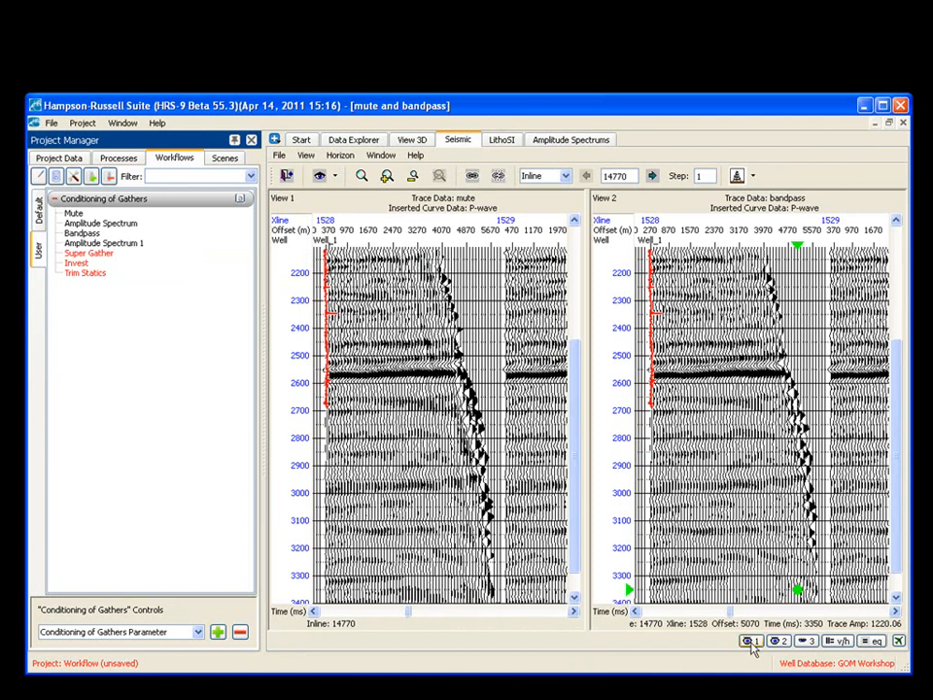
pyautogui.moveTo(750, 641)
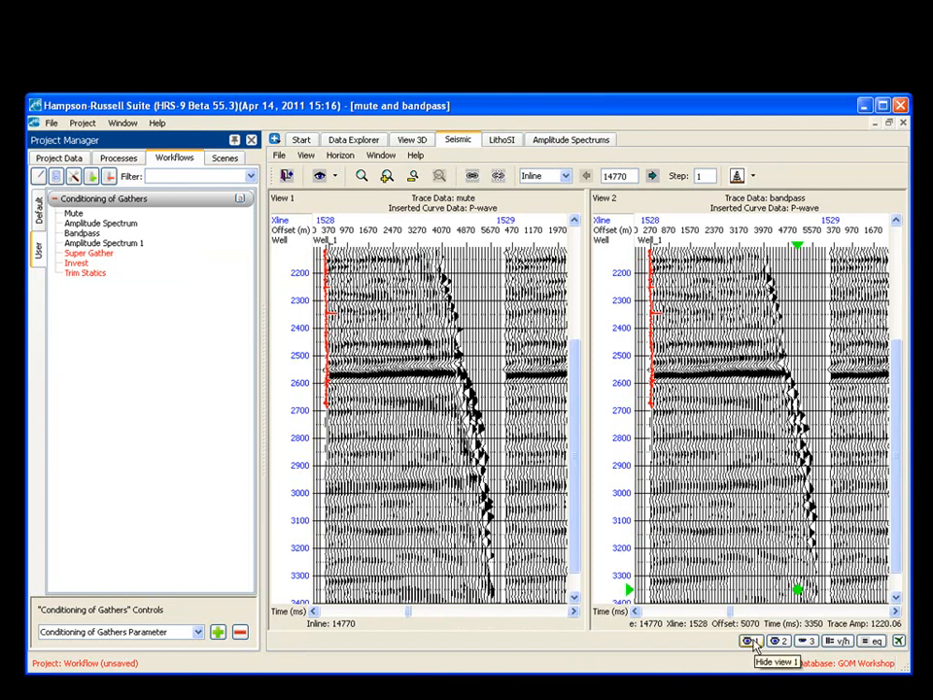
pyautogui.click(750, 642)
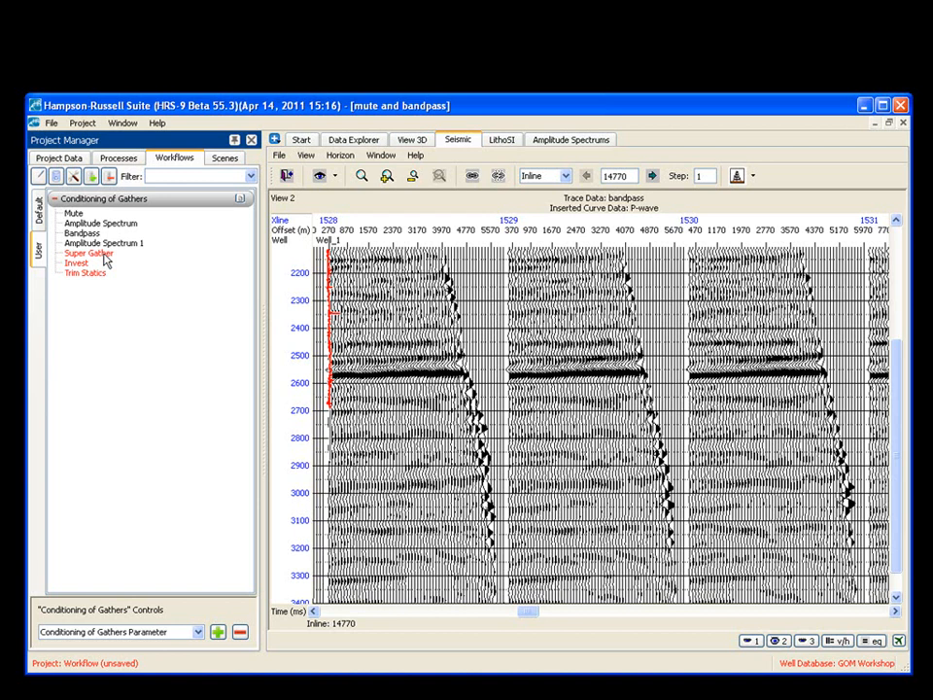
# Run Super Gather on bandpass with 25 offsets over the 270–4500 m offset range.
pyautogui.doubleClick(90, 252)
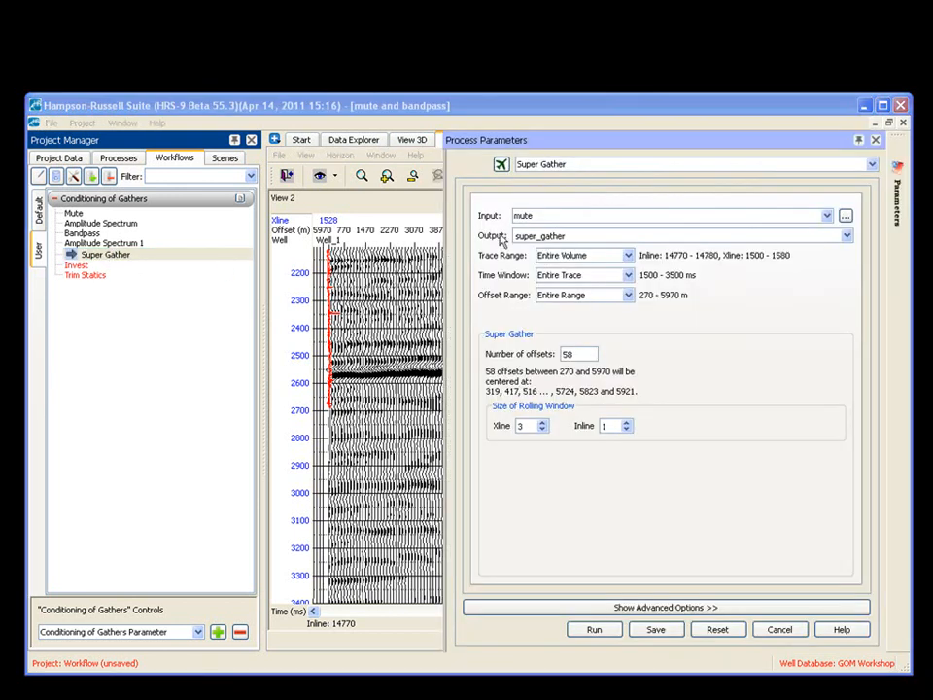
pyautogui.click(824, 213)
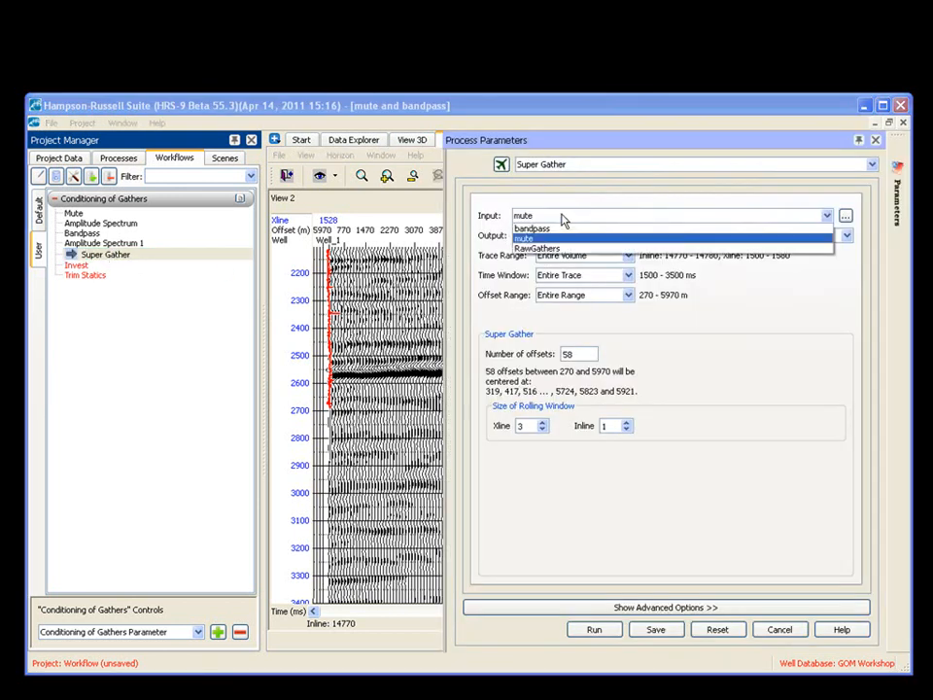
pyautogui.click(533, 228)
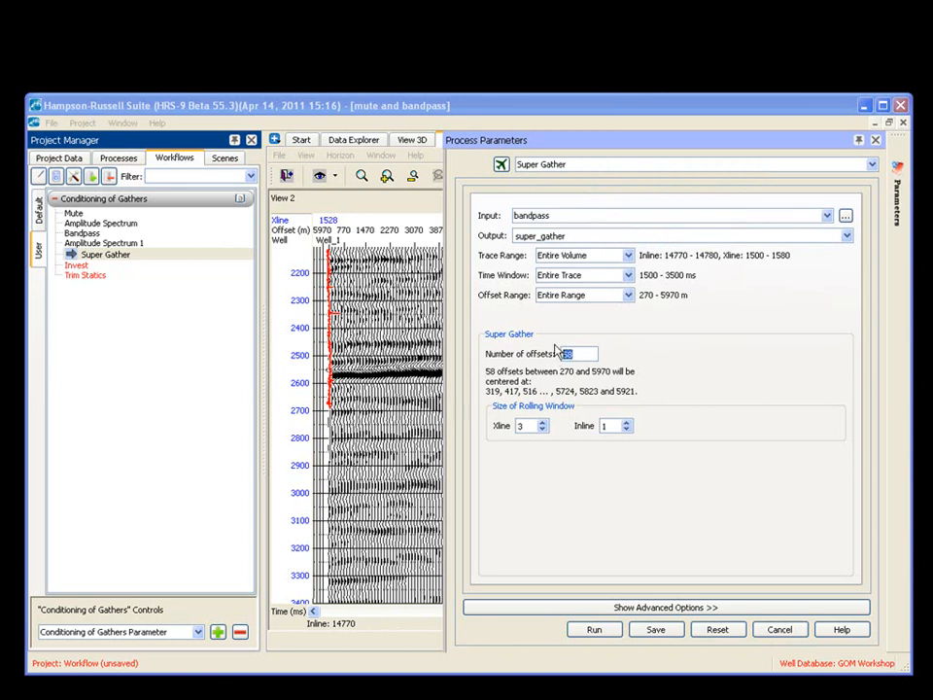
pyautogui.write('25')
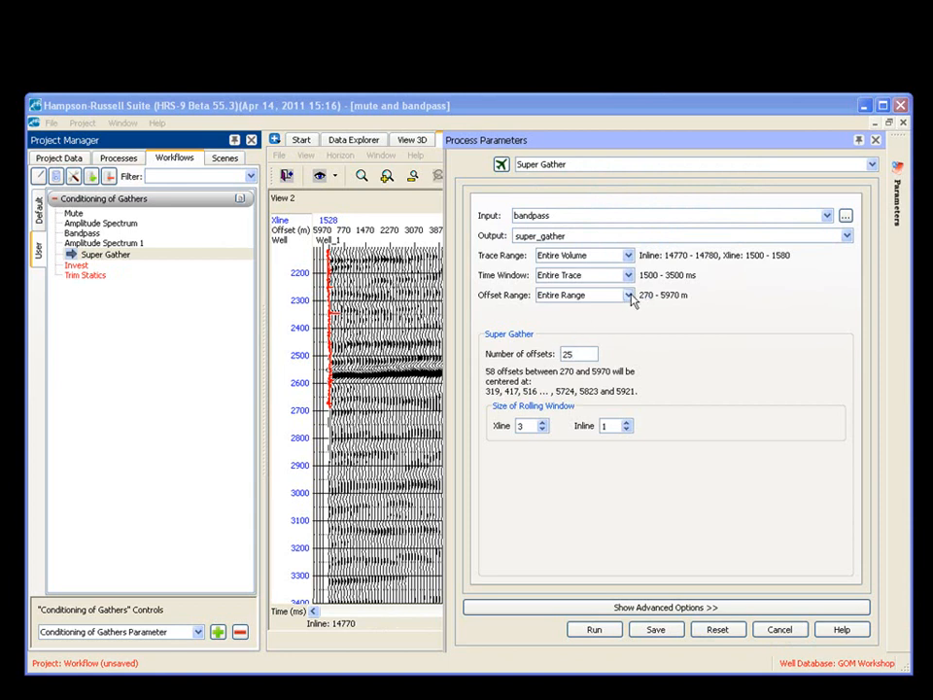
pyautogui.click(664, 607)
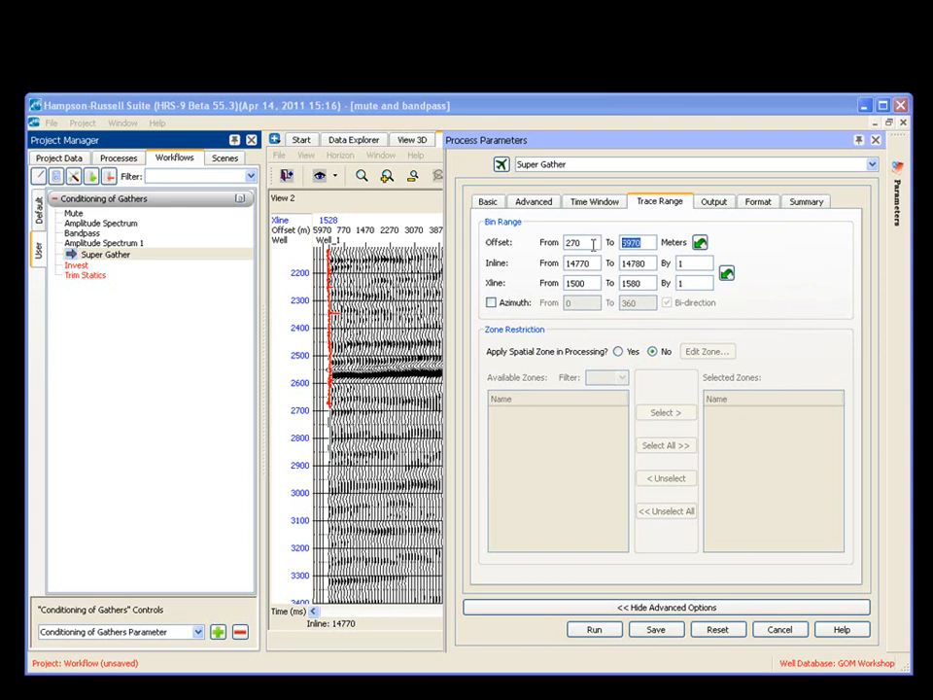
pyautogui.write('4500')
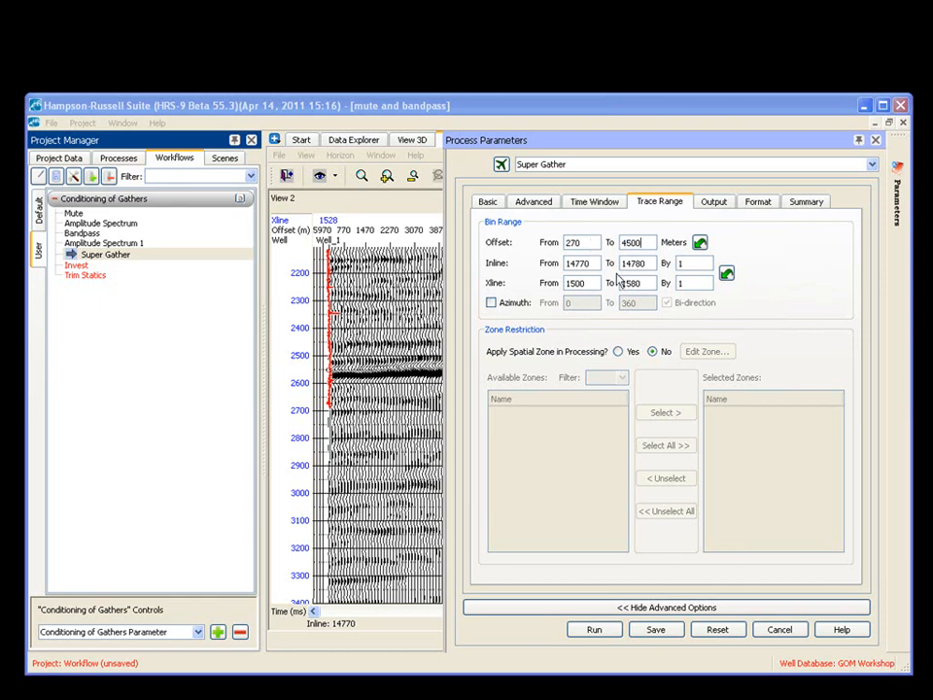
pyautogui.click(488, 200)
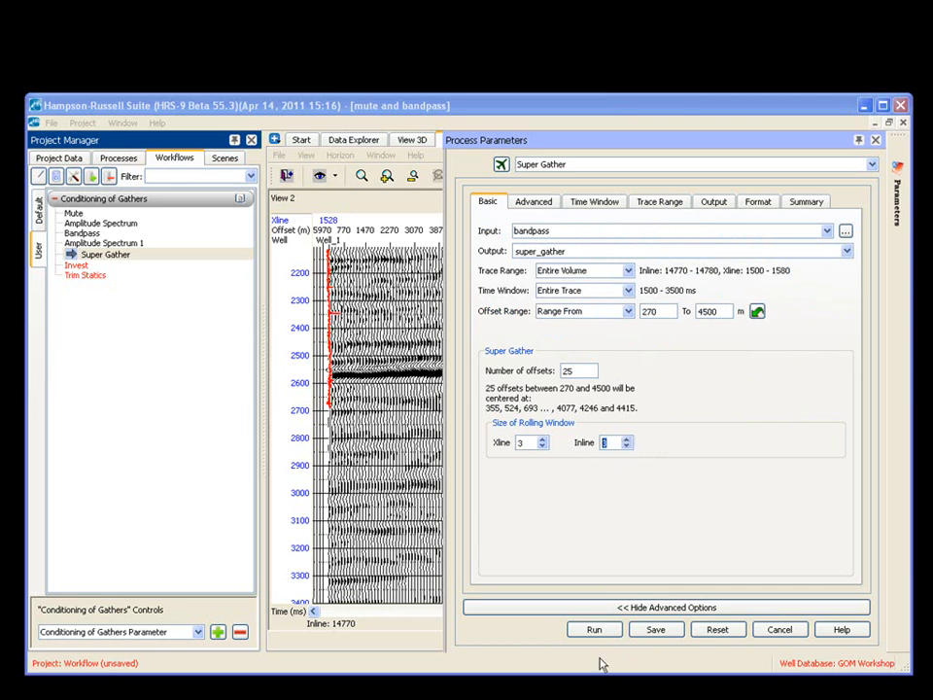
pyautogui.click(595, 629)
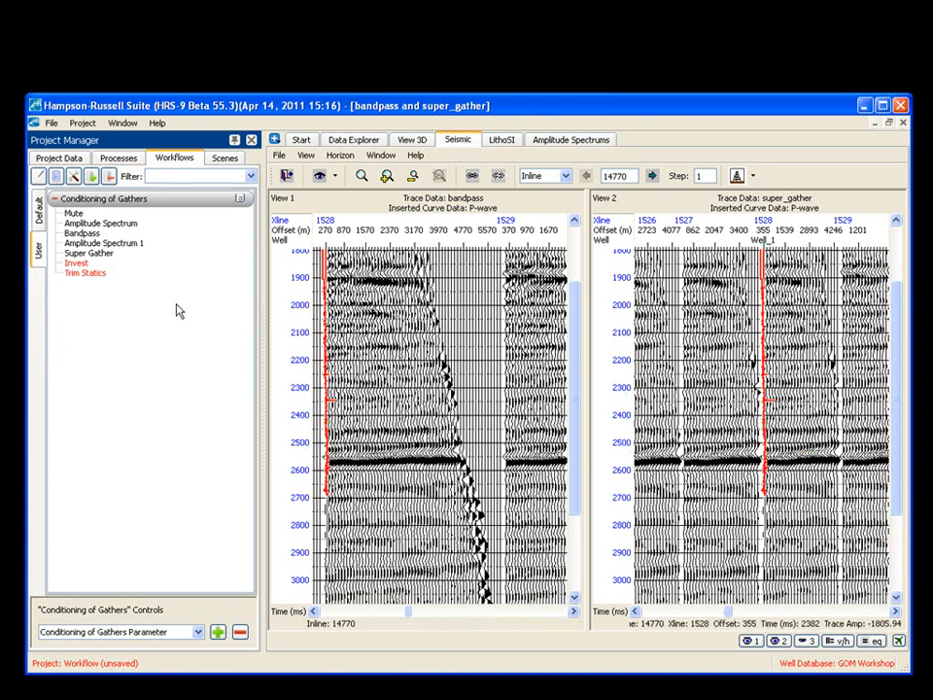
# Select the Invert step and bring up its right-click options.
pyautogui.click(76, 262)
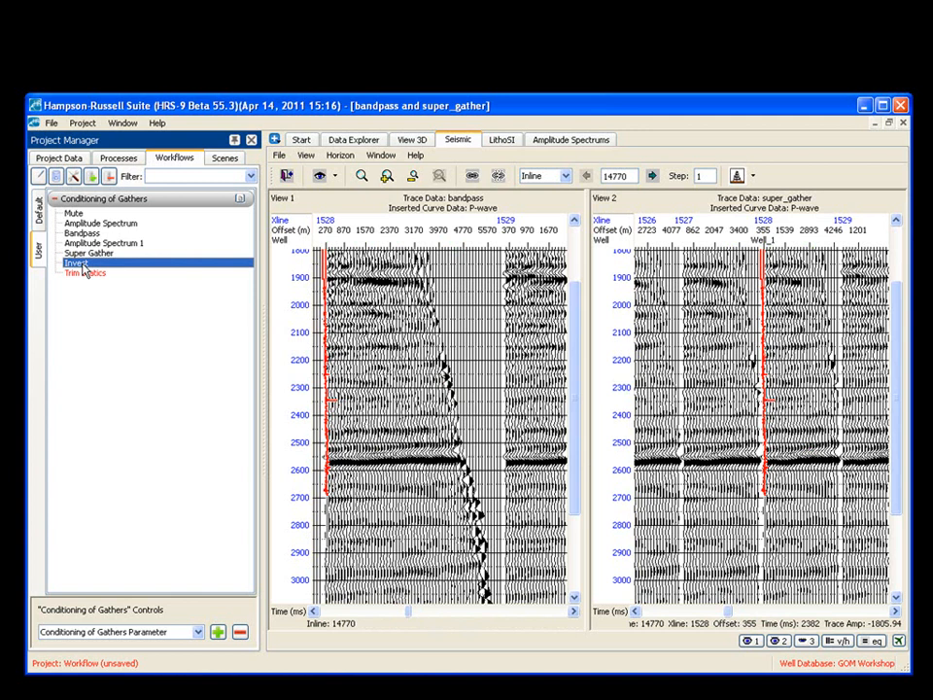
pyautogui.rightClick(76, 262)
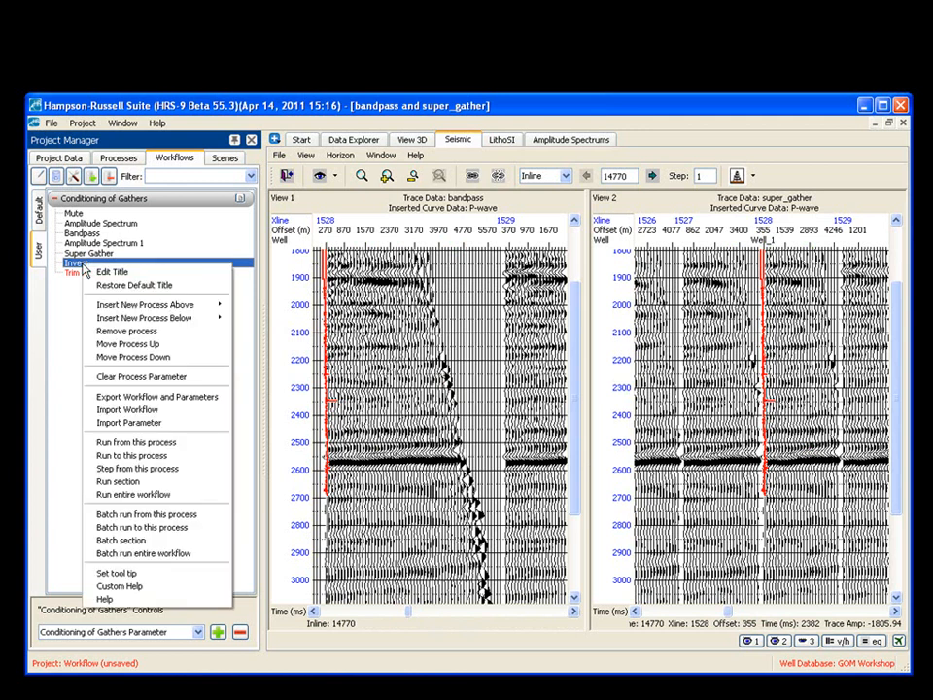
pyautogui.moveTo(152, 330)
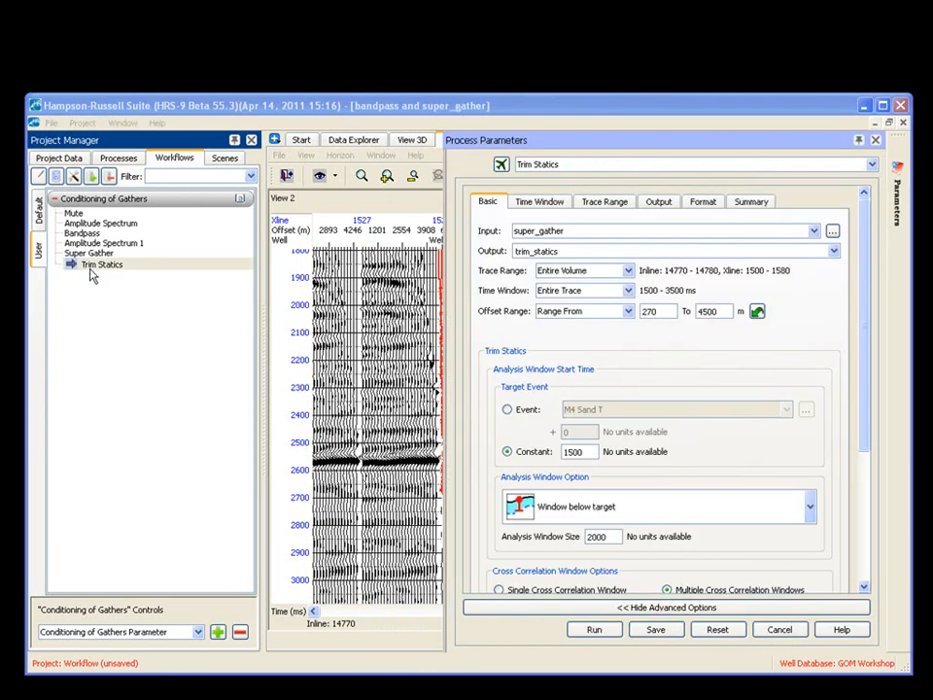
pyautogui.moveTo(709, 296)
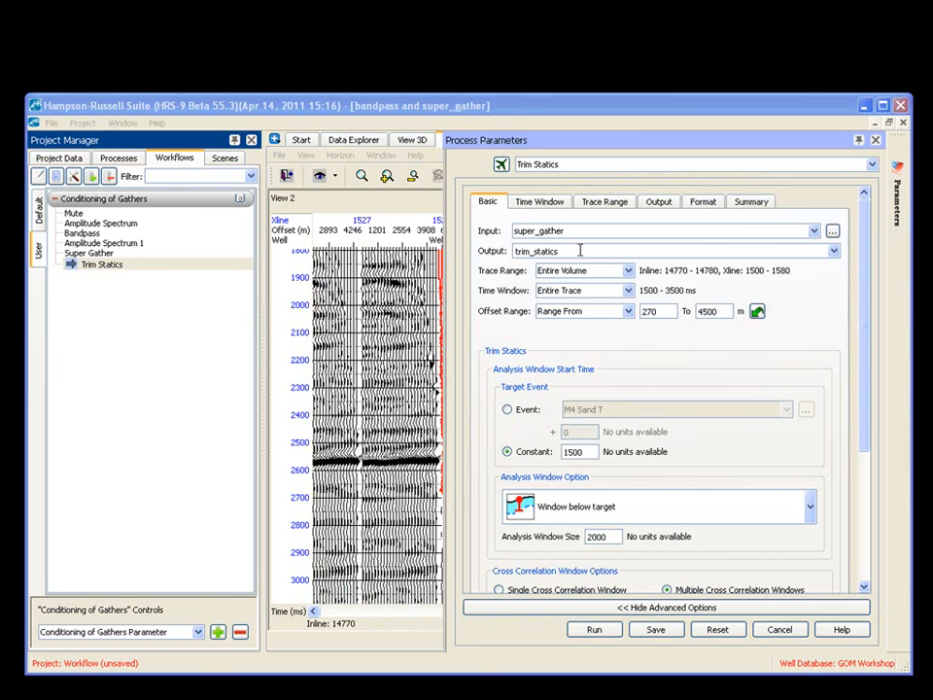
pyautogui.moveTo(583, 268)
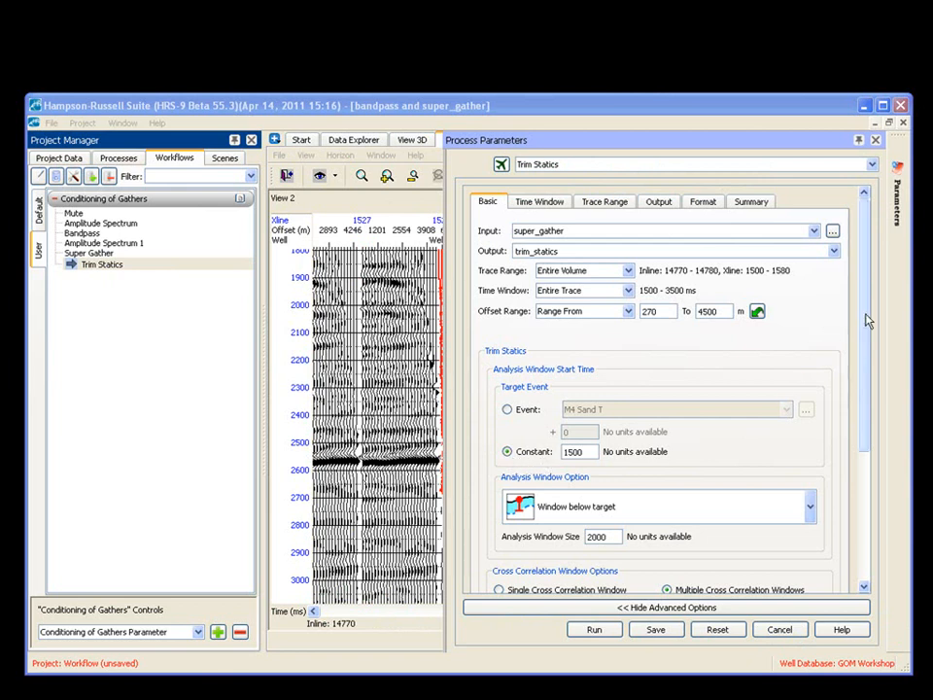
# Set the Trim Statics cross-correlation window length to 100 ms and run it.
pyautogui.scroll(-3)
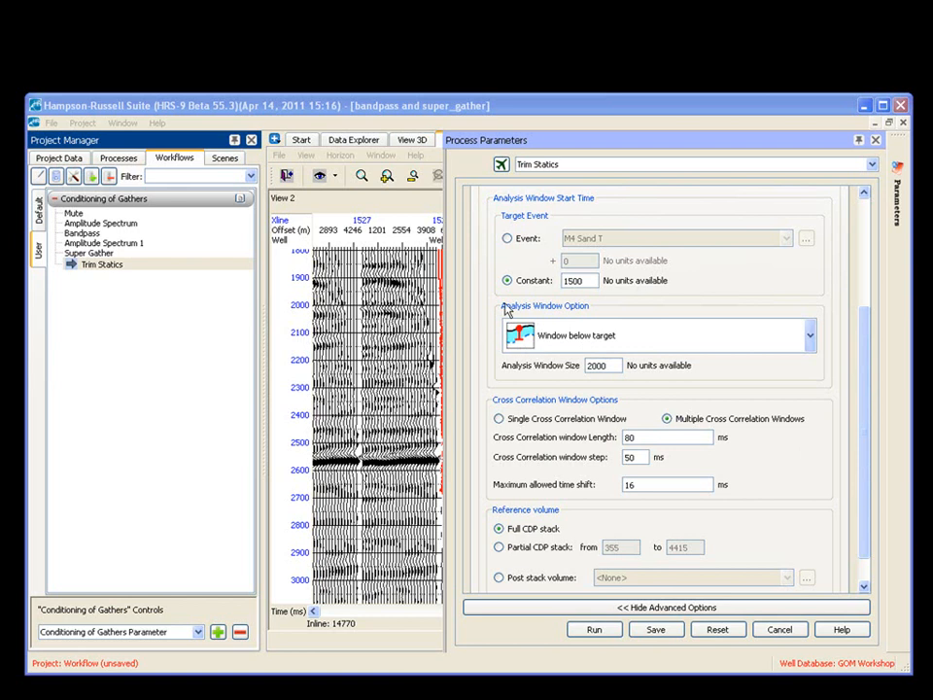
pyautogui.moveTo(651, 451)
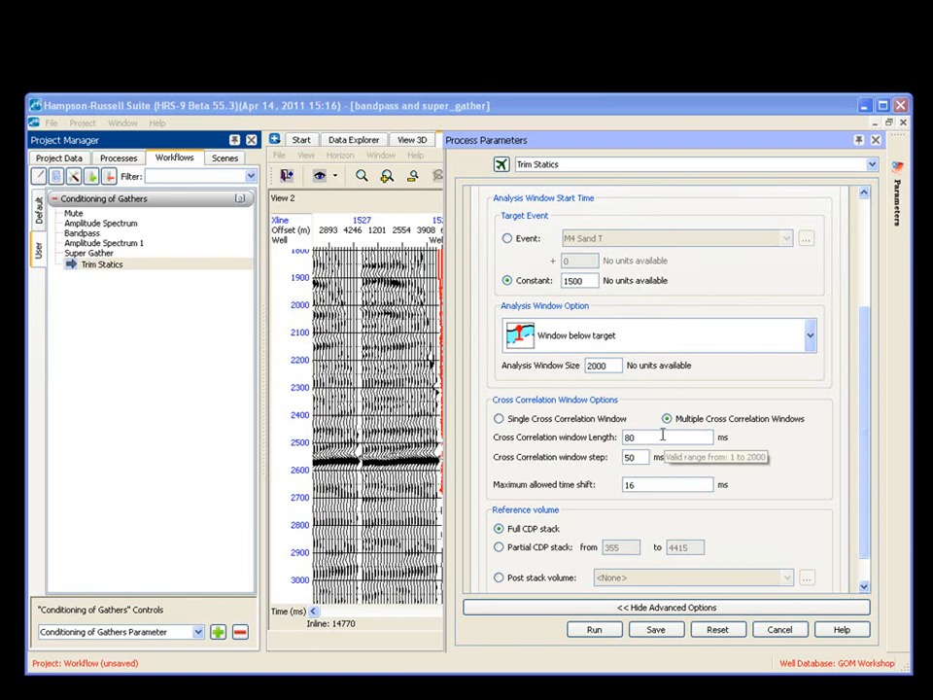
pyautogui.moveTo(653, 458)
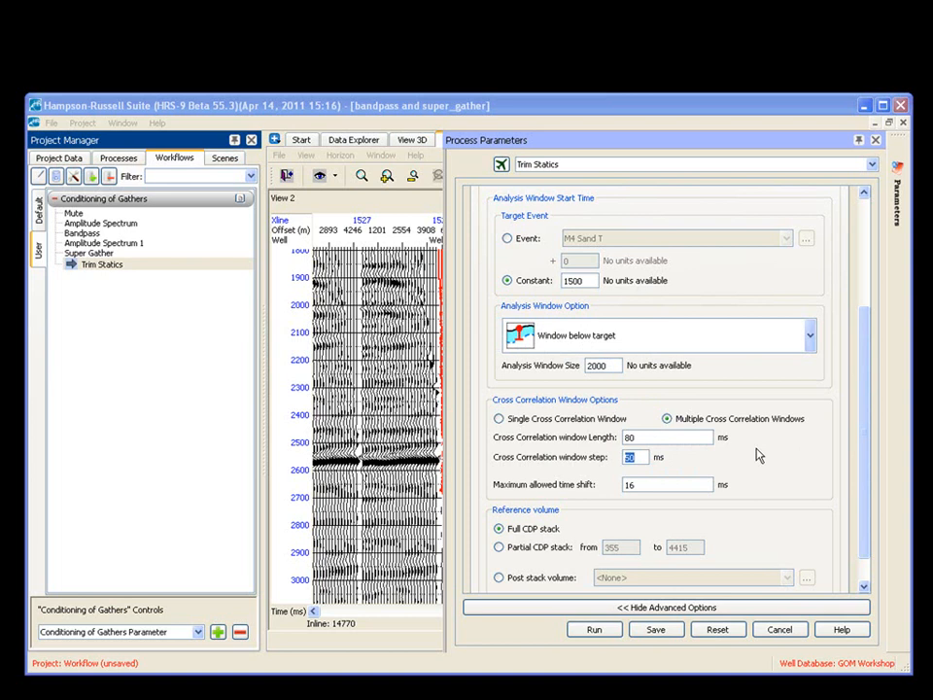
pyautogui.moveTo(661, 488)
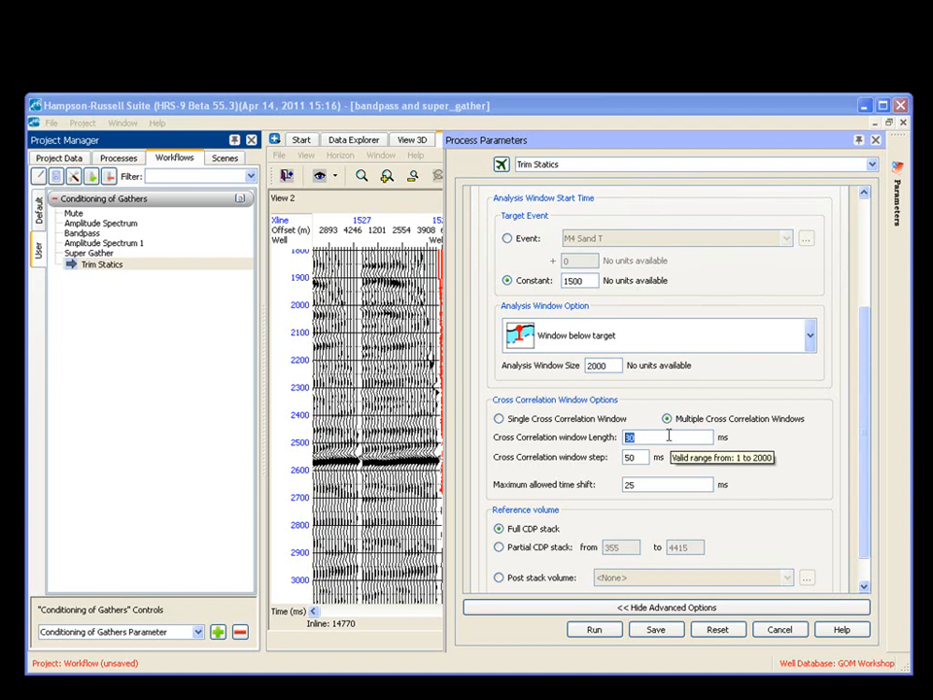
pyautogui.write('100')
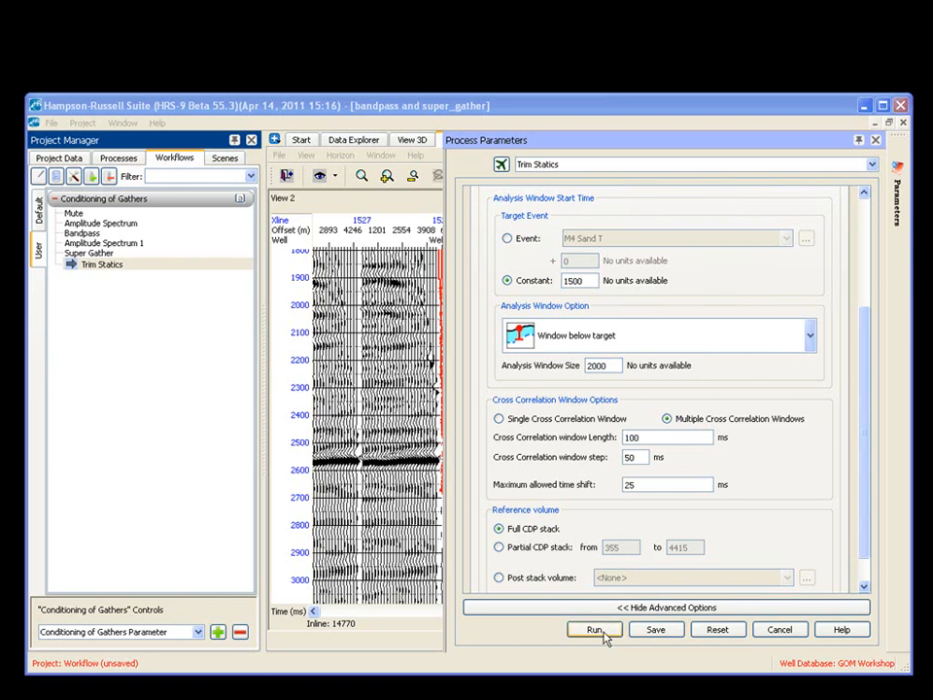
pyautogui.click(595, 629)
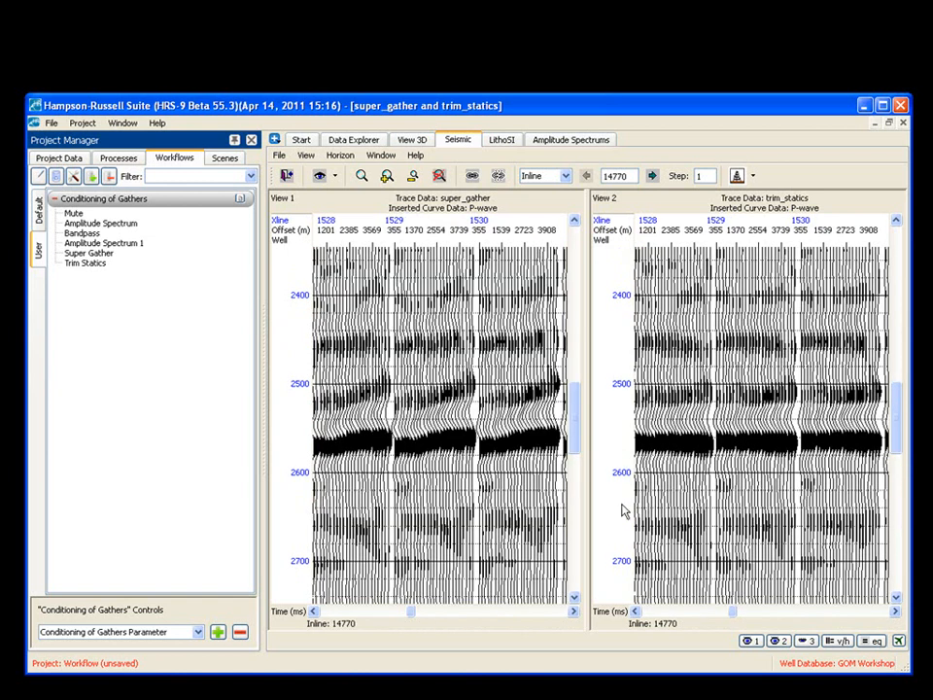
# Position both the super_gather and trim_statics views at the well_1 location for comparison.
pyautogui.click(544, 398)
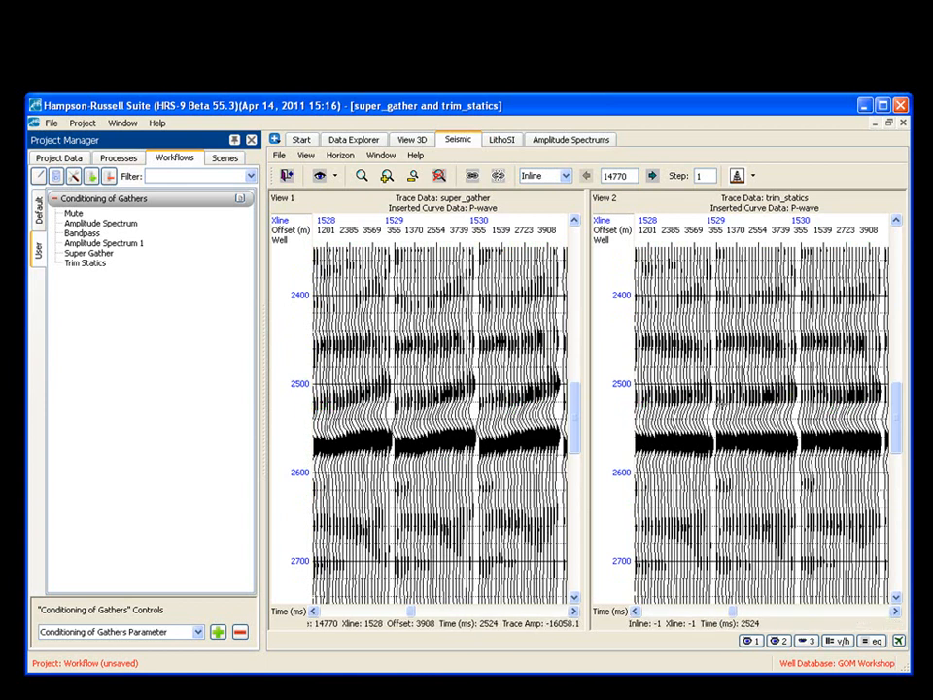
pyautogui.click(752, 175)
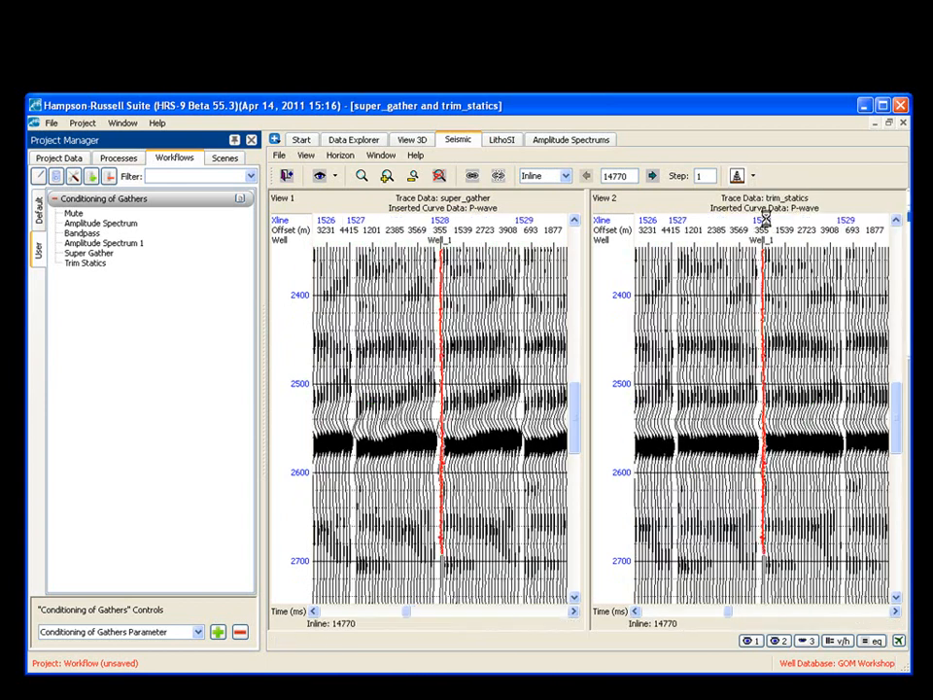
pyautogui.click(387, 461)
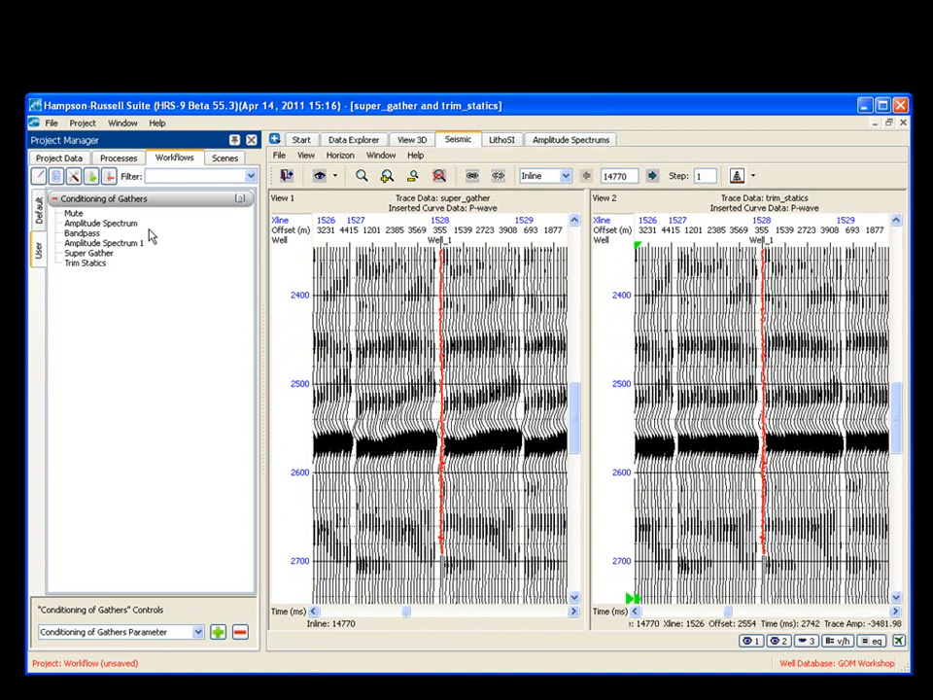
pyautogui.moveTo(152, 234)
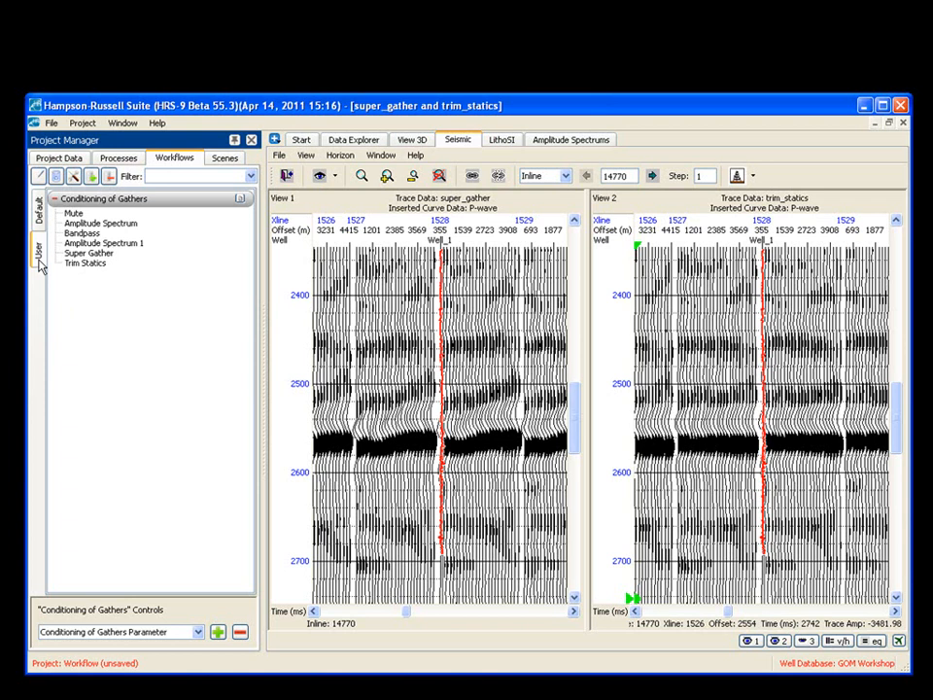
pyautogui.click(82, 123)
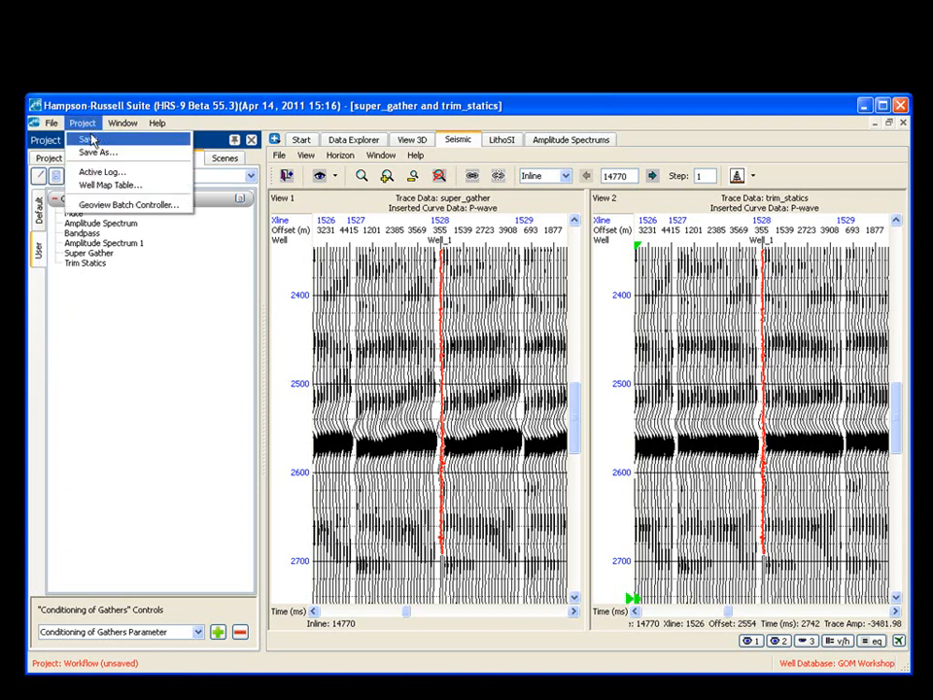
# Save the project, inspect the default Conditioning of Gathers workflow, and return to the User workflows.
pyautogui.click(90, 140)
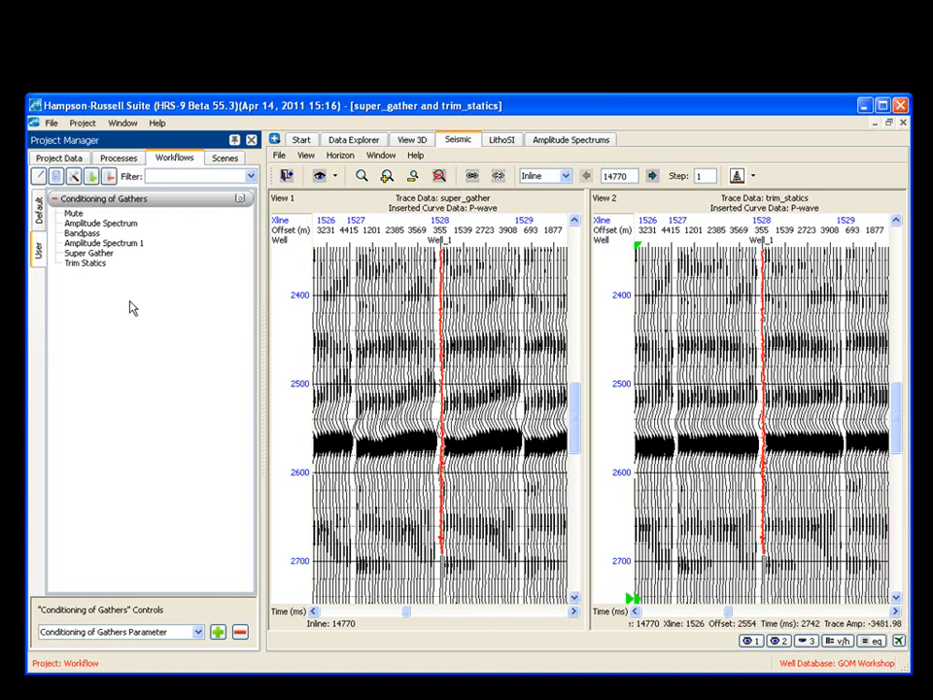
pyautogui.click(57, 199)
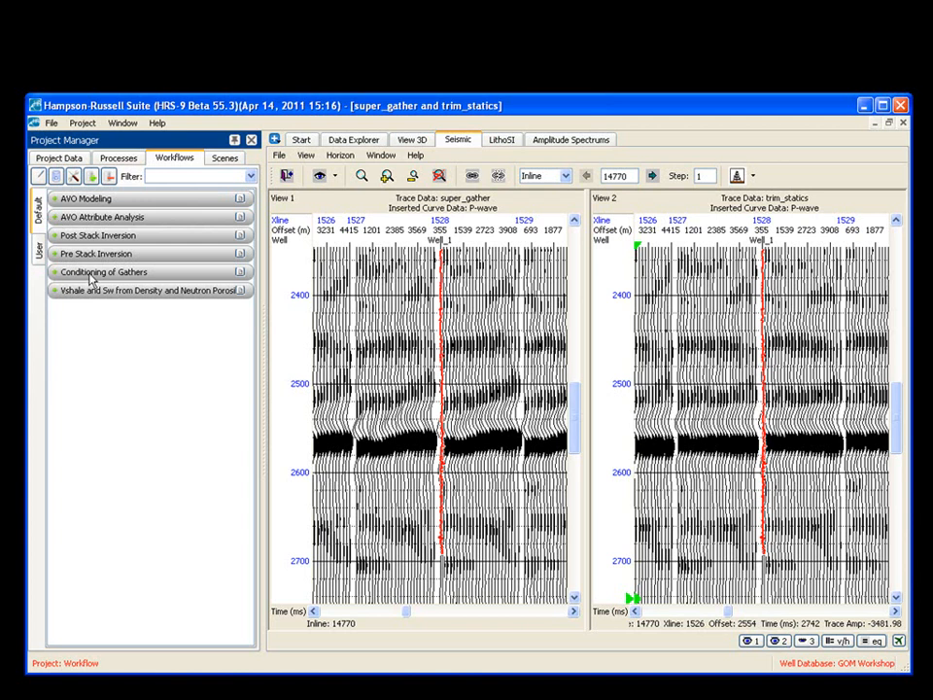
pyautogui.click(101, 272)
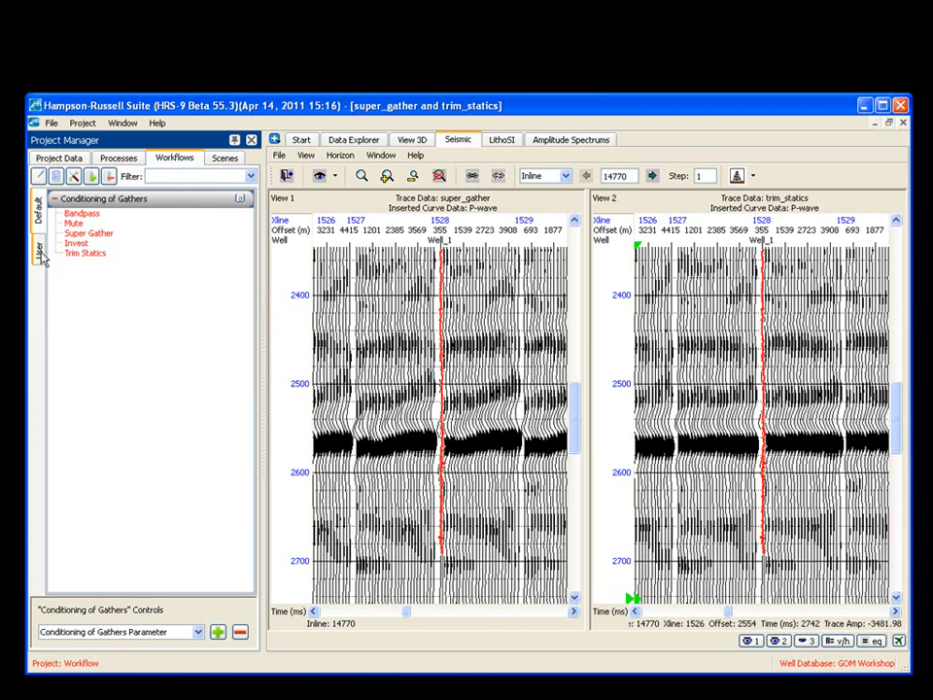
pyautogui.click(55, 198)
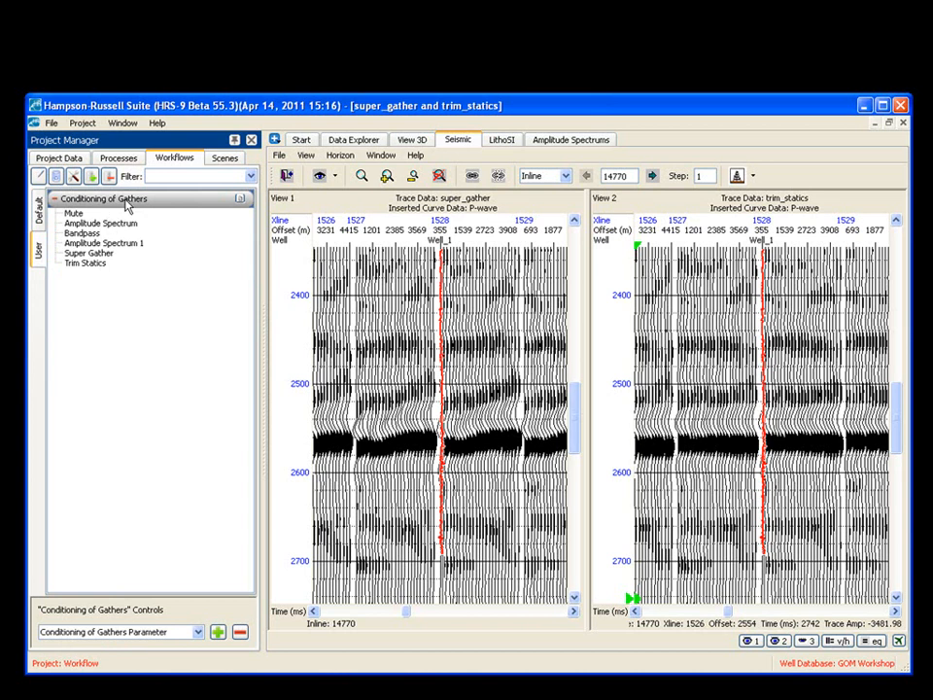
# Retitle the user workflow to 'My Conditioning of Gathers' via Edit Title.
pyautogui.rightClick(105, 198)
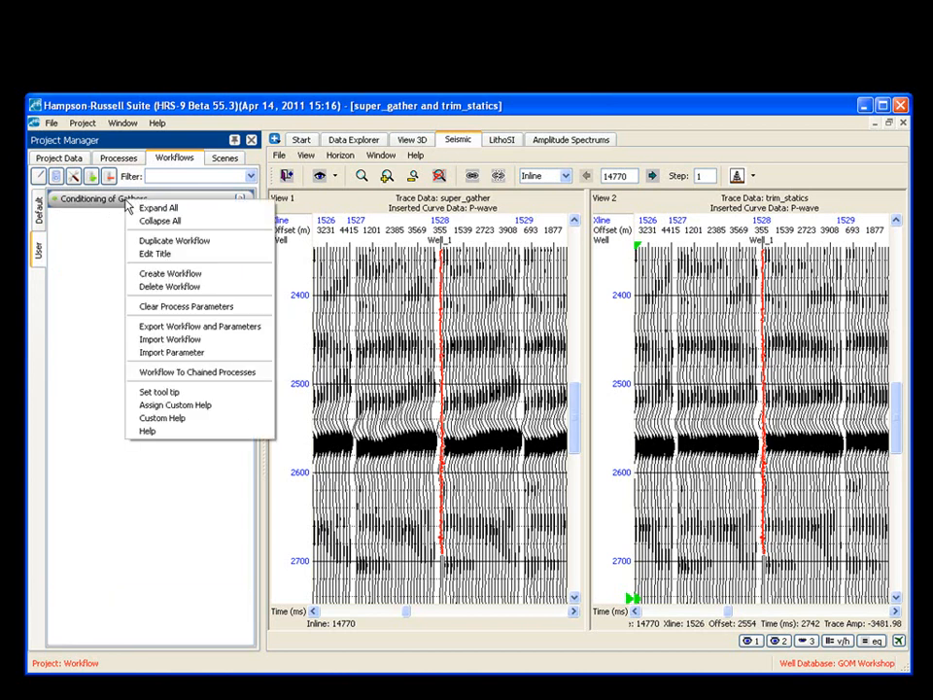
pyautogui.moveTo(136, 206)
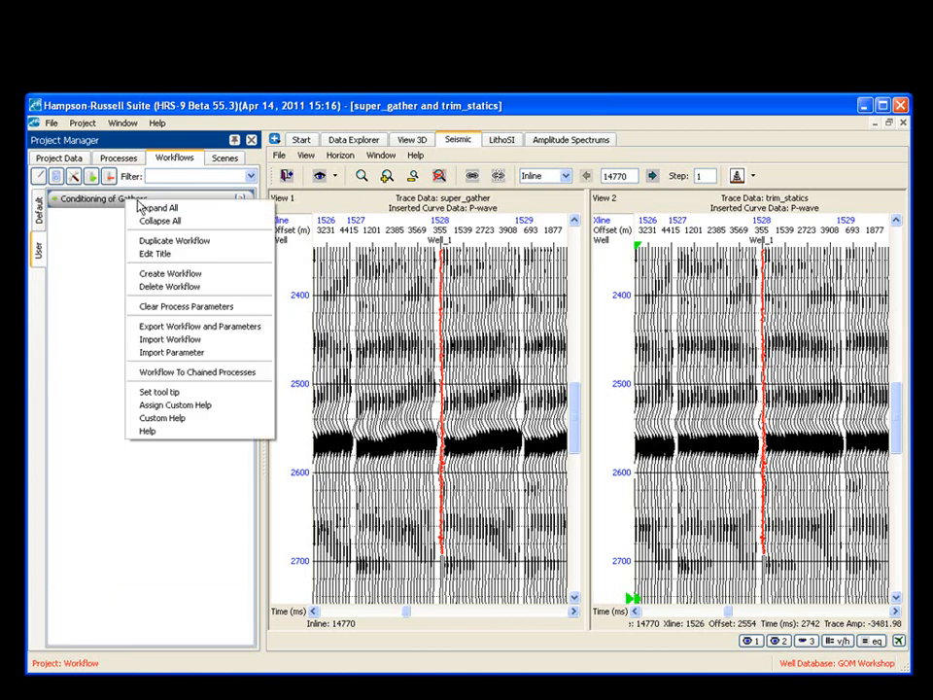
pyautogui.moveTo(160, 208)
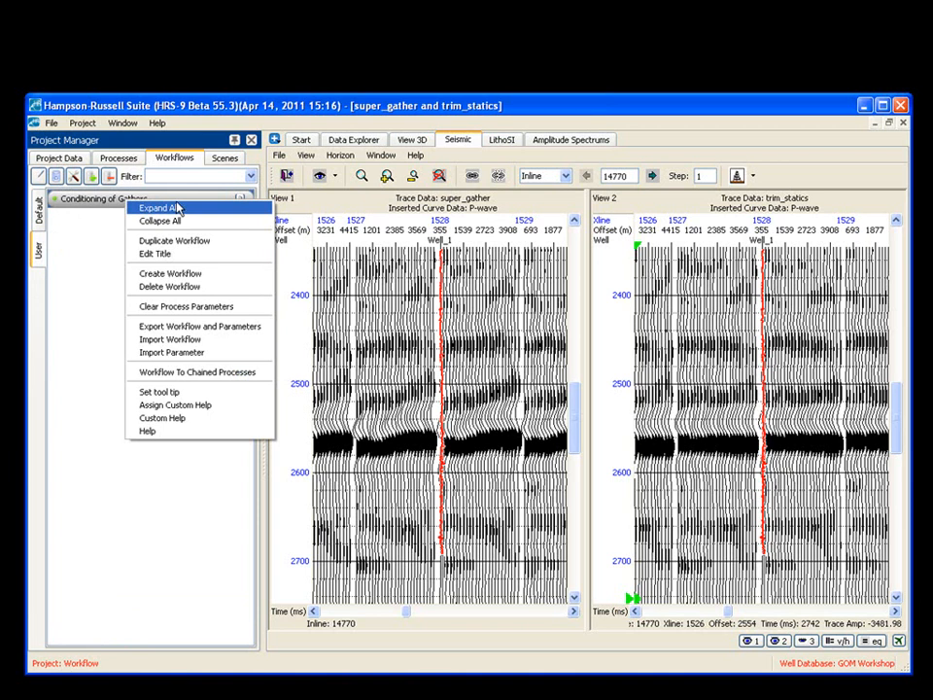
pyautogui.moveTo(186, 253)
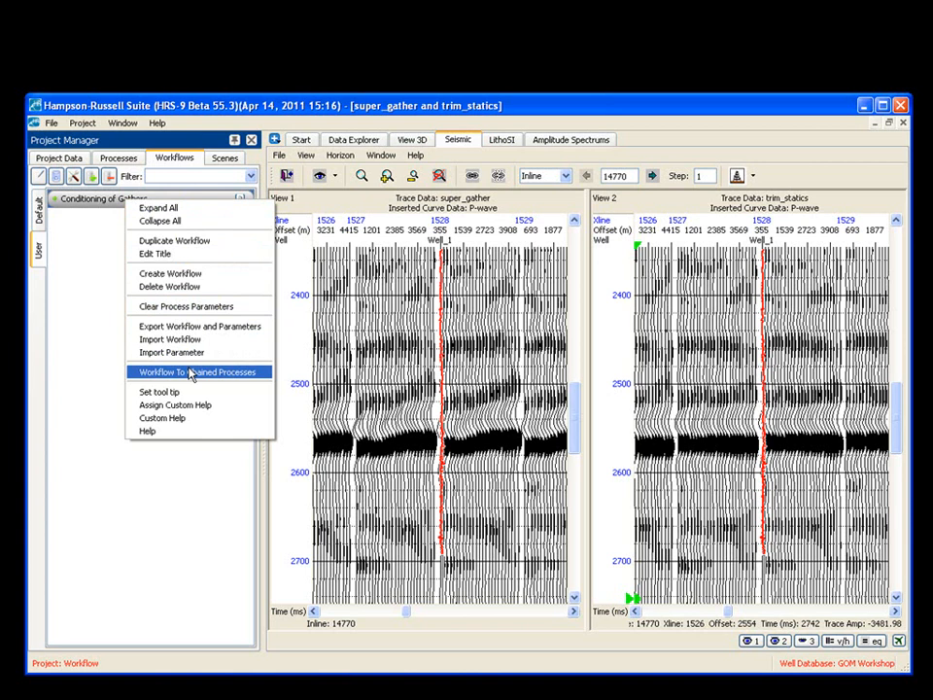
pyautogui.moveTo(153, 253)
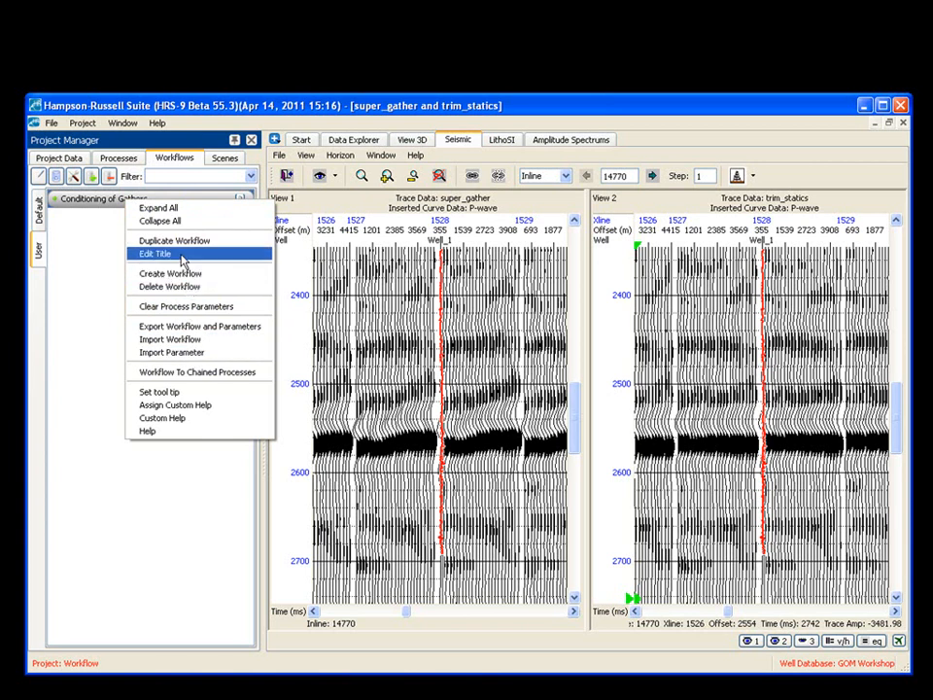
pyautogui.click(155, 253)
pyautogui.write('My ')
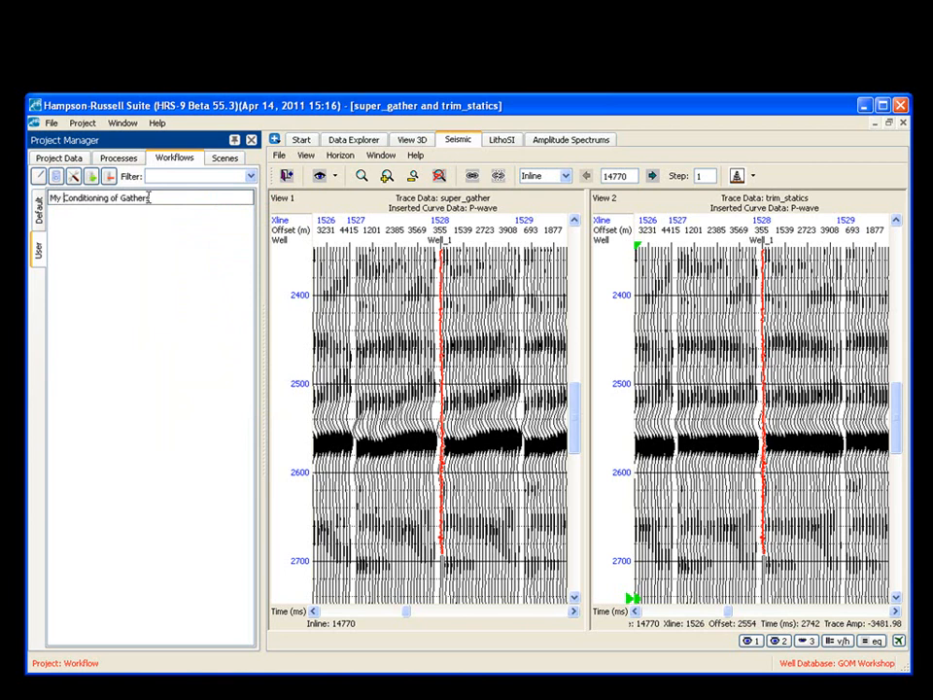
pyautogui.click(109, 198)
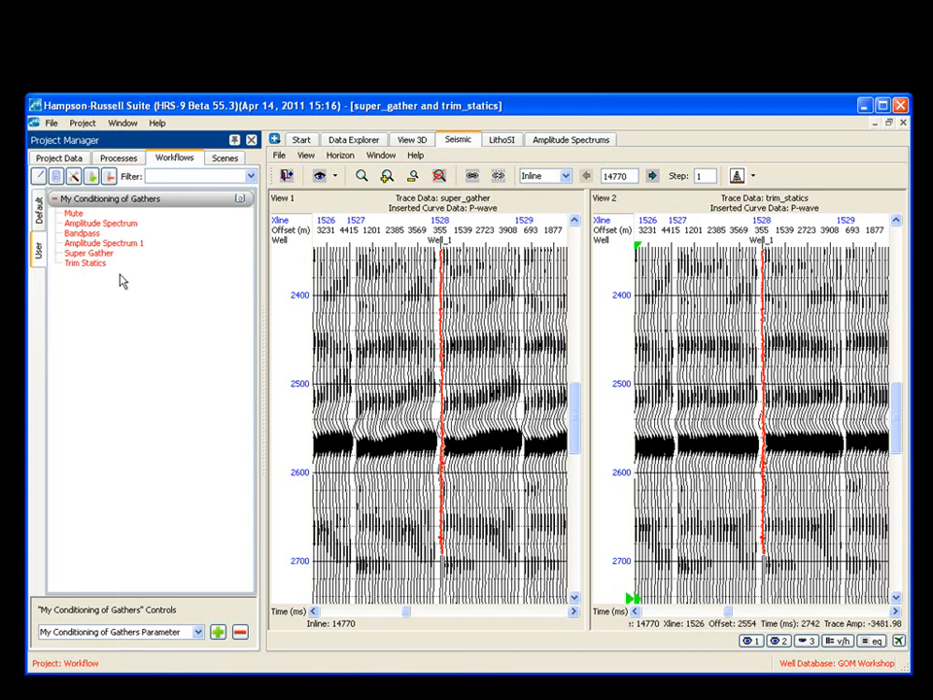
# Export the workflow and parameters into Workflow.prj with the file prefix MyWorkflow.
pyautogui.rightClick(112, 198)
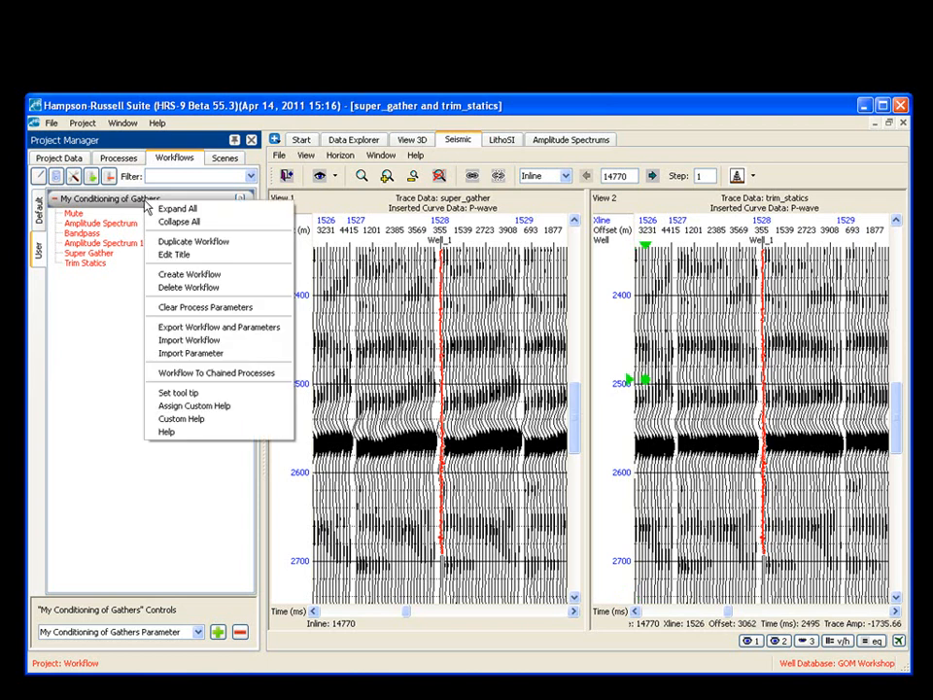
pyautogui.moveTo(218, 326)
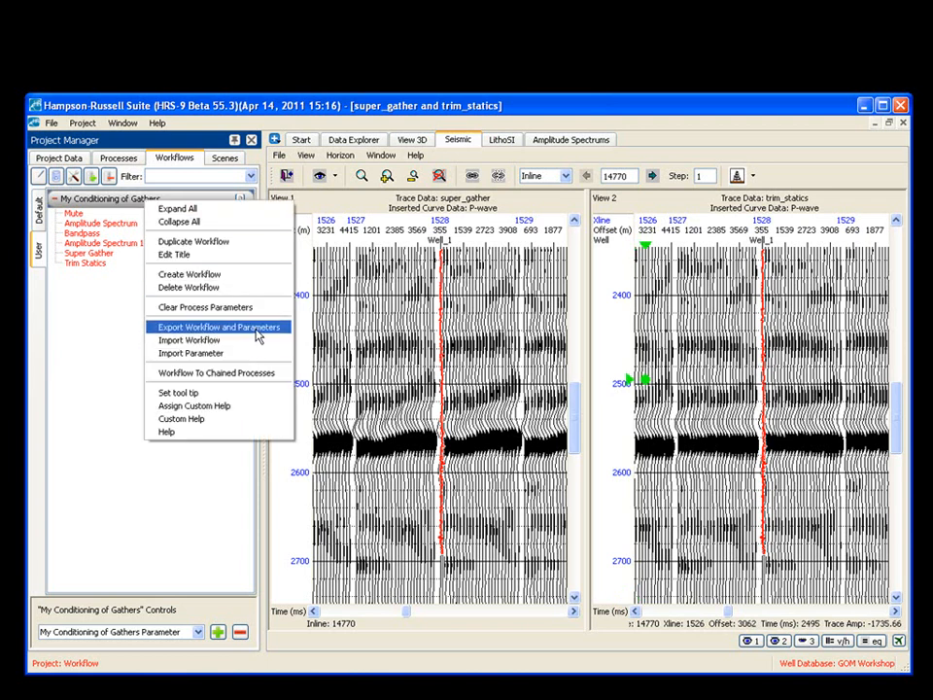
pyautogui.click(217, 326)
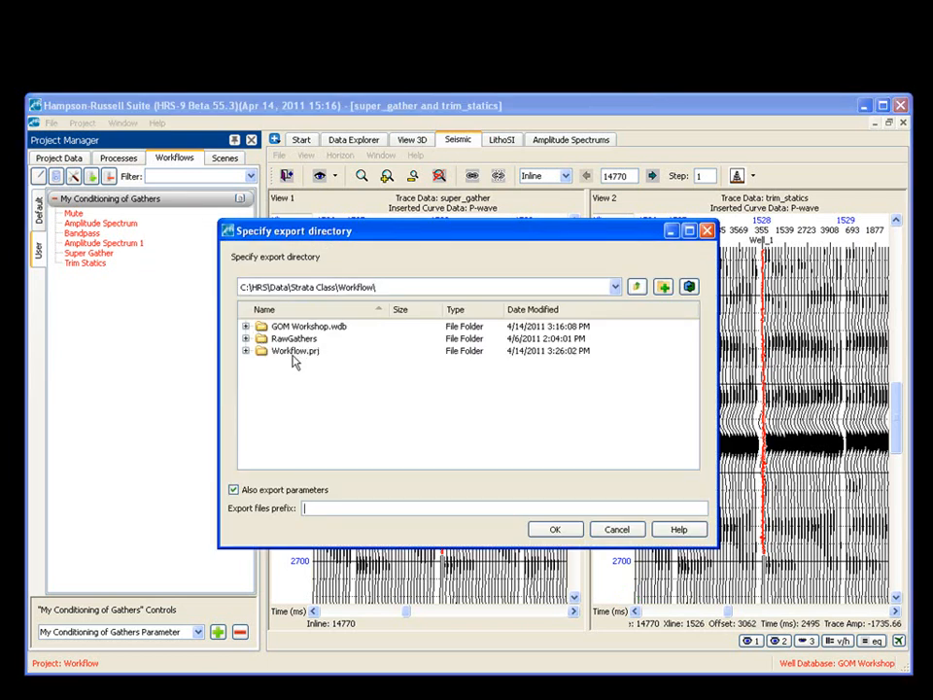
pyautogui.doubleClick(296, 350)
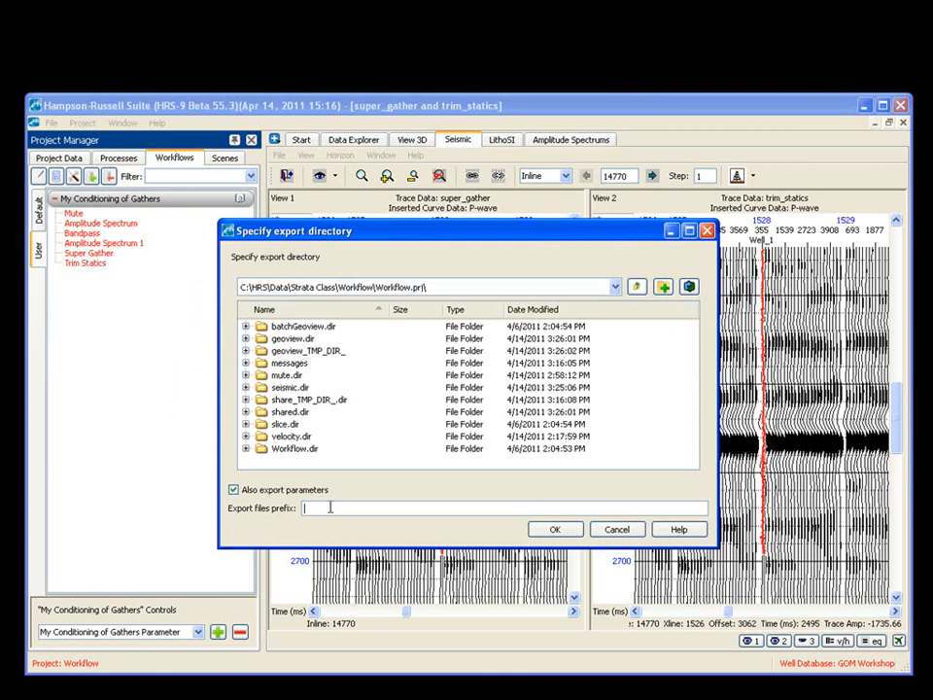
pyautogui.write('MyWorkflow')
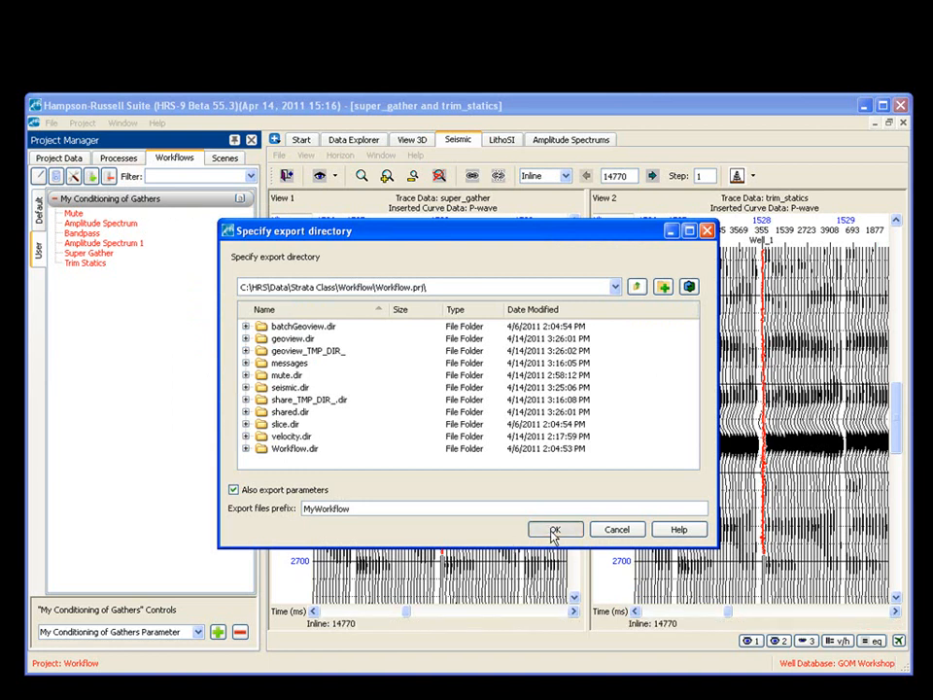
pyautogui.click(556, 529)
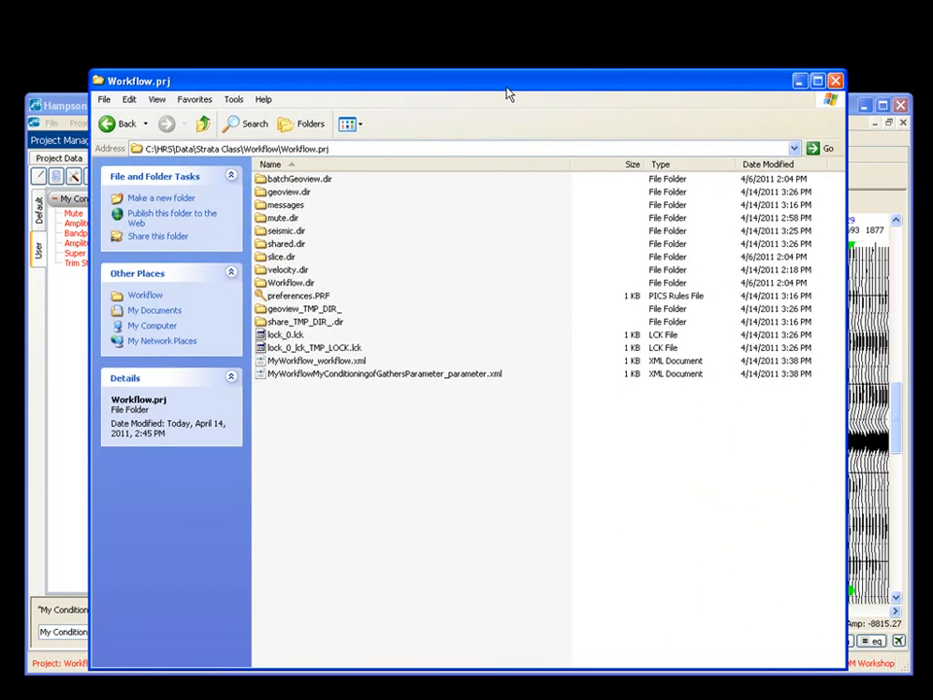
pyautogui.moveTo(318, 245)
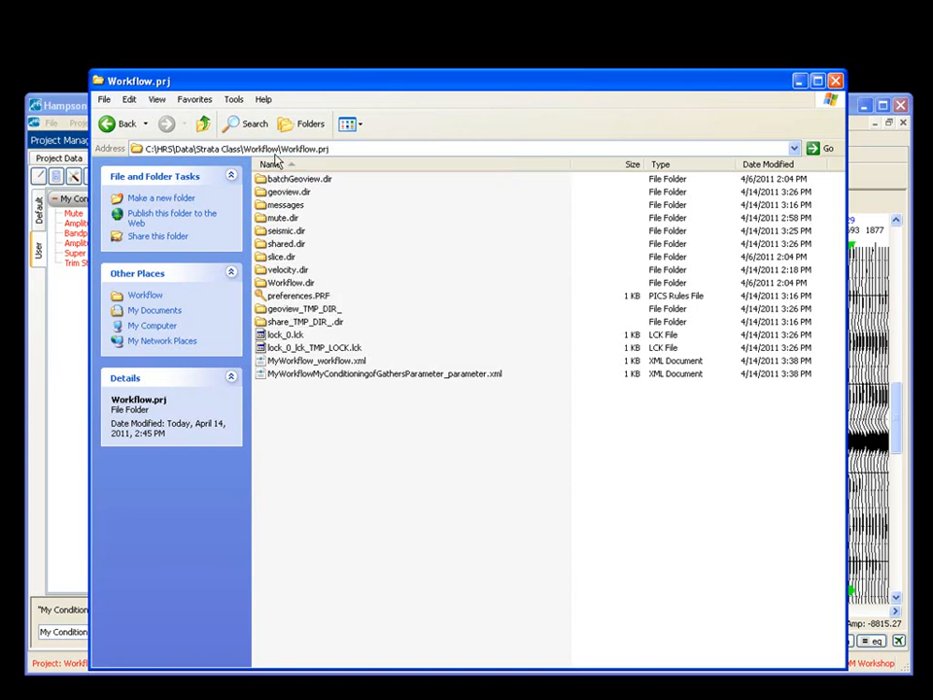
# Select the two exported MyWorkflow XML files in the Workflow.prj folder.
pyautogui.click(317, 359)
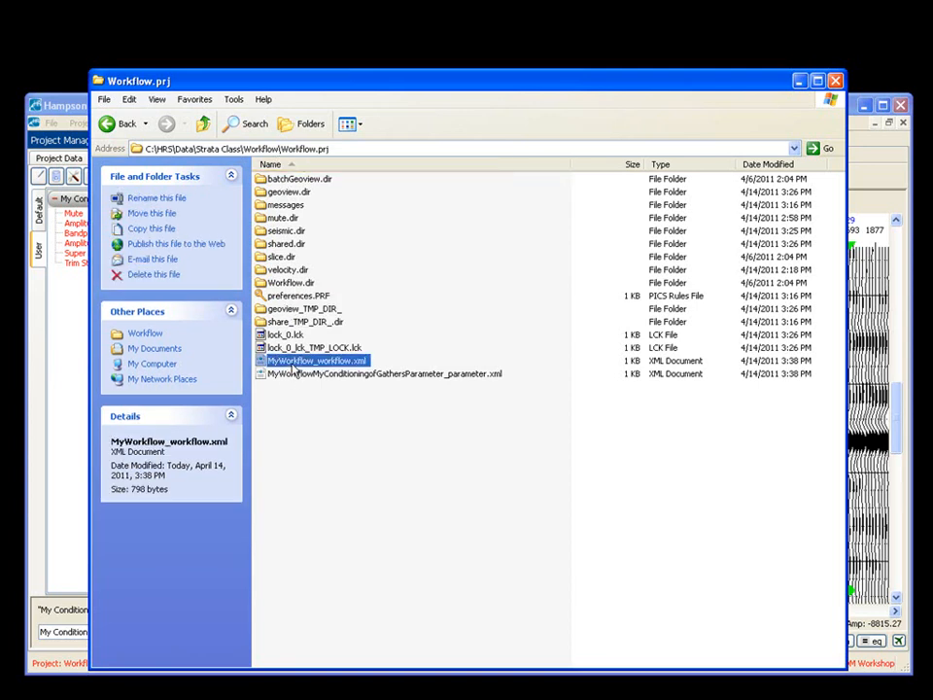
pyautogui.click(385, 373)
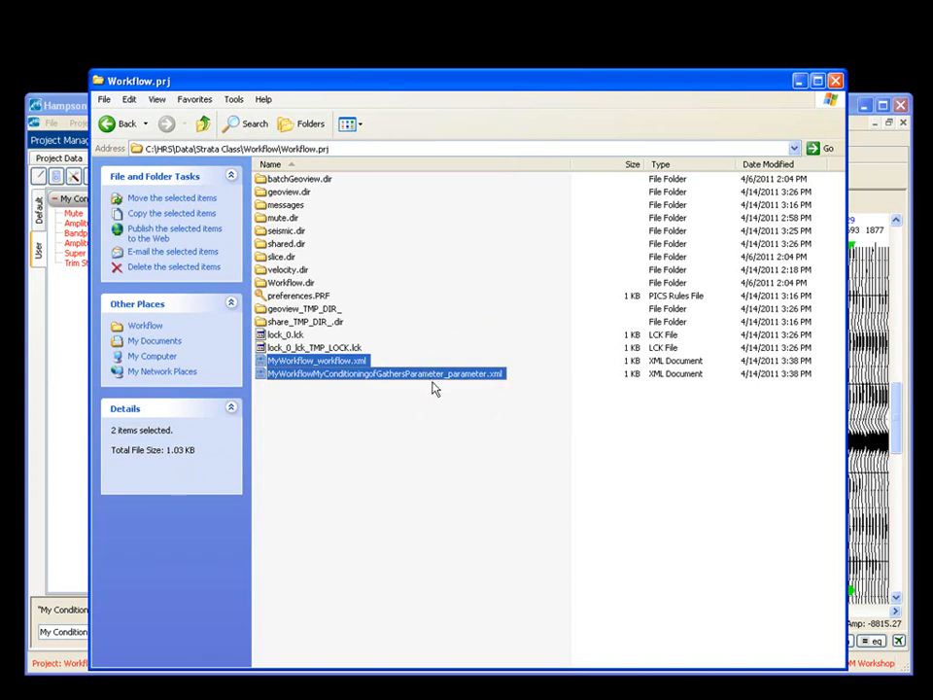
pyautogui.moveTo(319, 412)
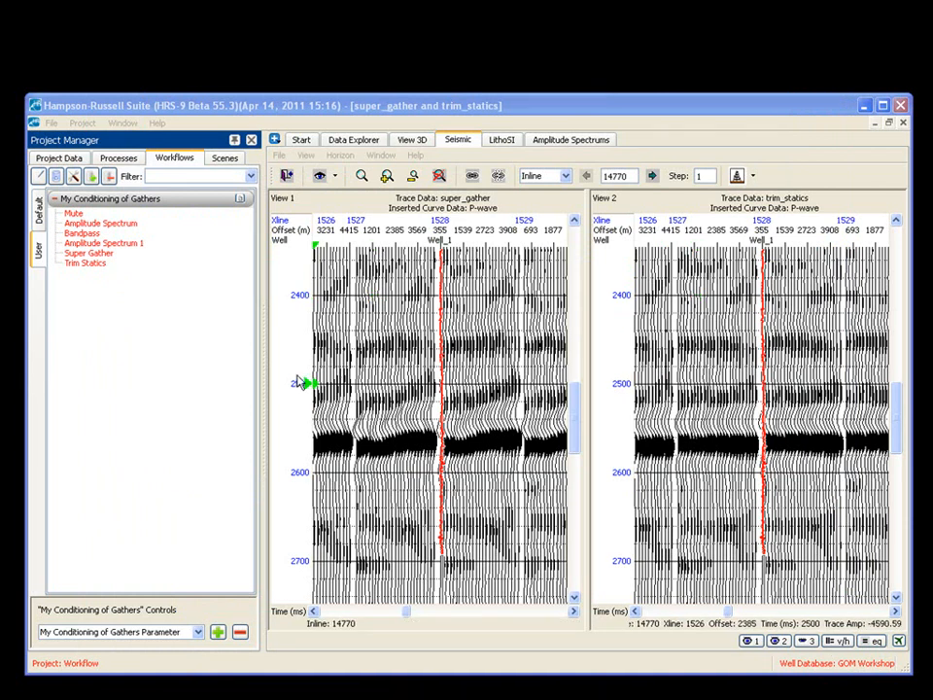
# Switch to the Colony project from the Start tab, confirming the project change.
pyautogui.click(82, 123)
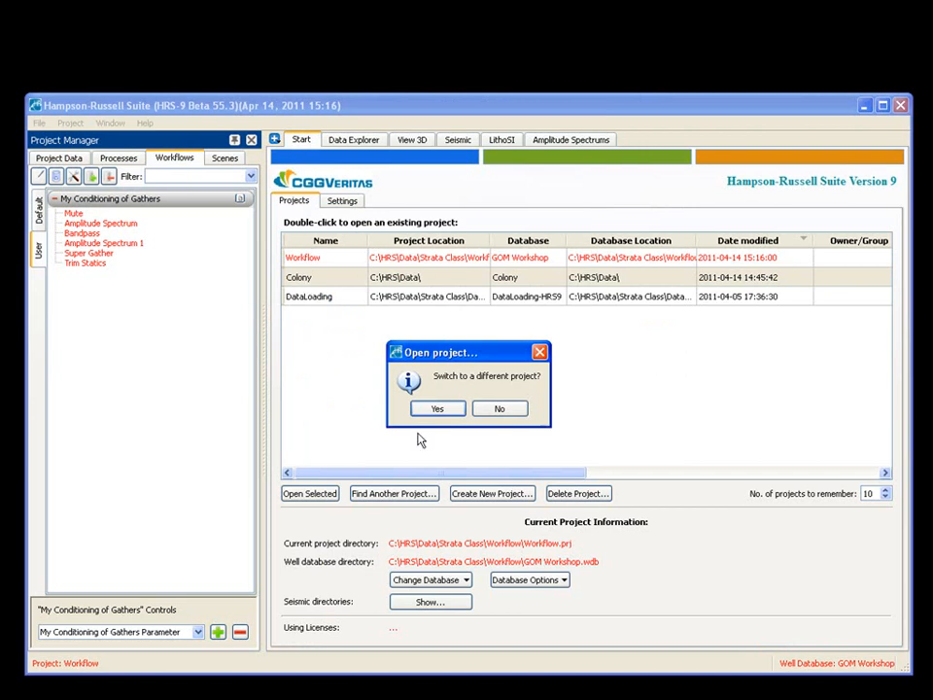
pyautogui.click(435, 408)
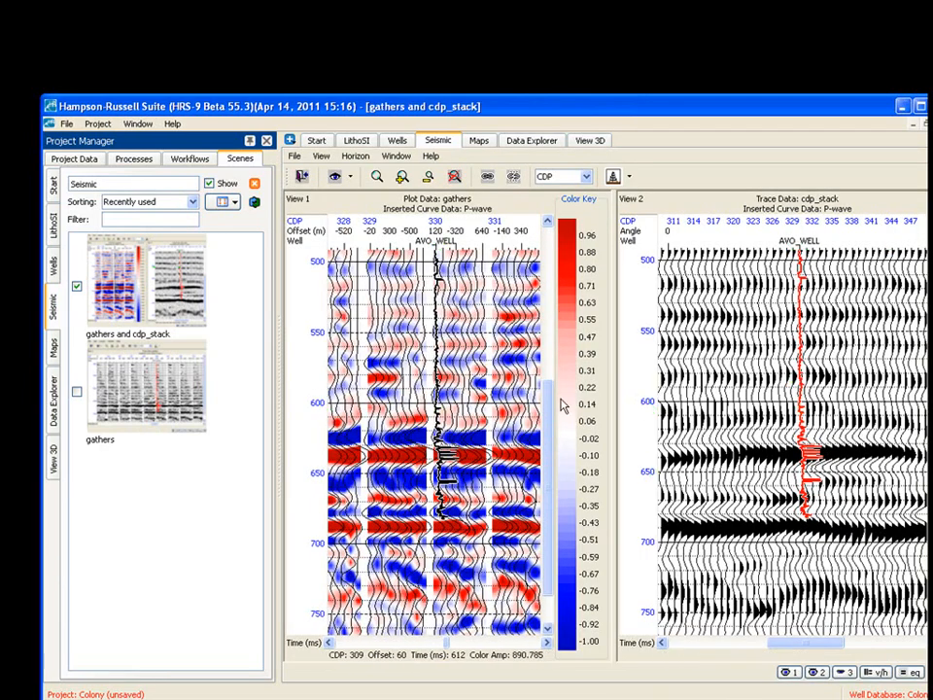
# Start a workflow import from the Workflows tab with Conditioning of Gathers expanded.
pyautogui.click(191, 160)
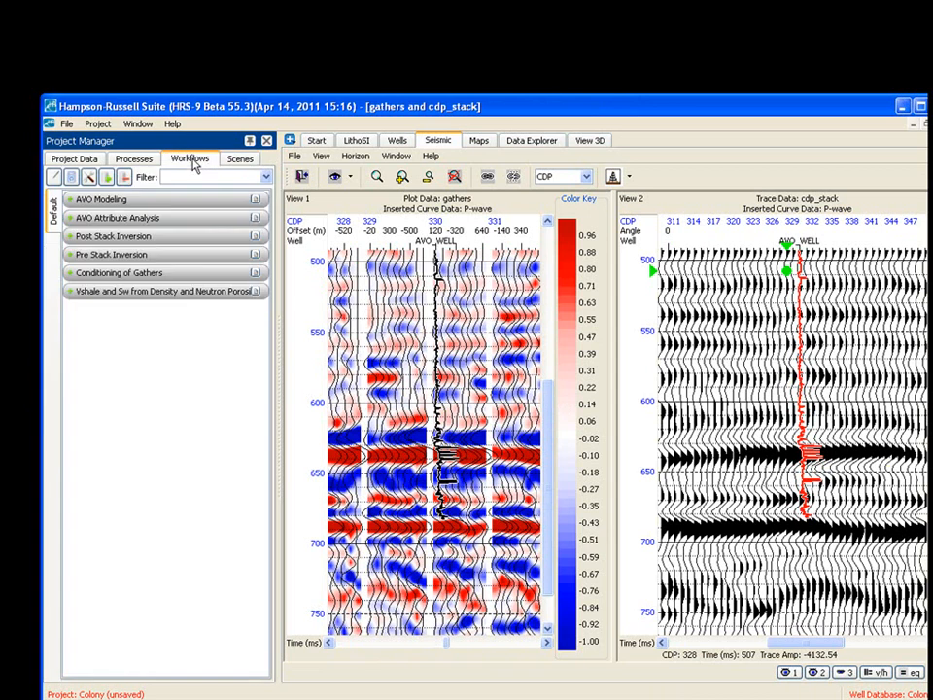
pyautogui.moveTo(50, 256)
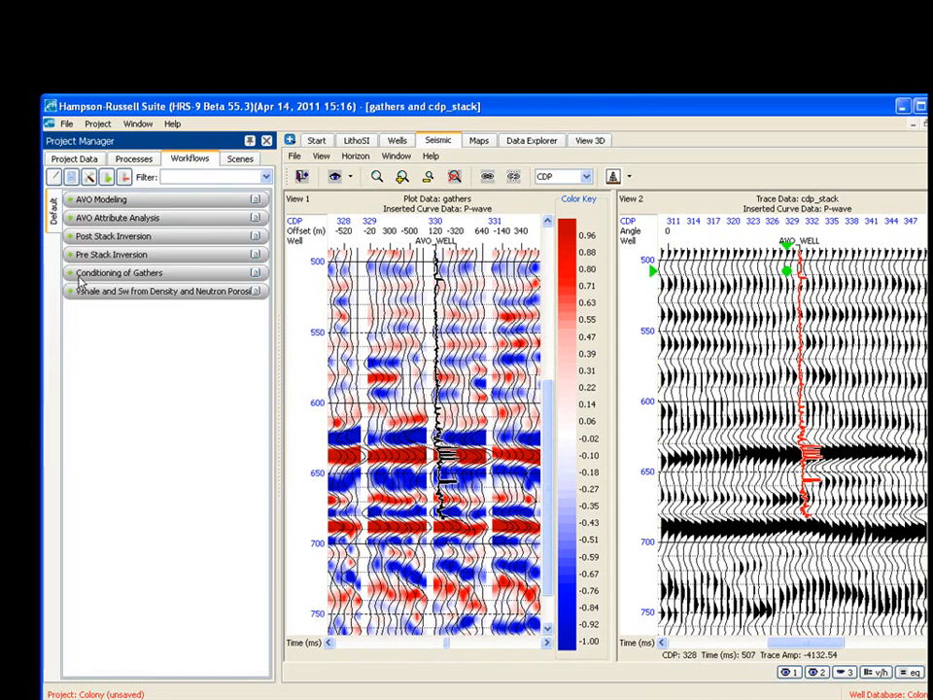
pyautogui.click(118, 272)
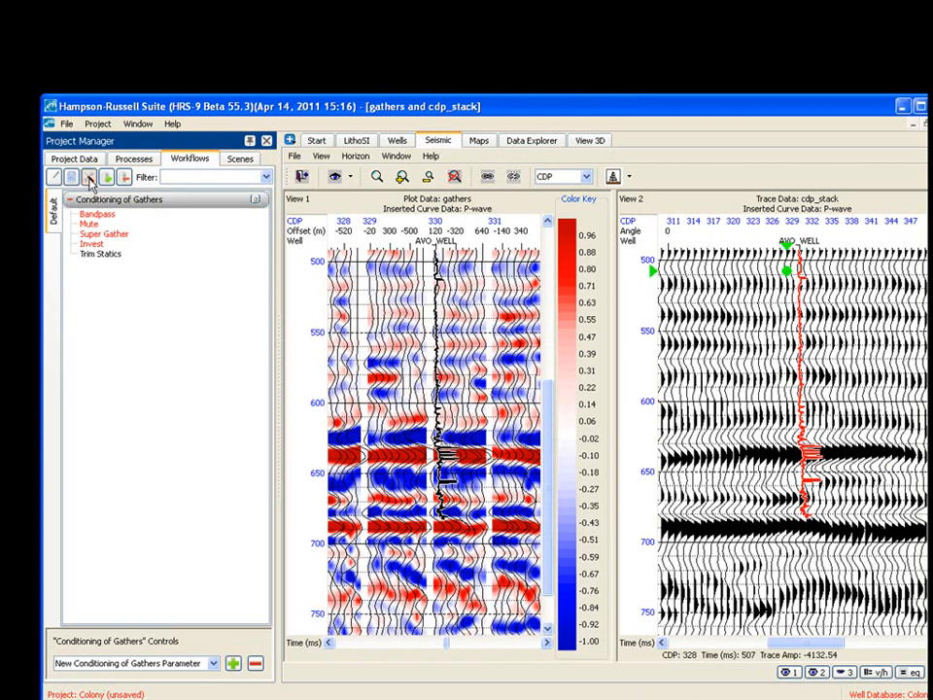
pyautogui.click(90, 175)
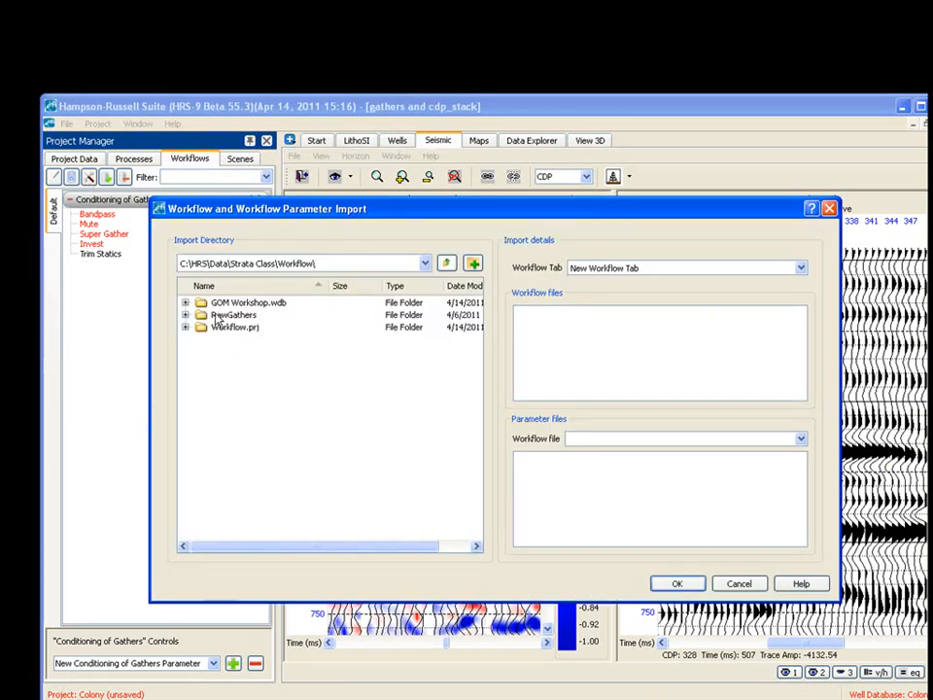
# Import the workflow .xml and parameter .xml from Workflow.prj as a New Workflow Tab.
pyautogui.doubleClick(235, 327)
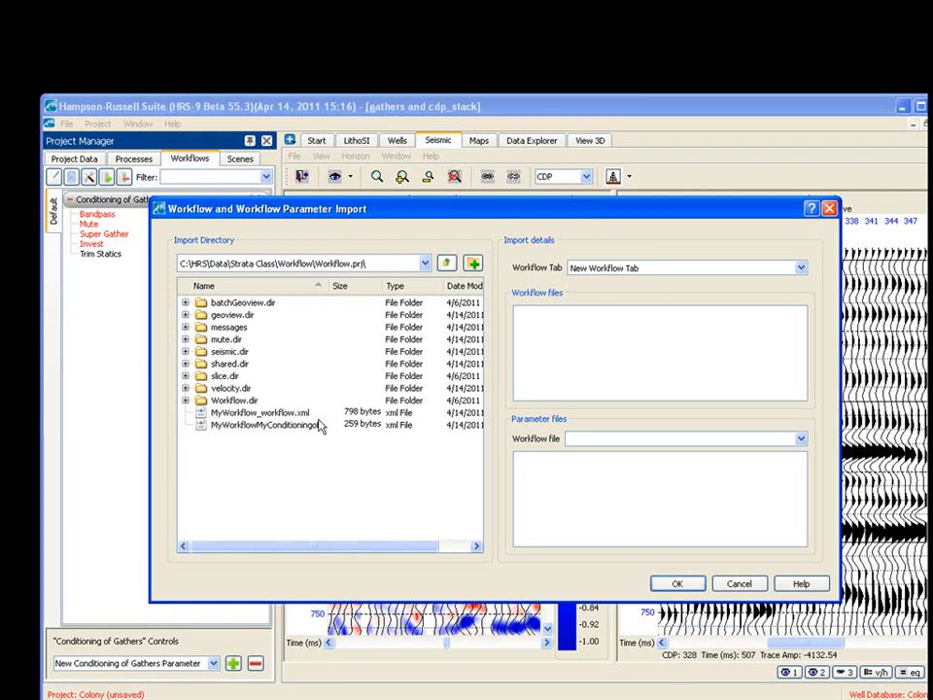
pyautogui.click(261, 412)
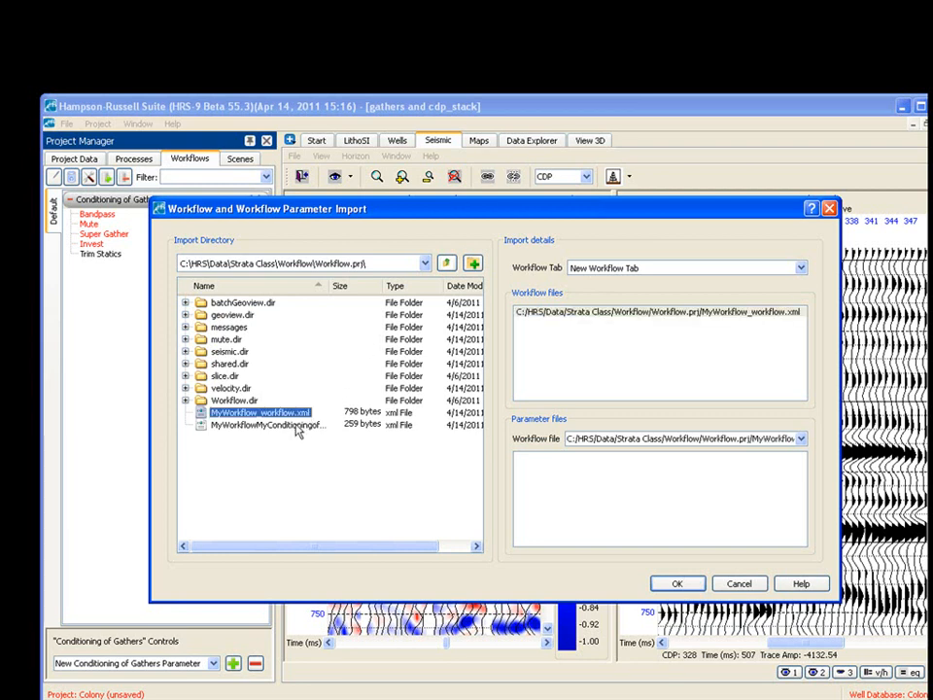
pyautogui.click(269, 424)
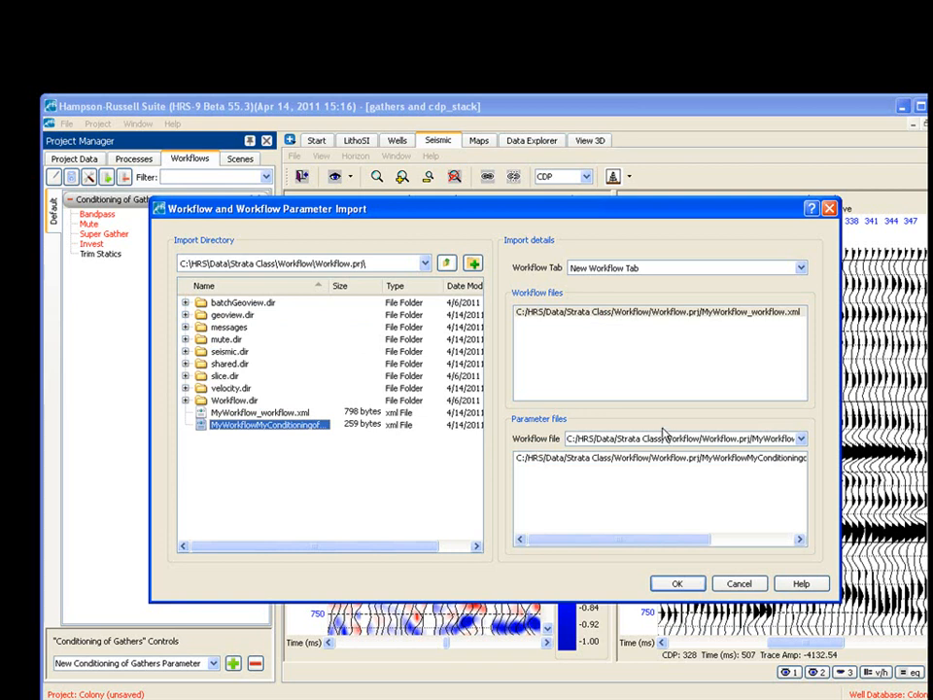
pyautogui.click(676, 583)
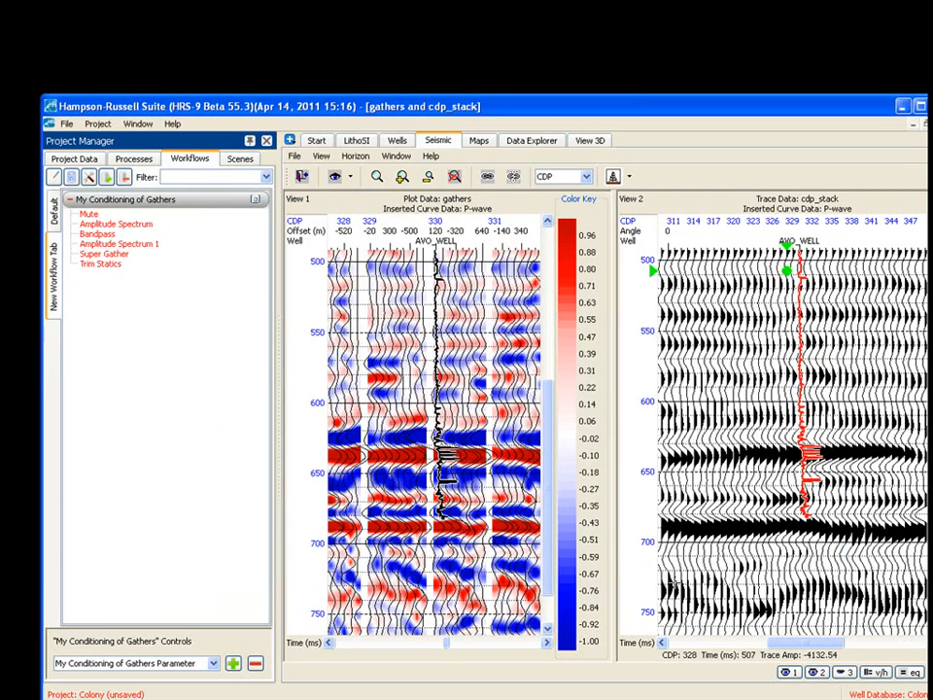
# Compare the imported and default Conditioning of Gathers workflows, ending on the default one expanded.
pyautogui.click(787, 455)
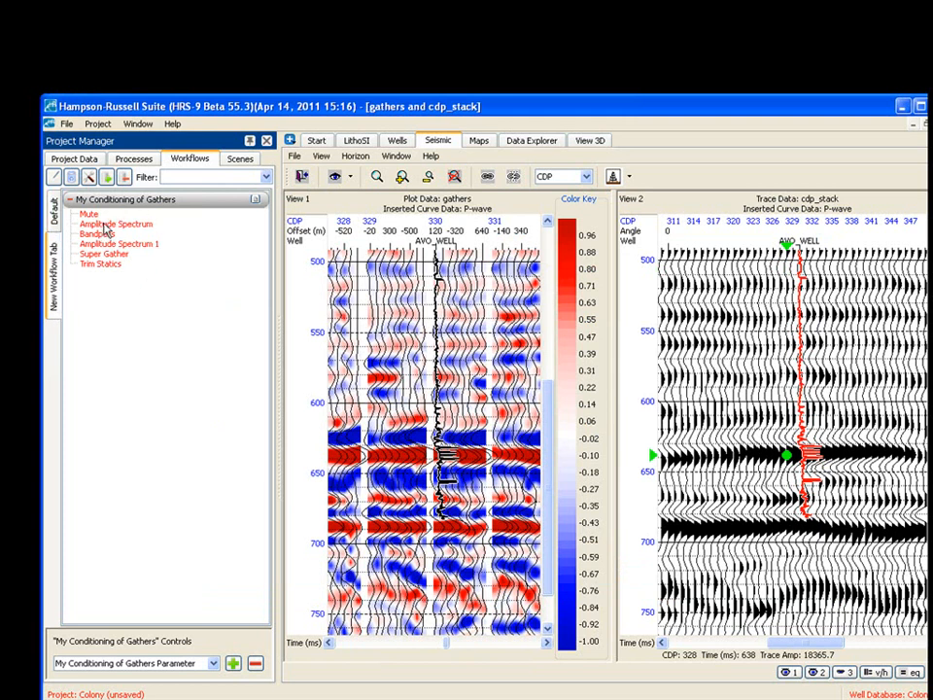
pyautogui.moveTo(107, 229)
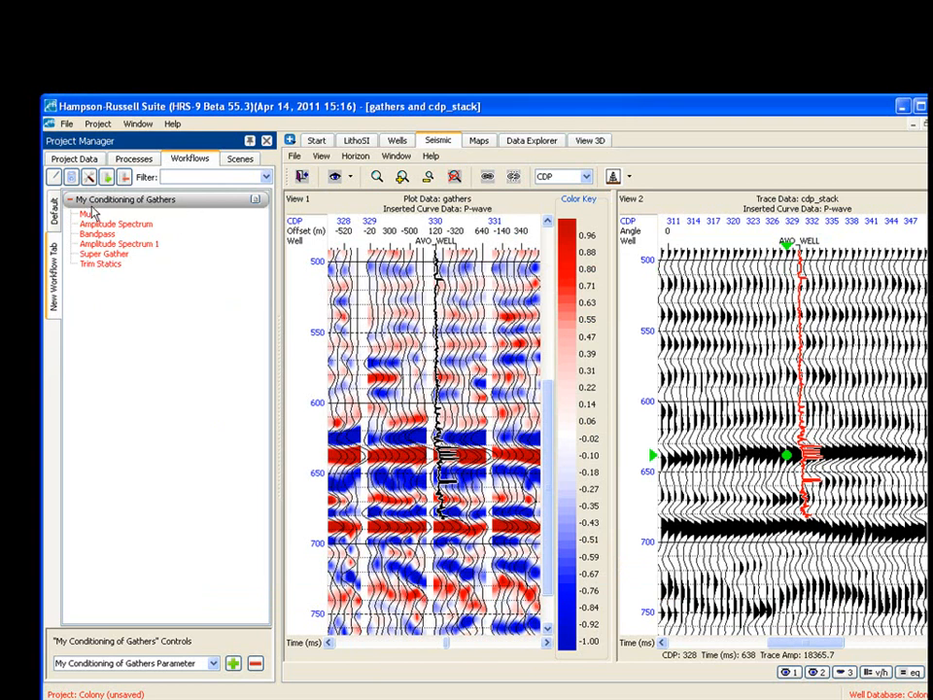
pyautogui.moveTo(120, 245)
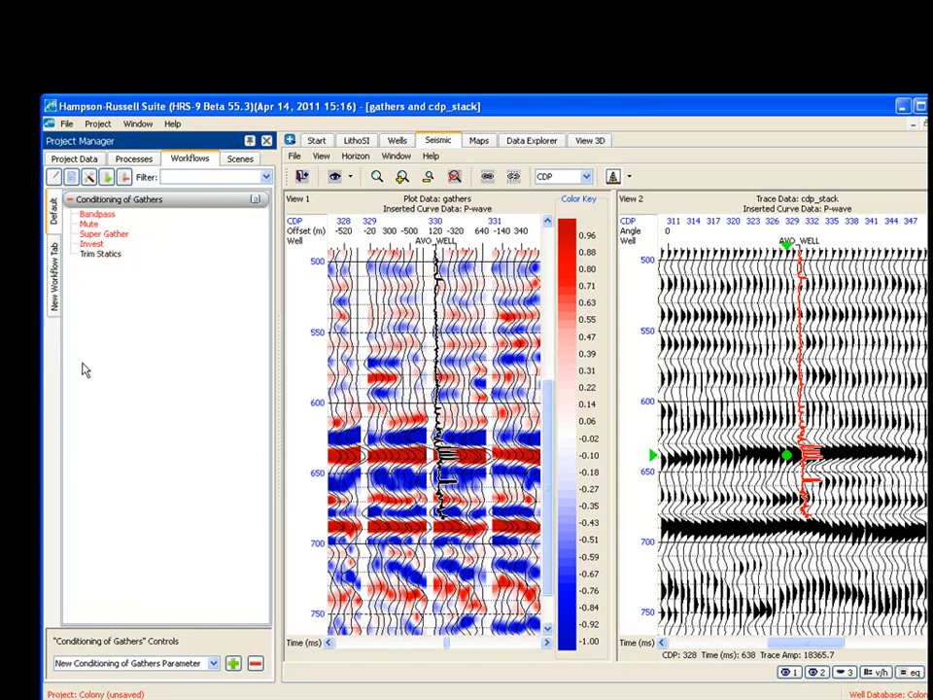
pyautogui.click(66, 198)
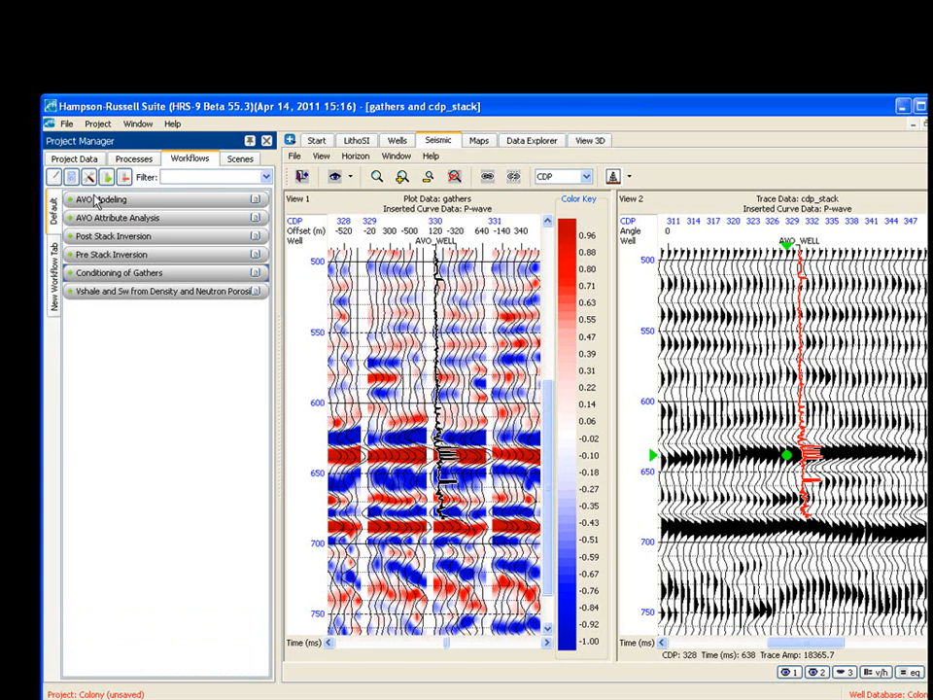
pyautogui.click(118, 272)
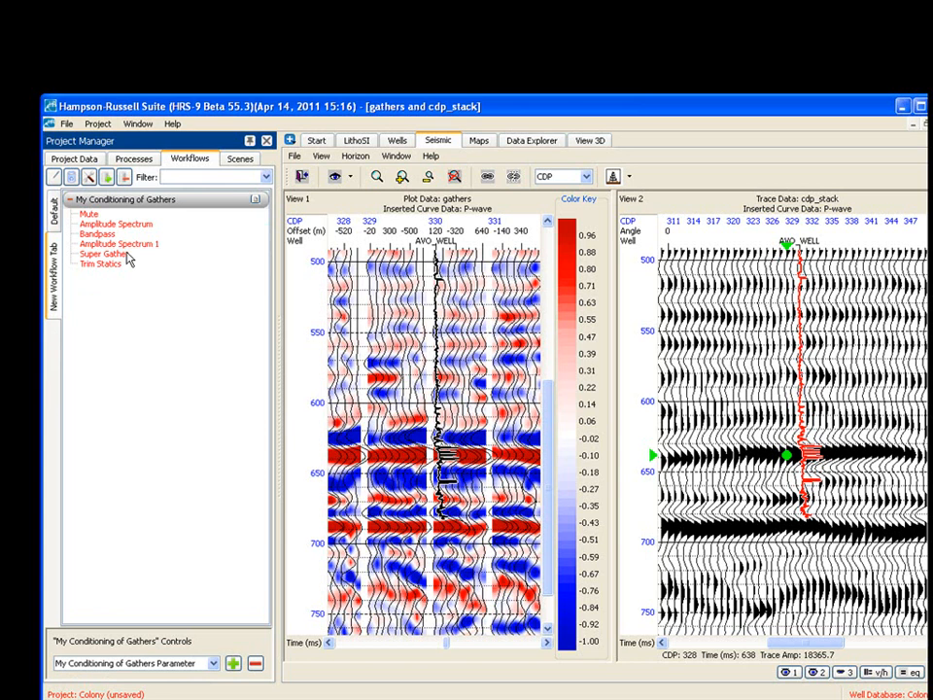
pyautogui.moveTo(159, 245)
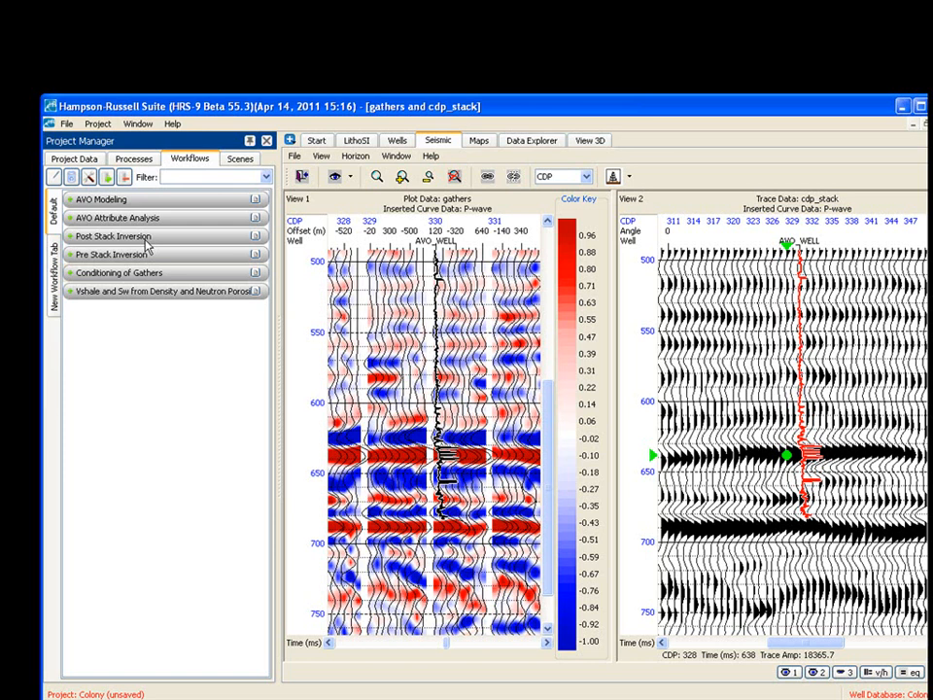
pyautogui.click(118, 272)
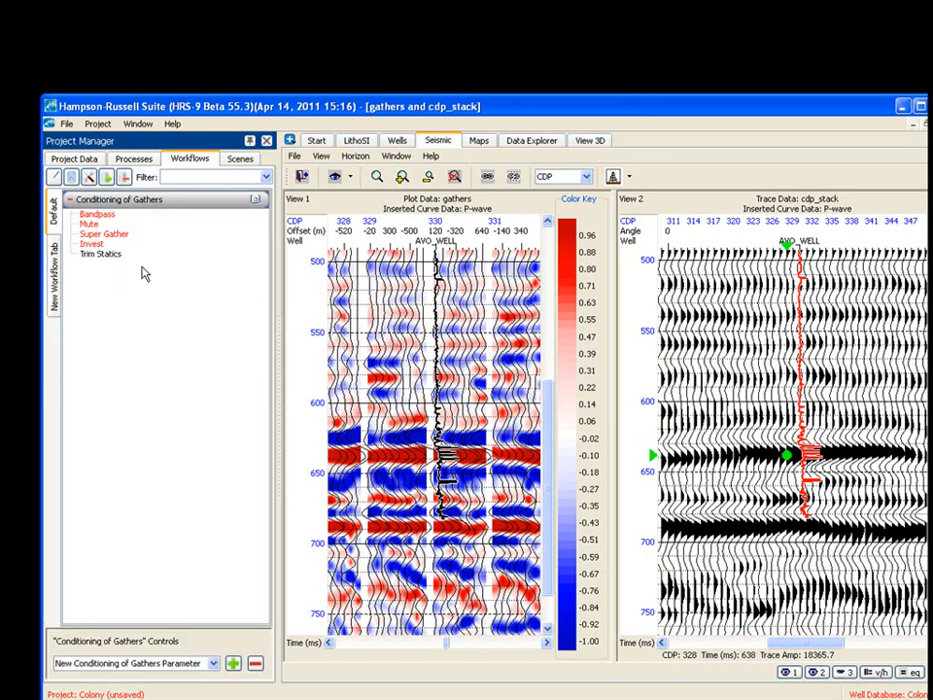
pyautogui.moveTo(132, 342)
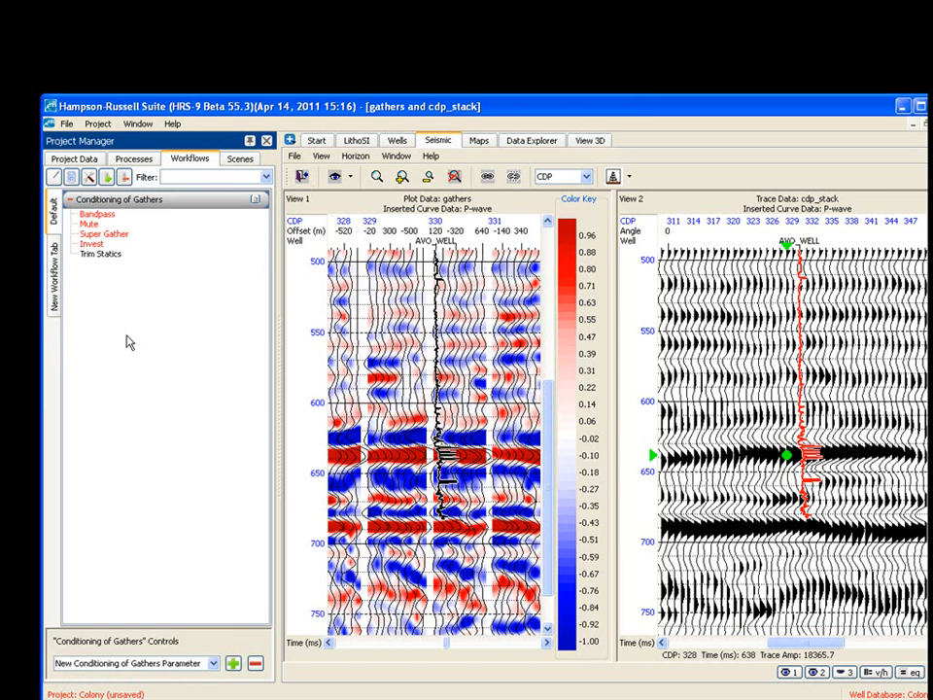
pyautogui.moveTo(122, 323)
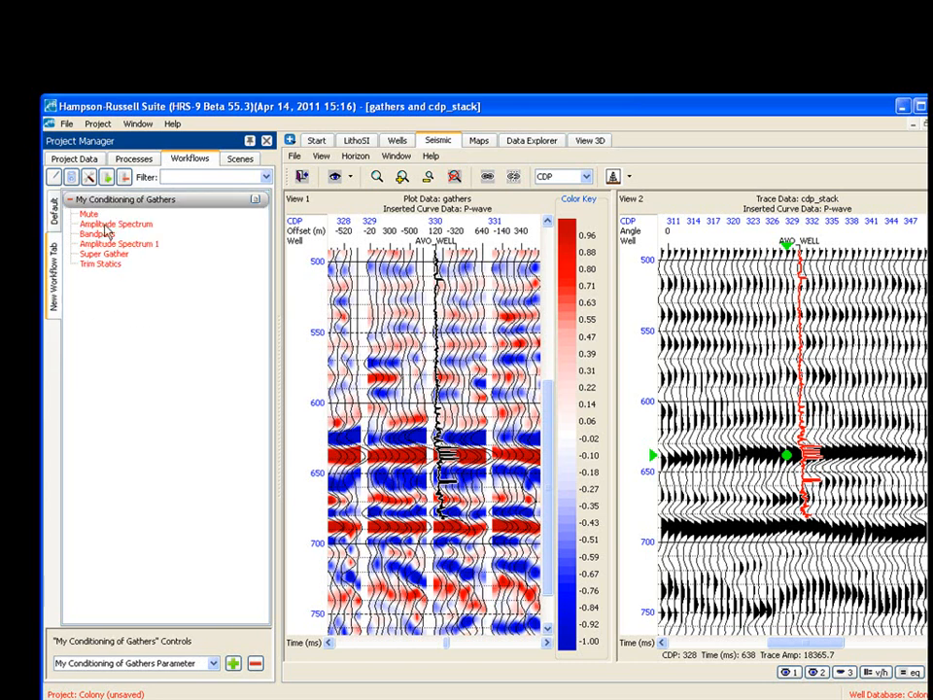
pyautogui.moveTo(128, 300)
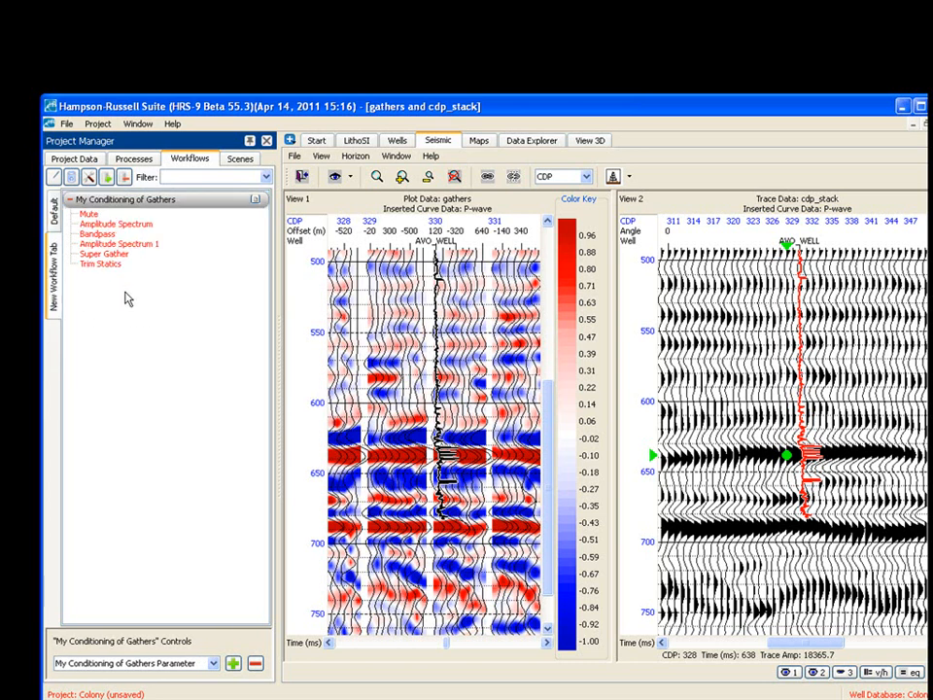
pyautogui.moveTo(58, 282)
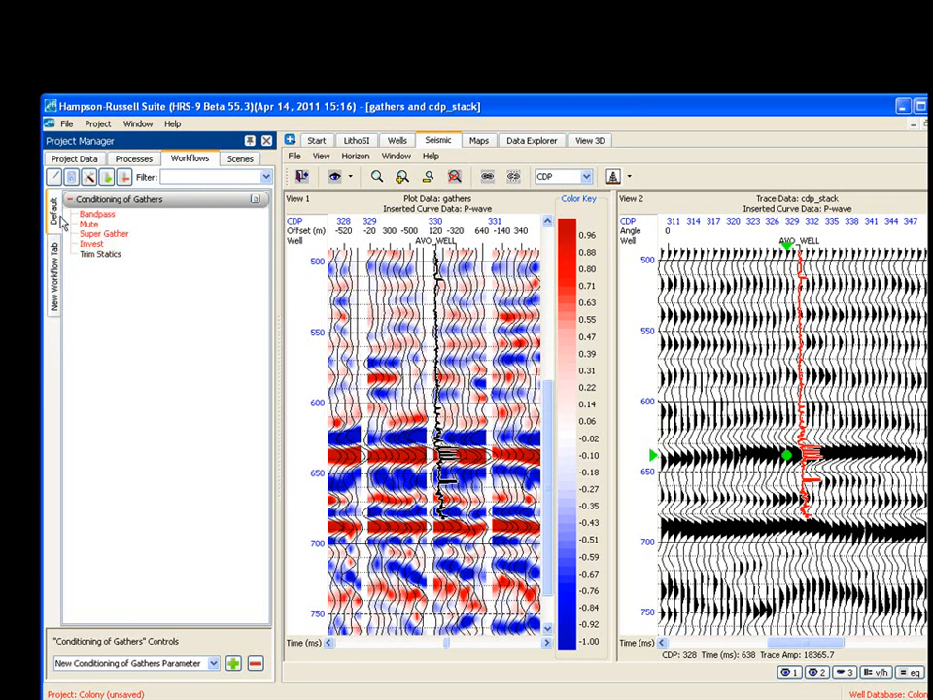
pyautogui.moveTo(140, 262)
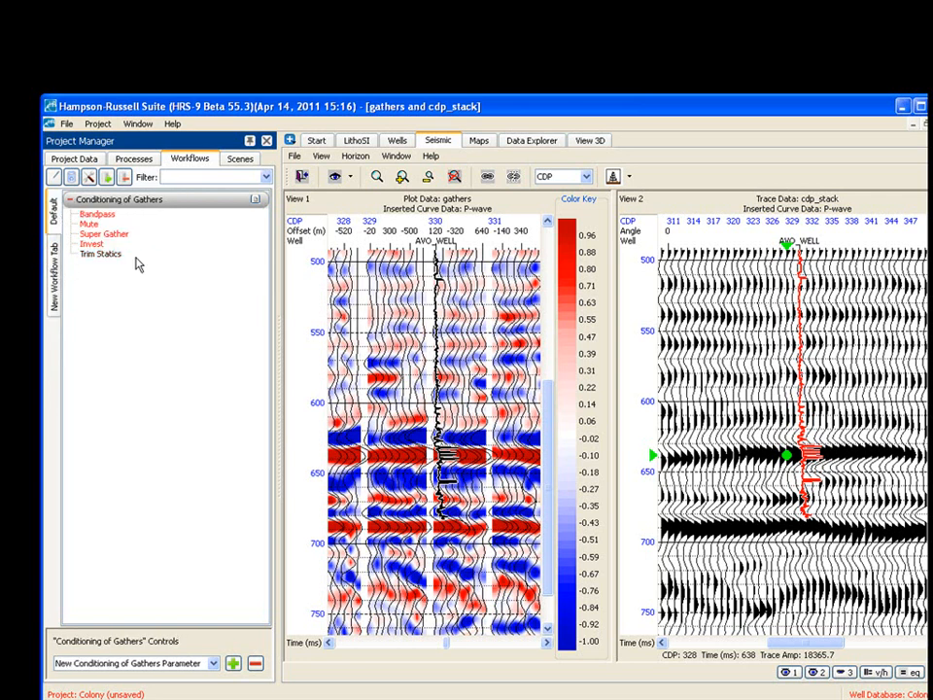